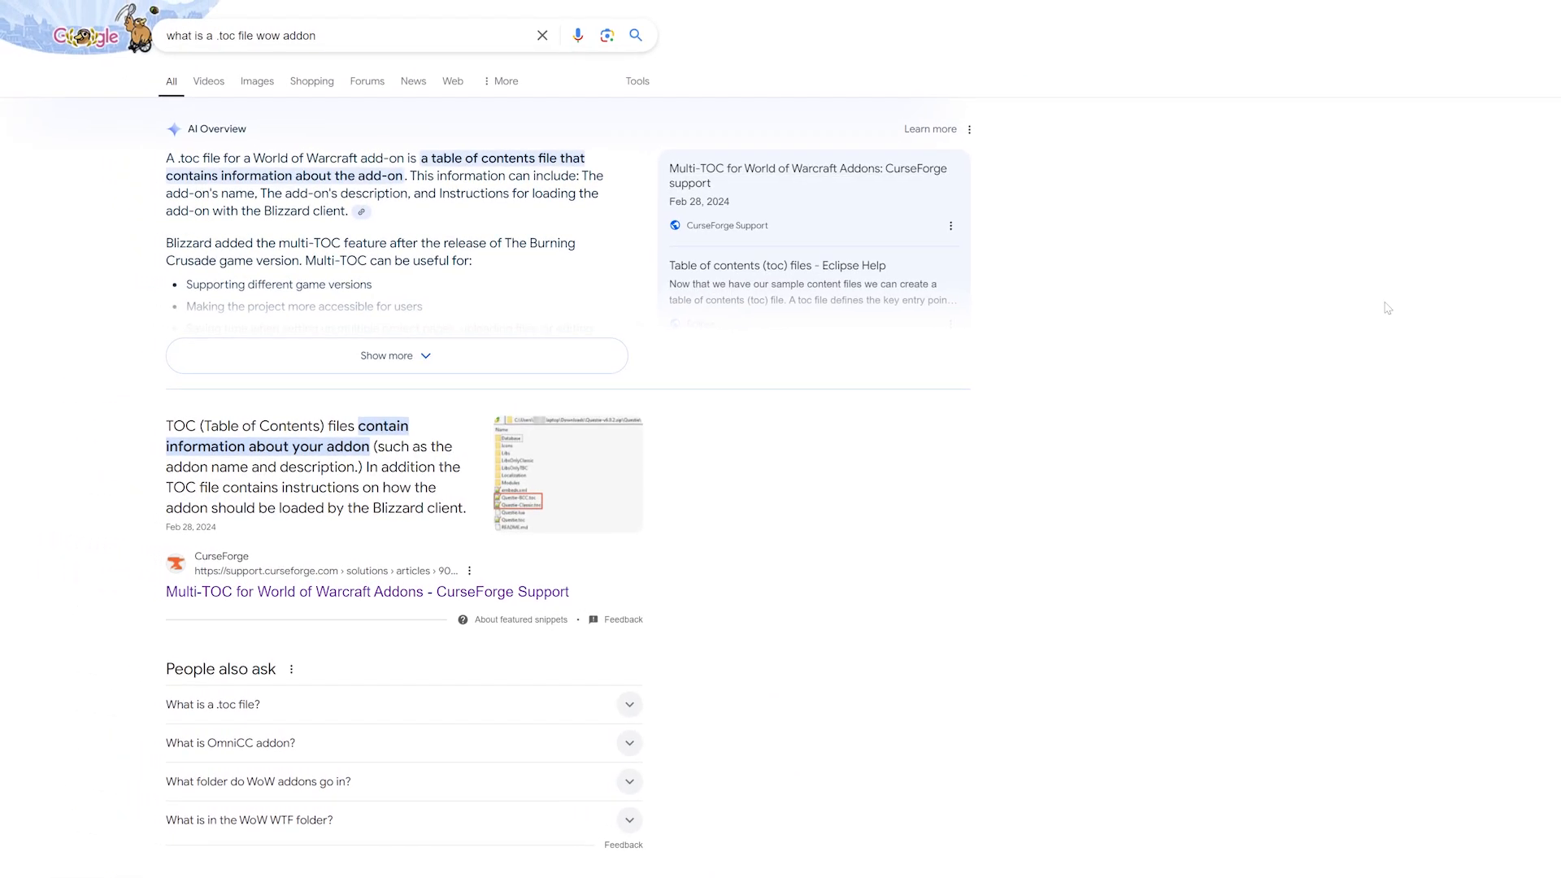
mouse_move(1480, 314)
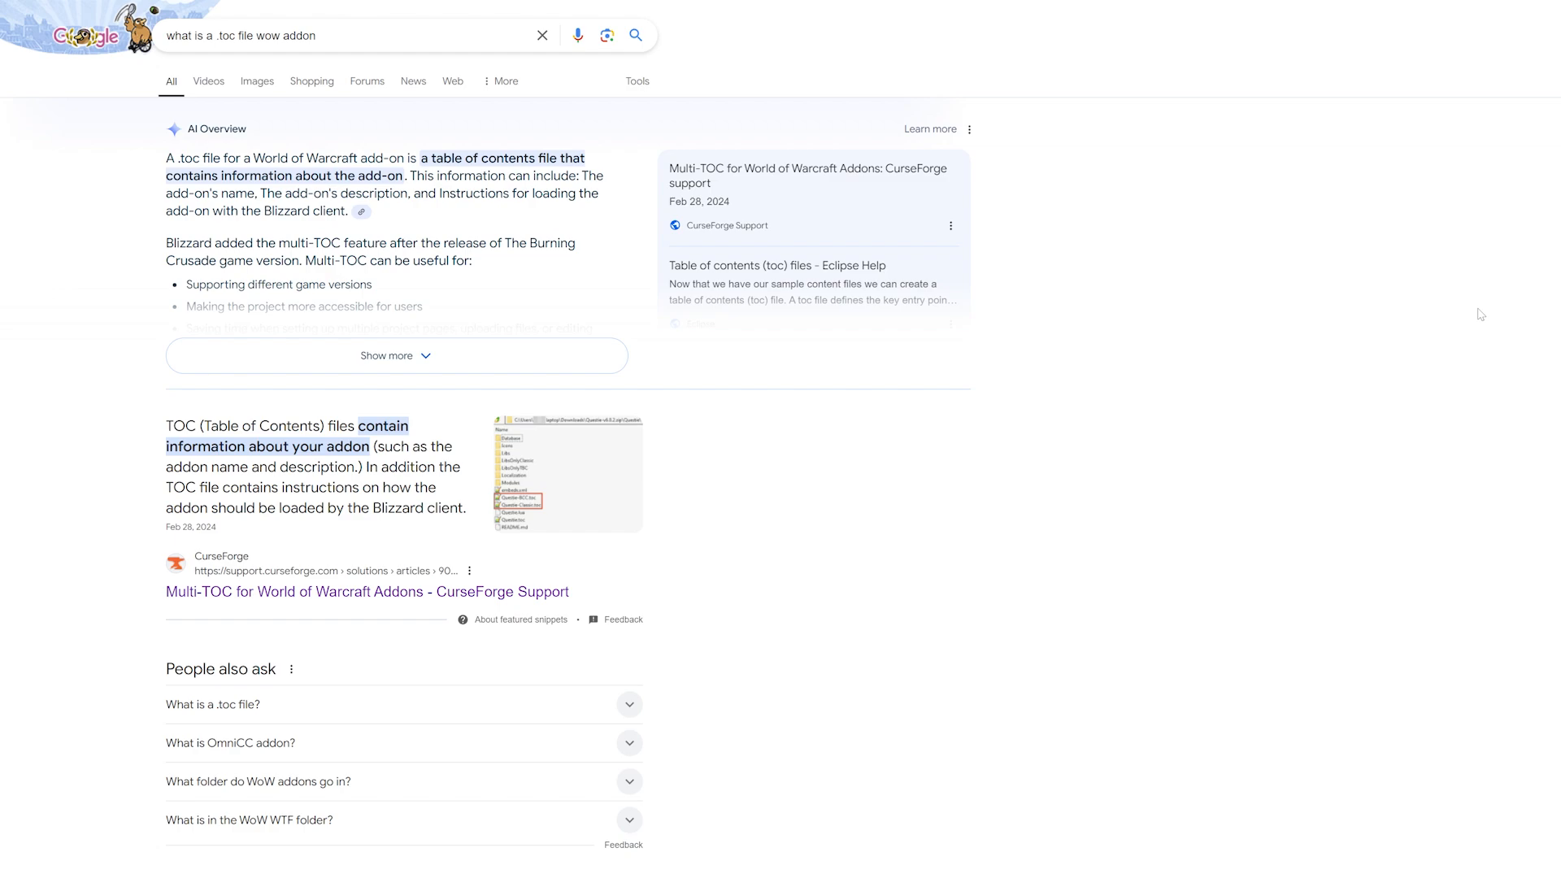
Switch from the Google results to RXPGuides.toc open in Notepad
left_click(395, 356)
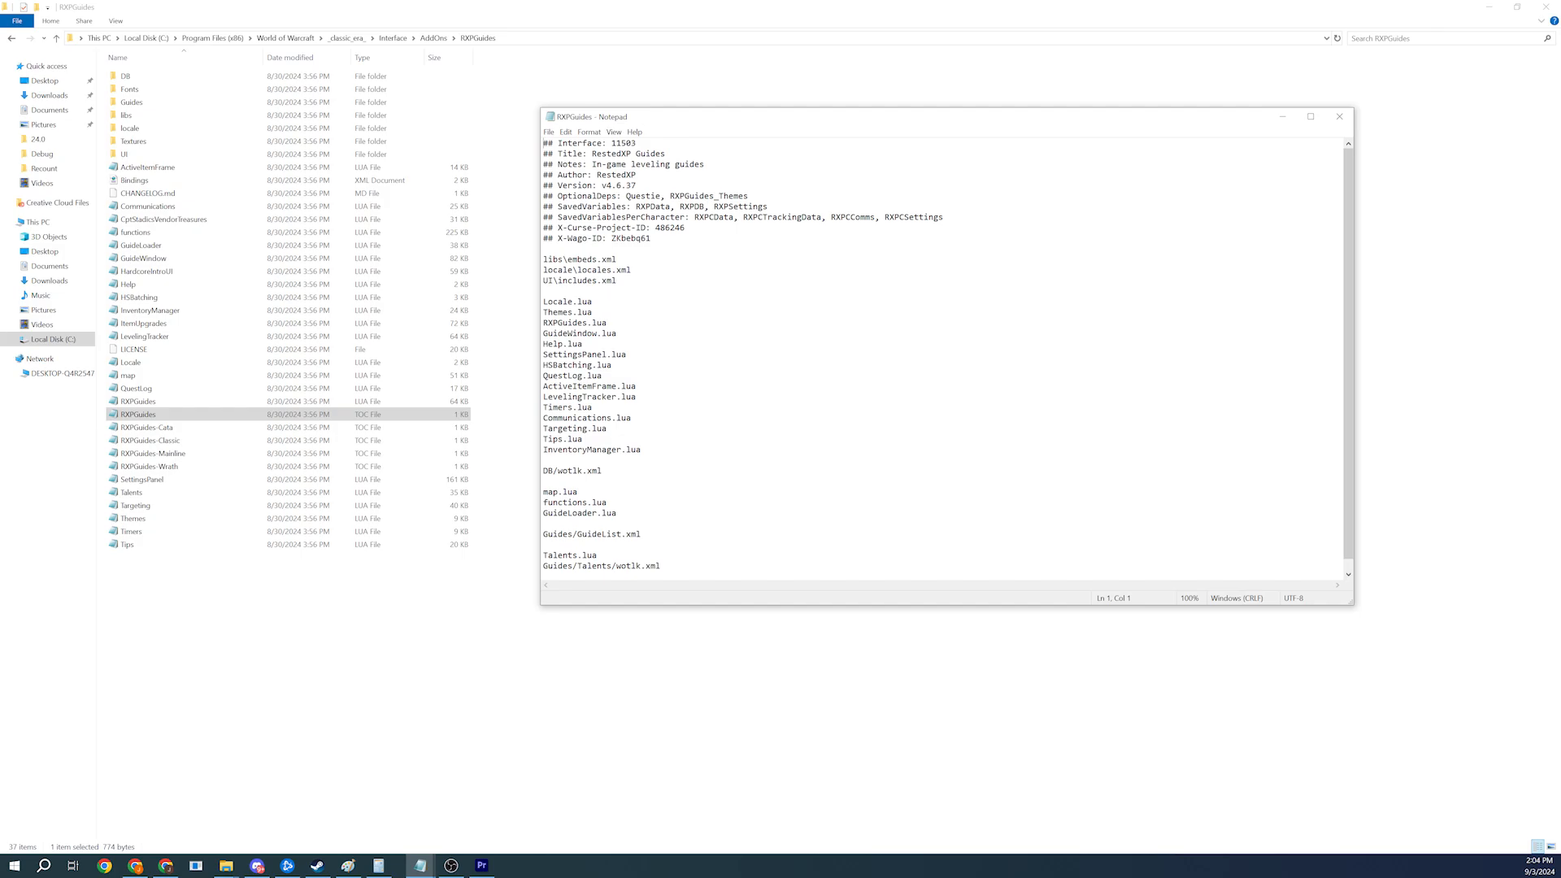
Open DBM-Raids-Vanilla_Vanilla.toc in Notepad maximized to full screen
left_click(1311, 117)
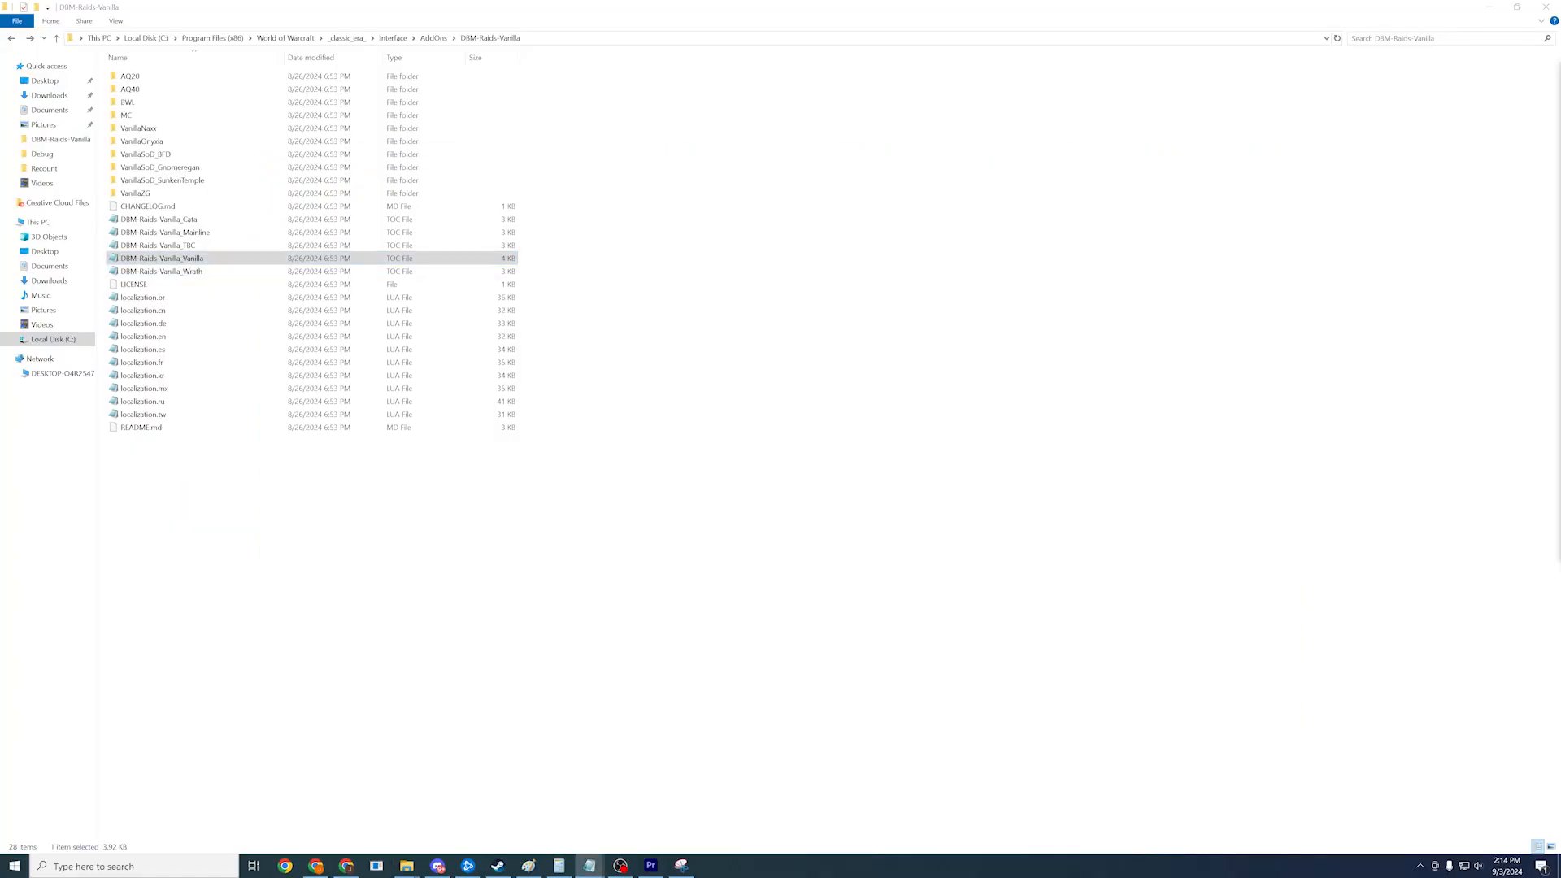
double_click(160, 259)
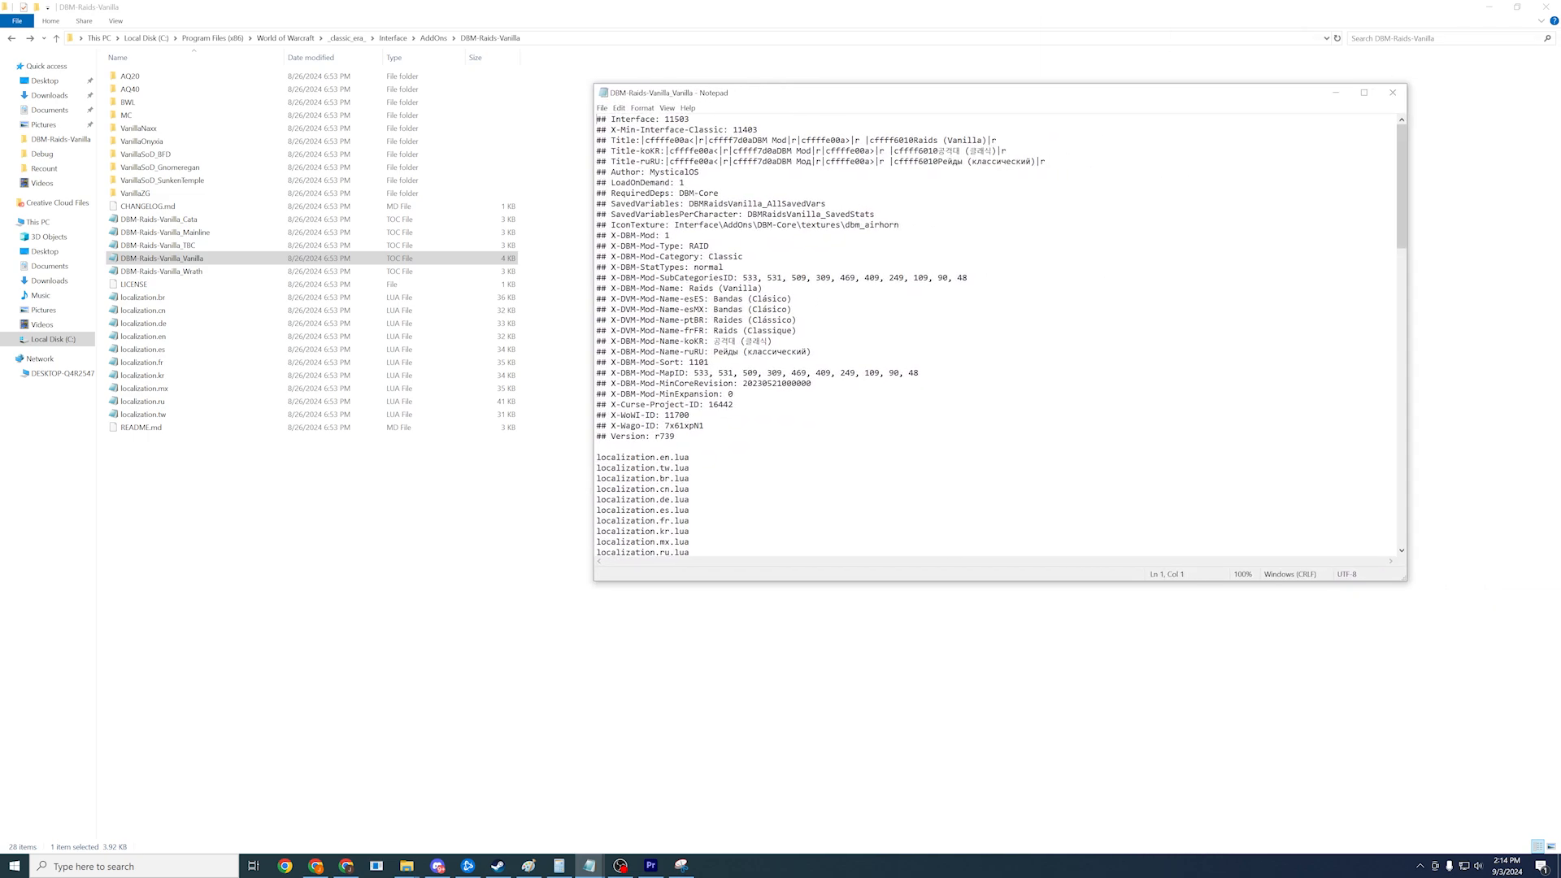
left_click(1364, 93)
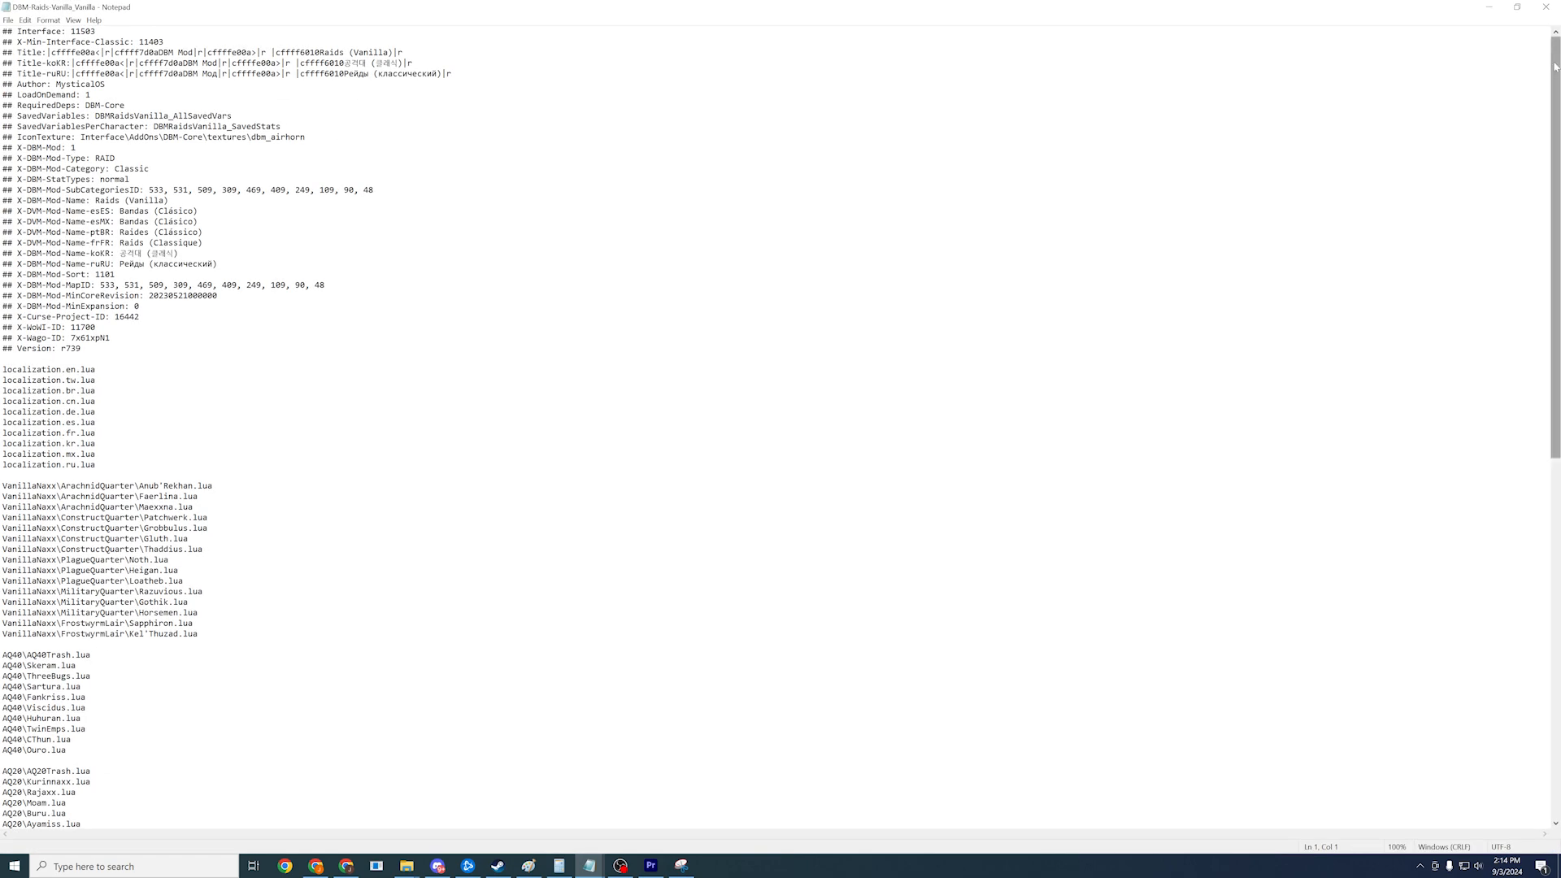
Scroll through the TOC's metadata and file list, then return to the AddOns folder
scroll("down", 3)
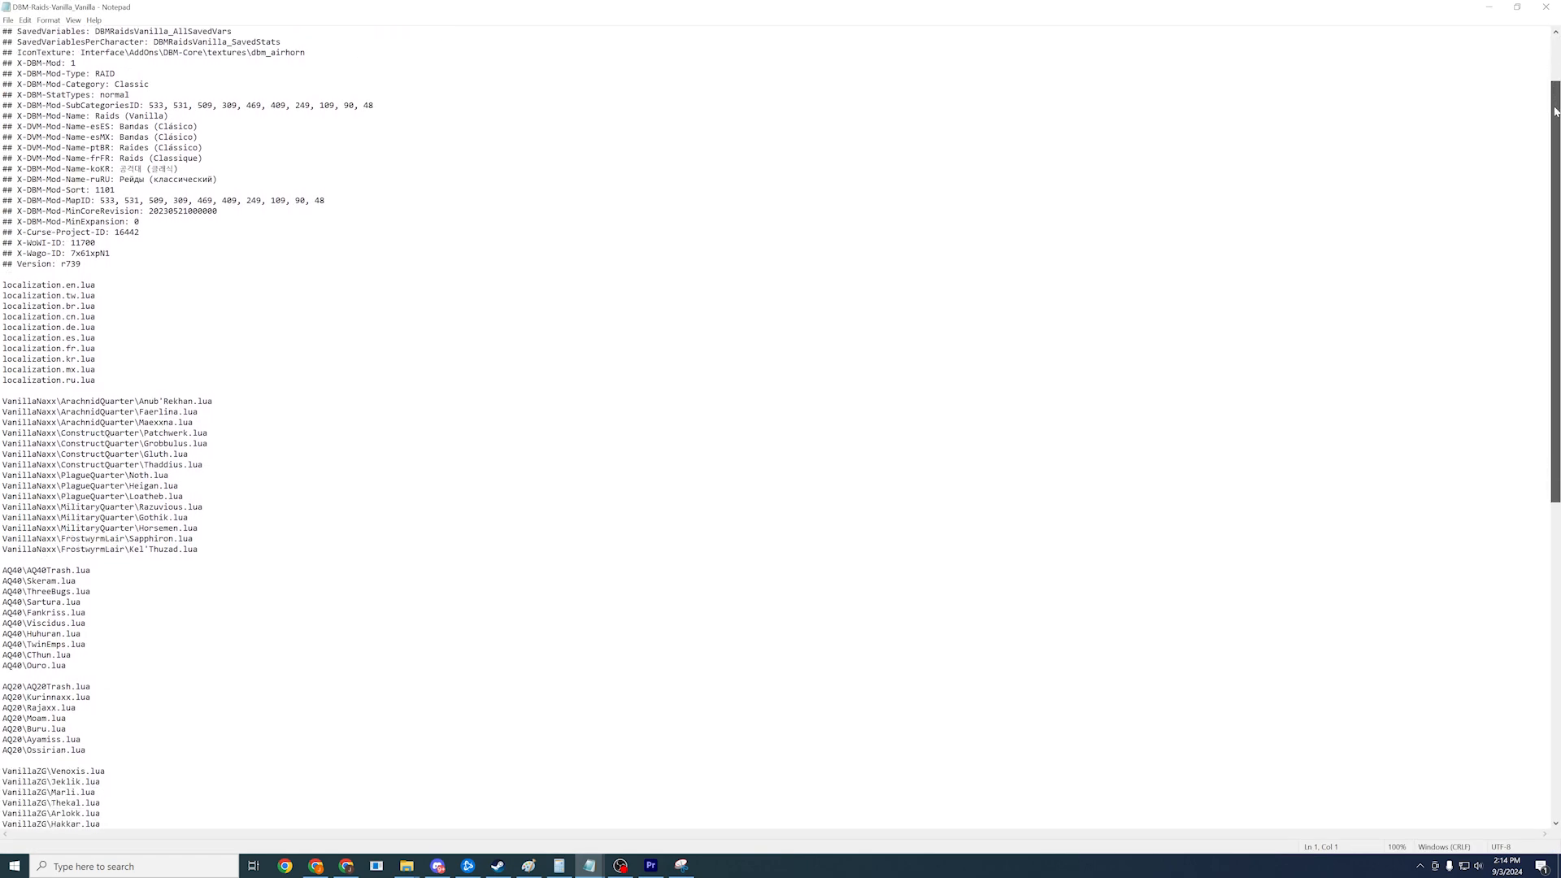
scroll("down", 3)
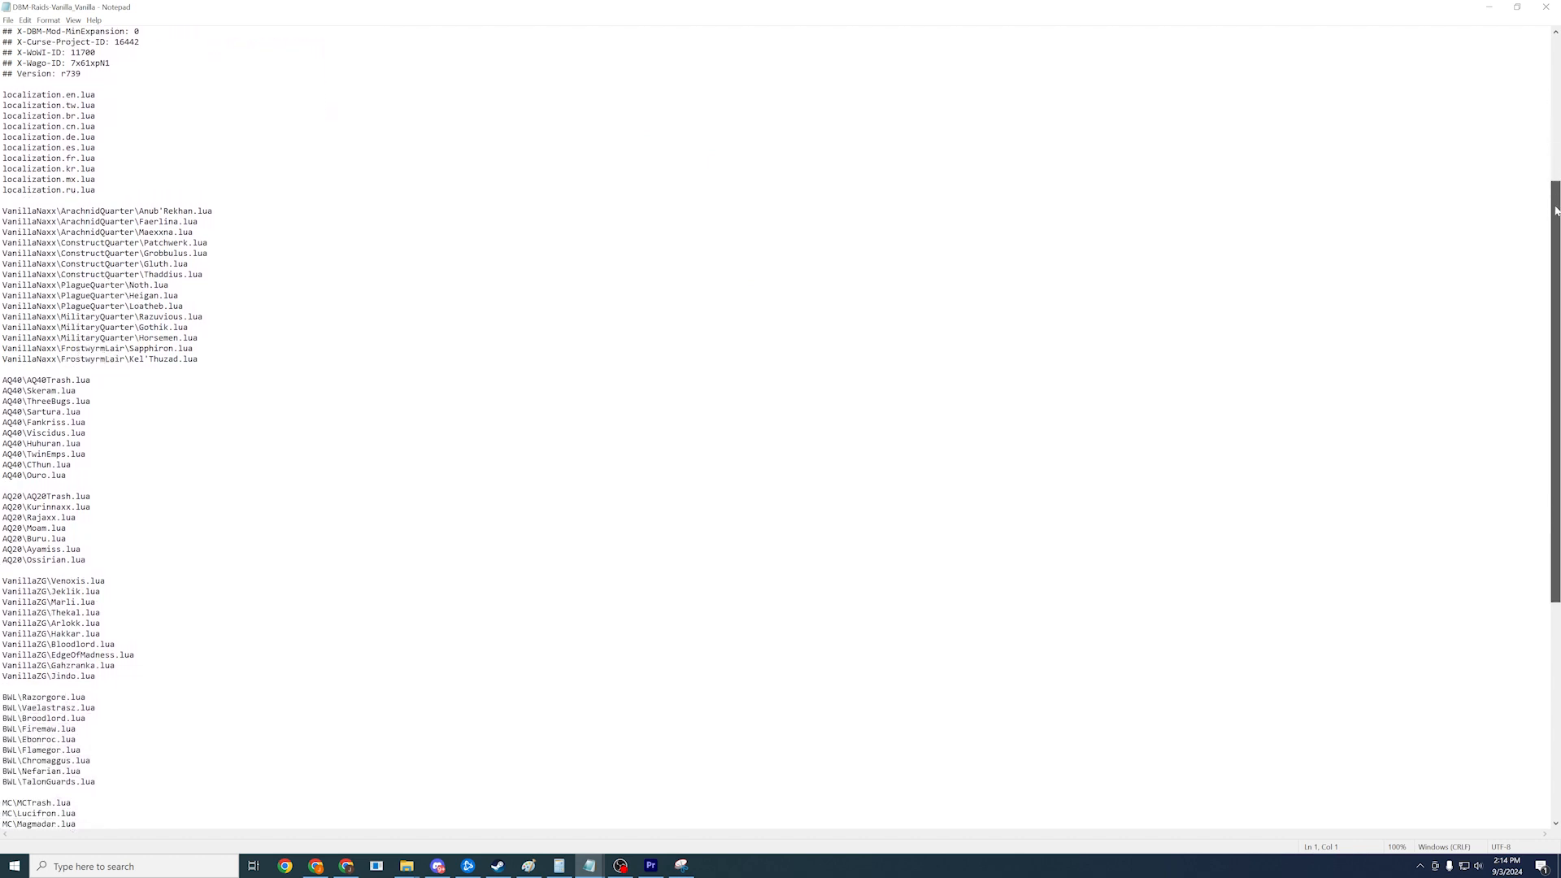
scroll("down", 3)
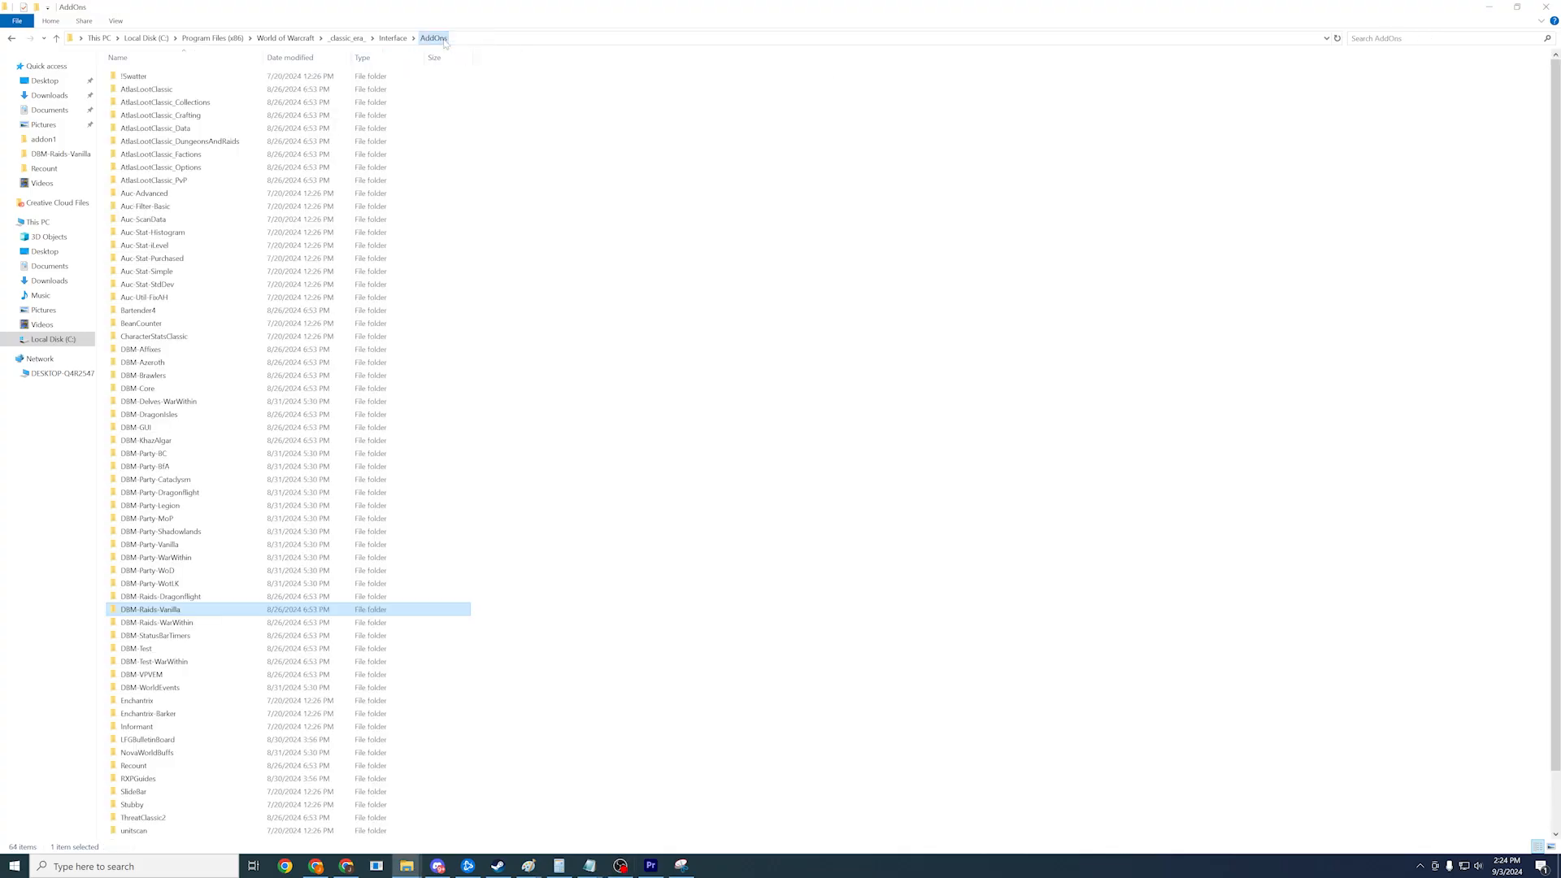
Open Recount.toc from the Recount folder in Notepad at full screen
left_click(131, 765)
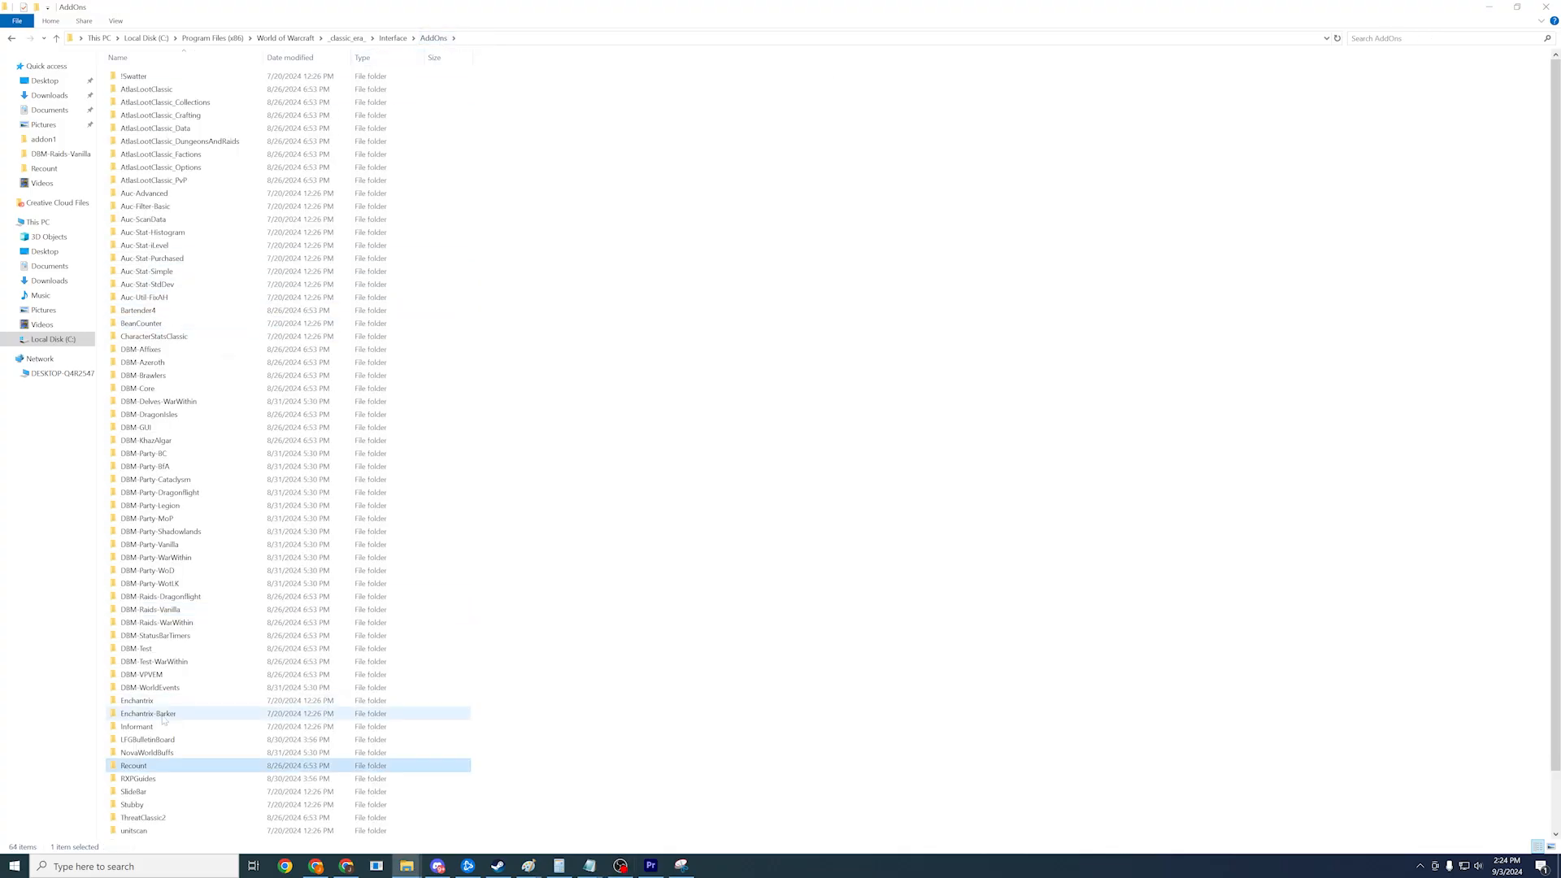
double_click(132, 765)
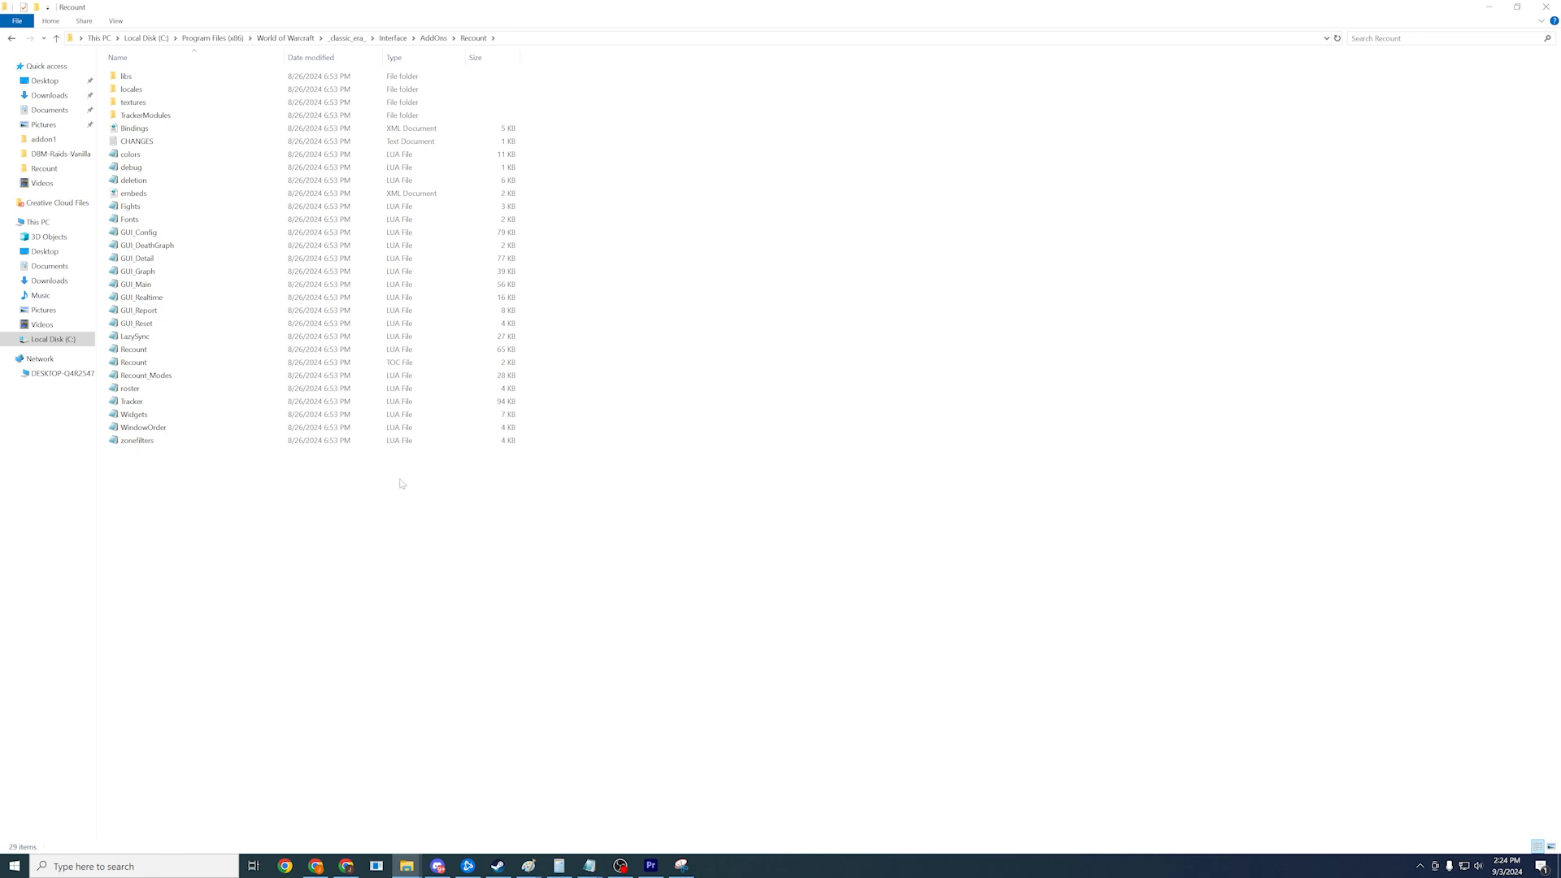
mouse_move(603, 341)
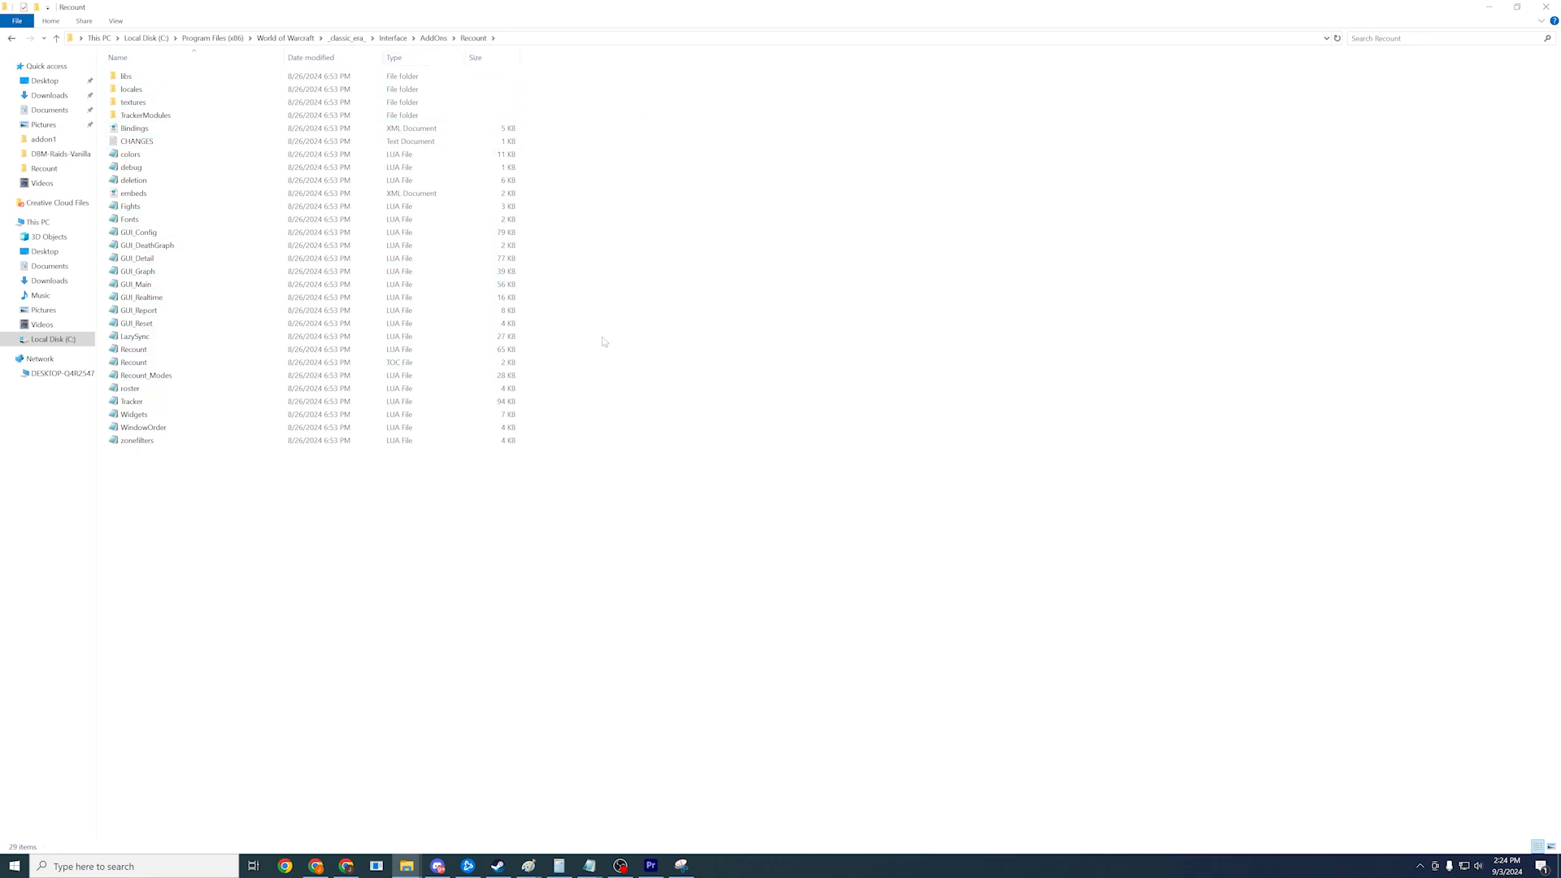
left_click(132, 361)
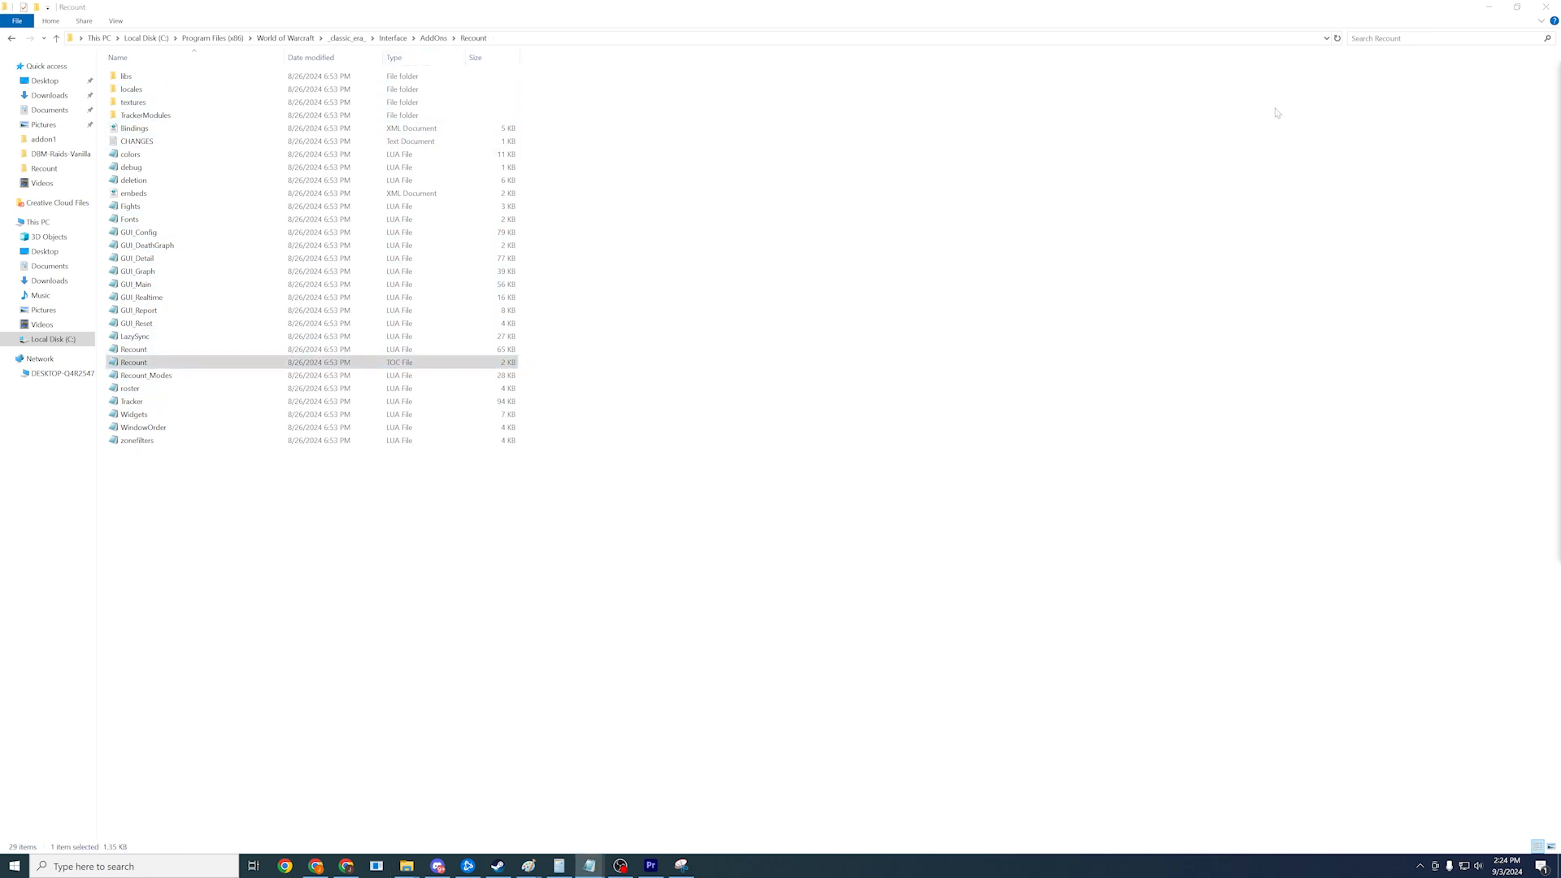
double_click(131, 361)
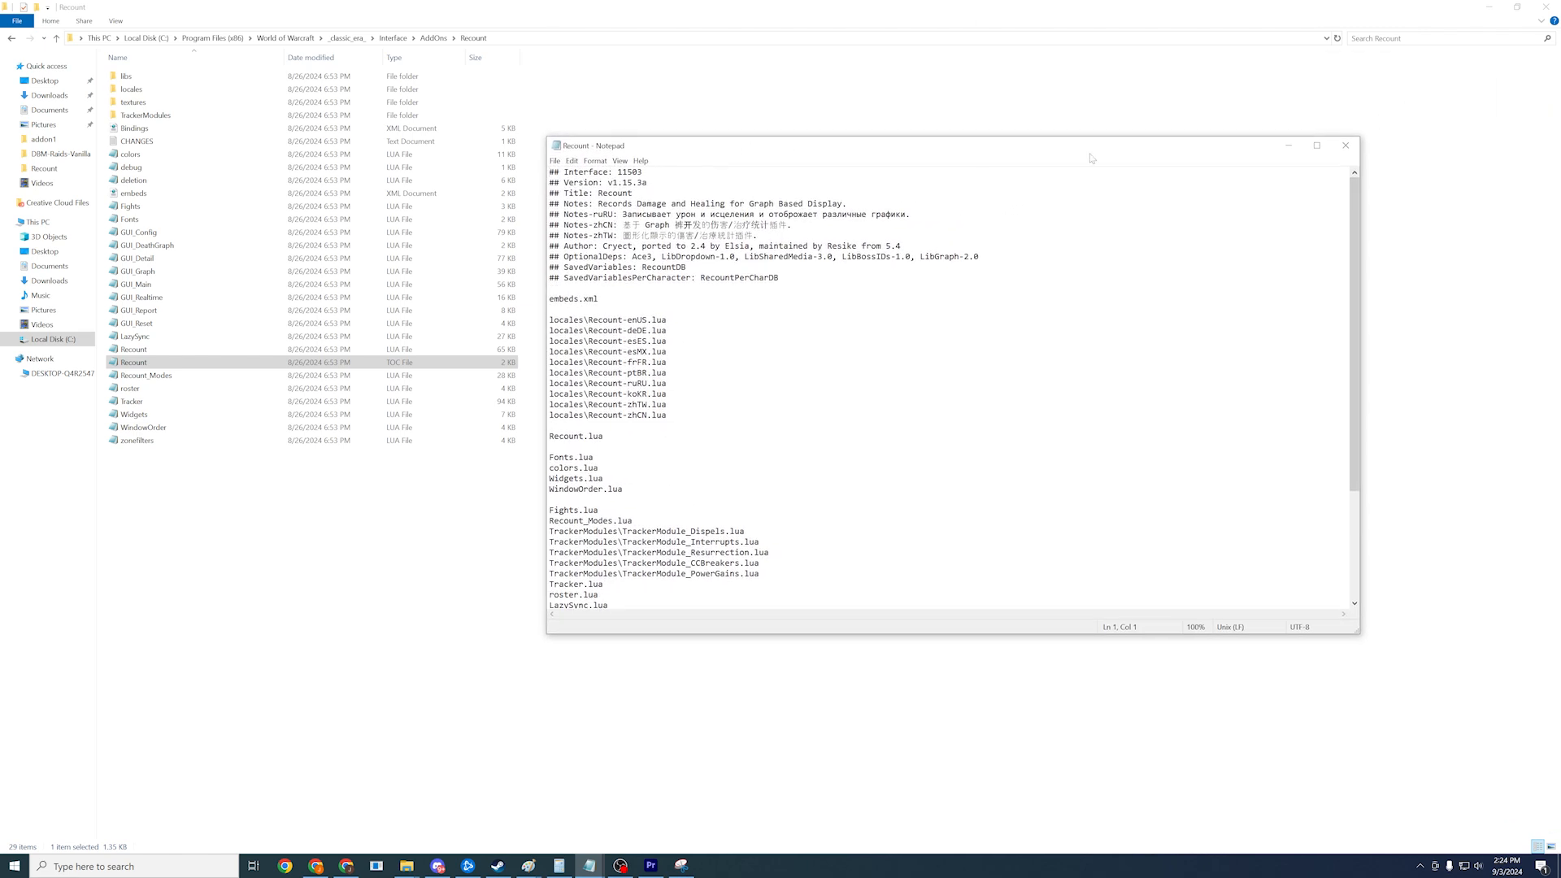
left_click(1315, 145)
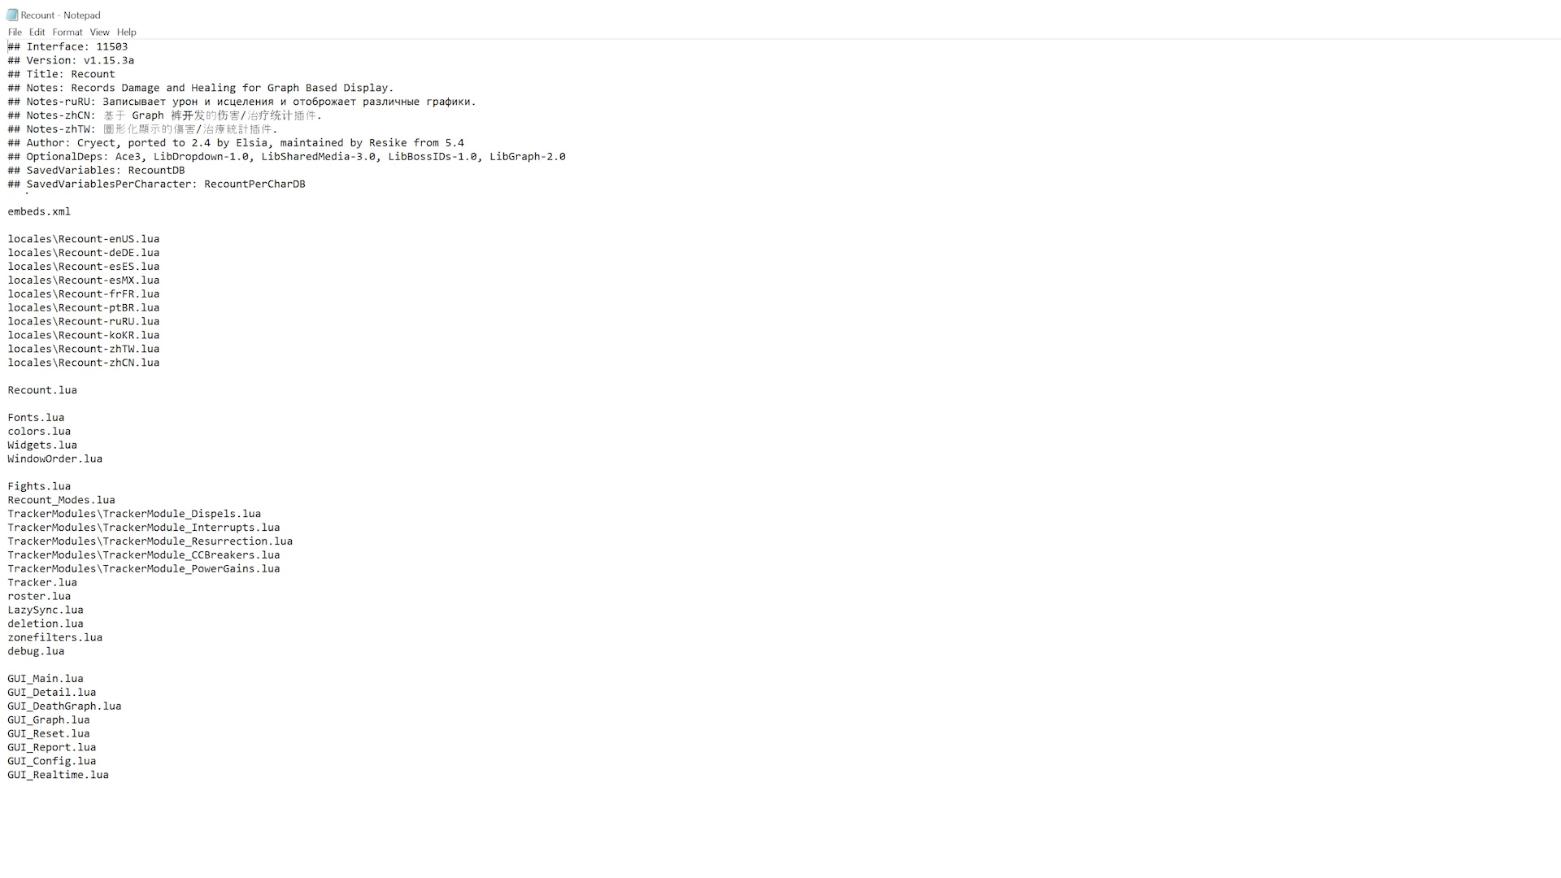
Add a note 'nothi' below the SavedVariables lines, then move to the Wowpedia CastSpellByName page
left_click(24, 196)
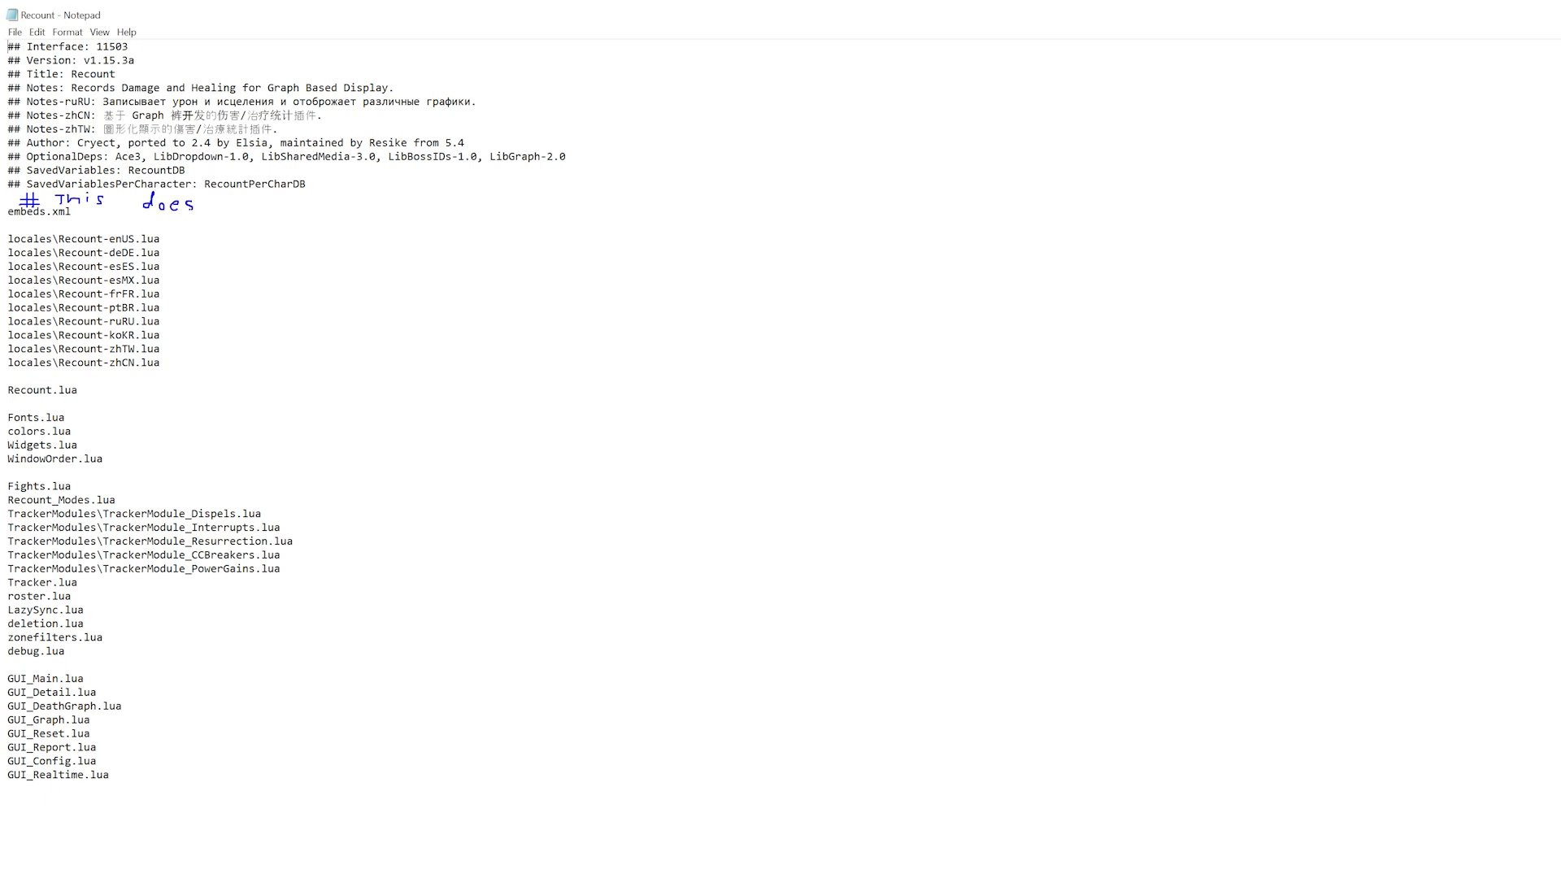
type("nothi")
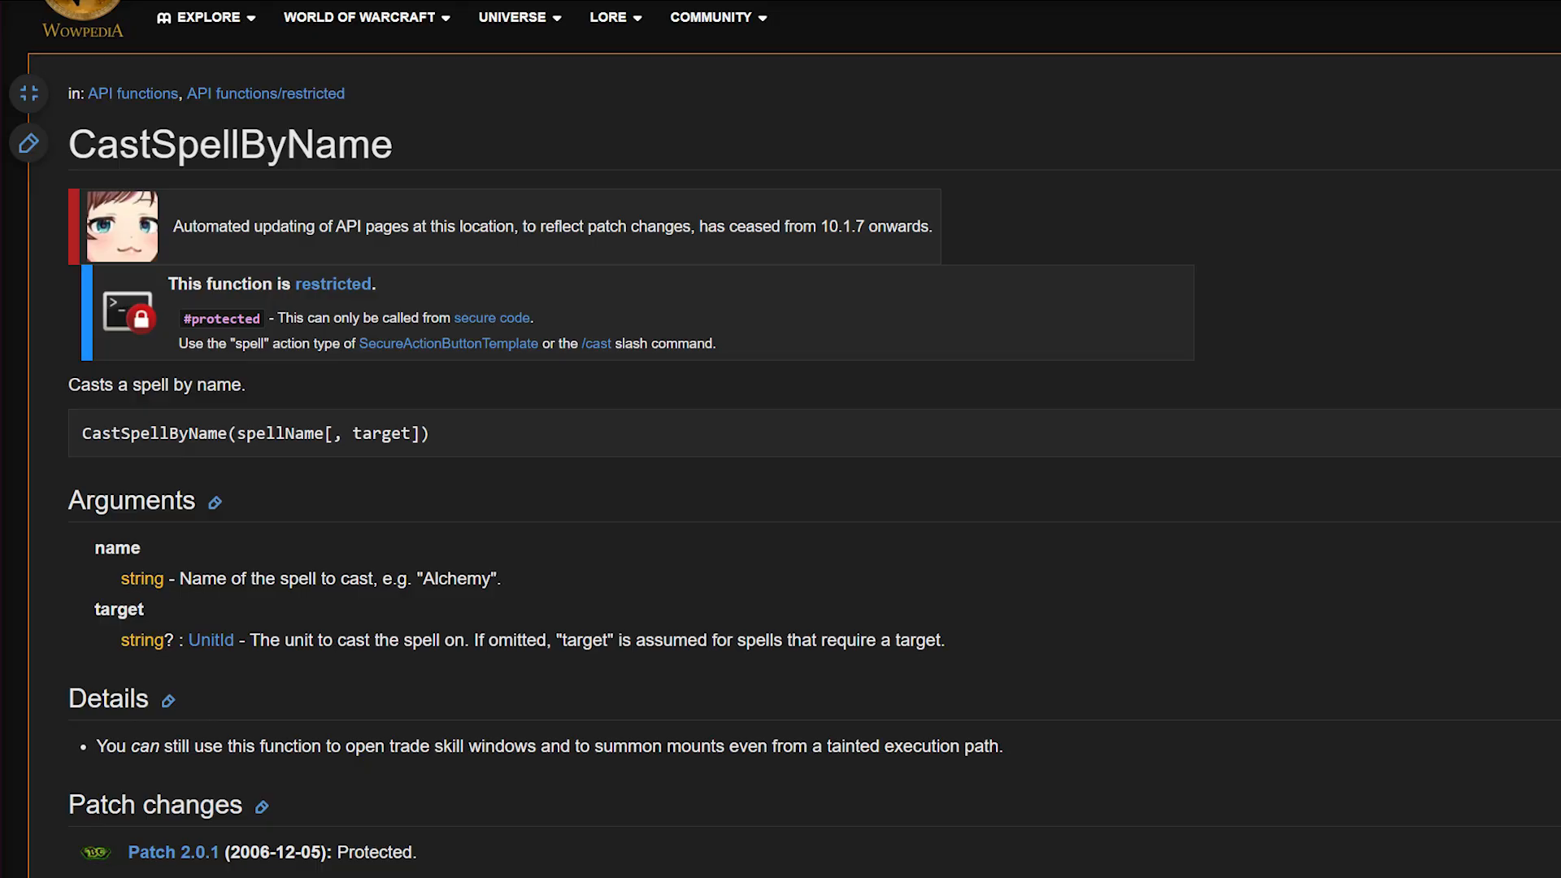
Review CastSpellByName's Arguments and Patch changes, then reach the range-check forum thread
scroll("down", 3)
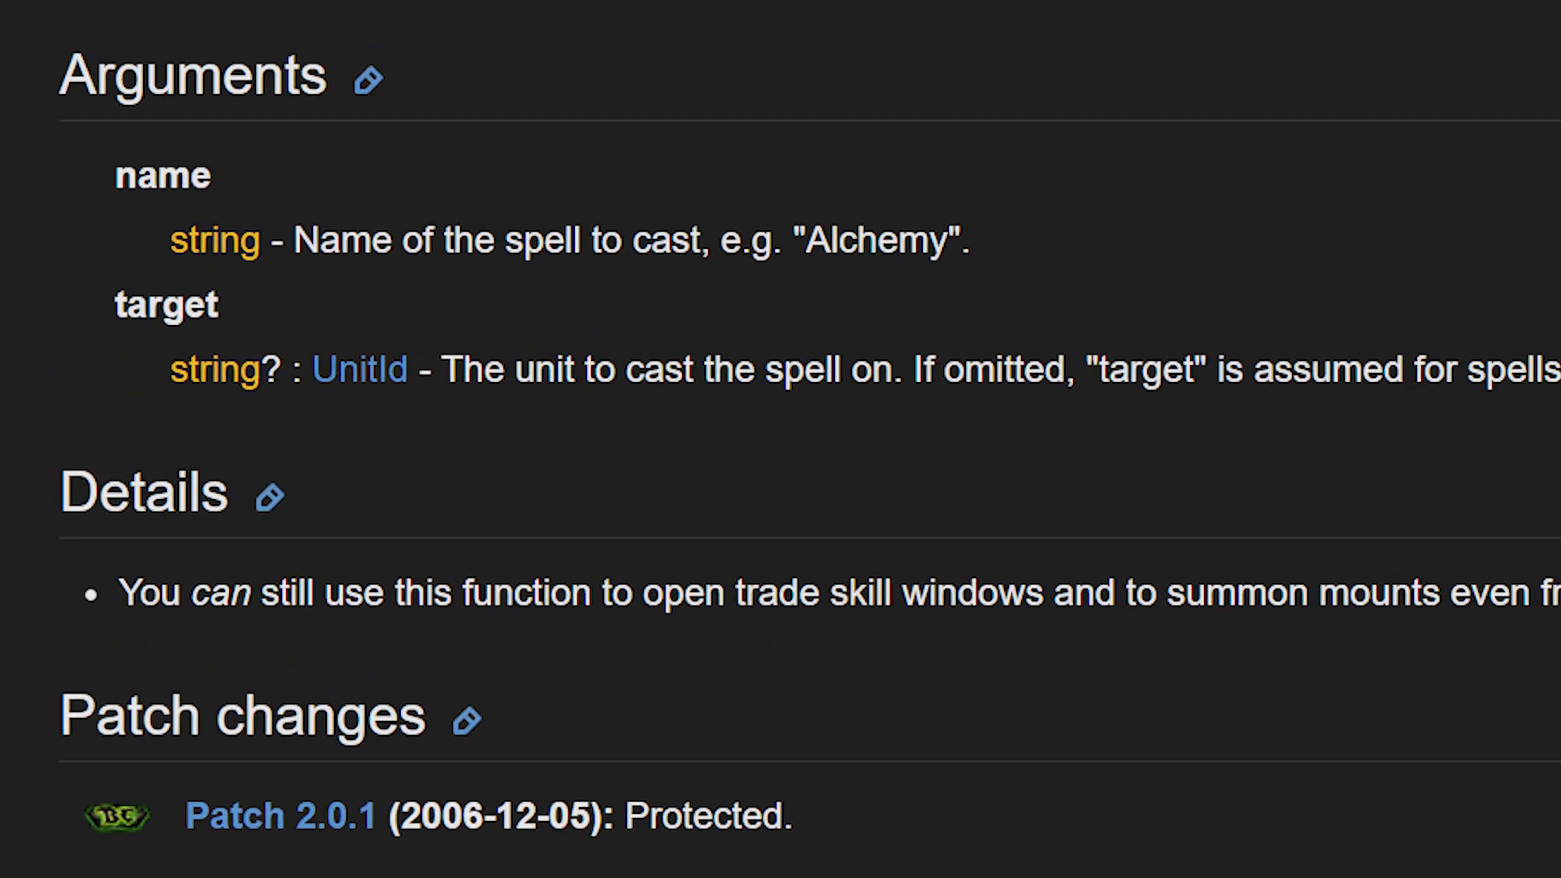
scroll("up", 3)
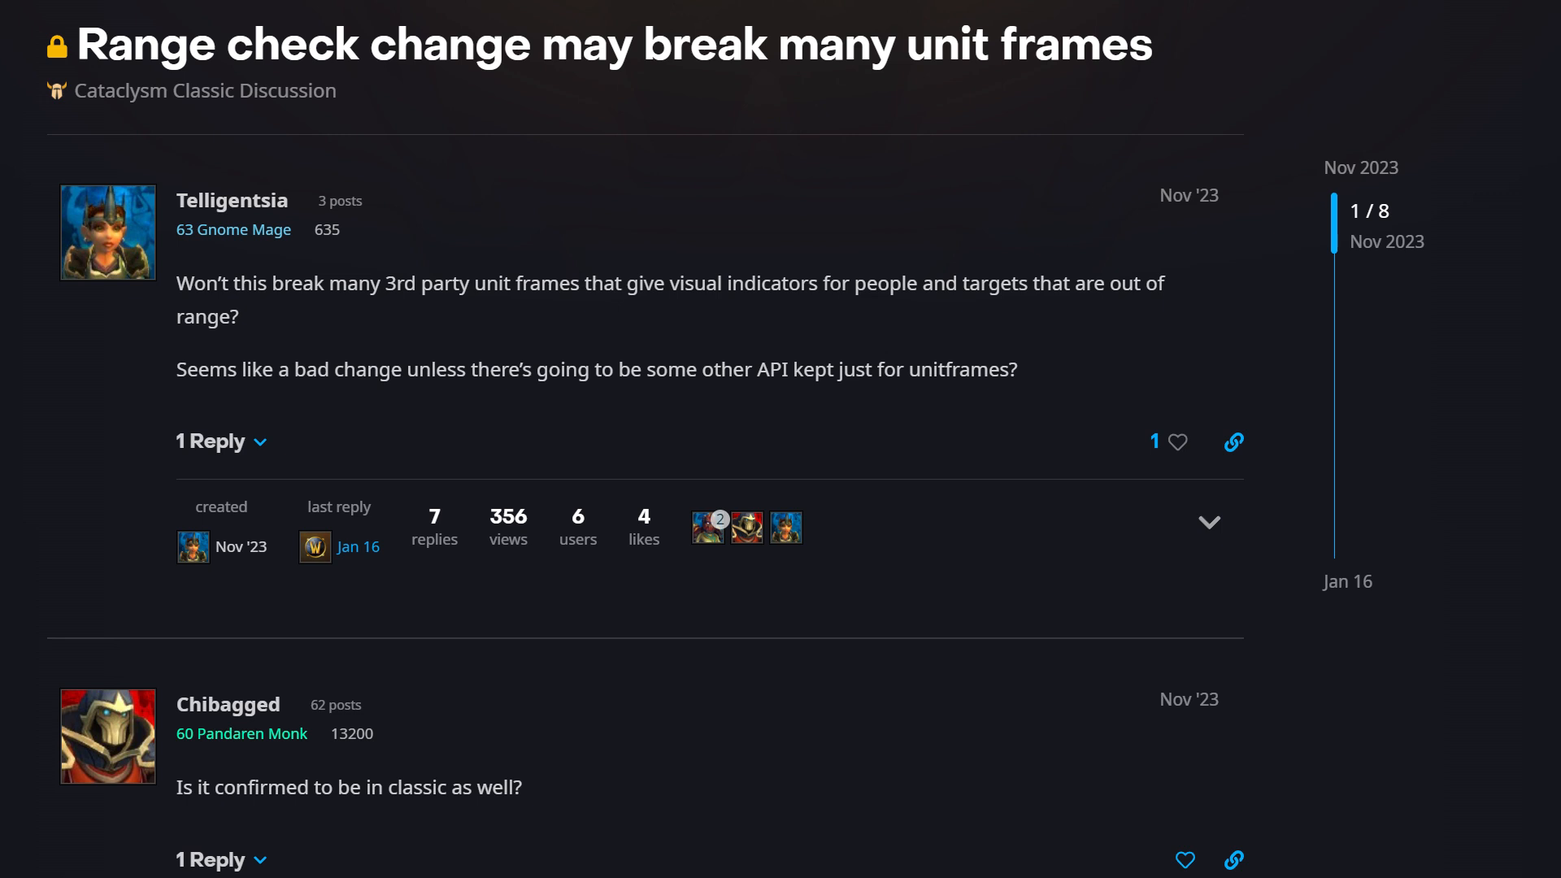
Read through the range-check thread replies before switching to the WoW character select screen
scroll("down", 3)
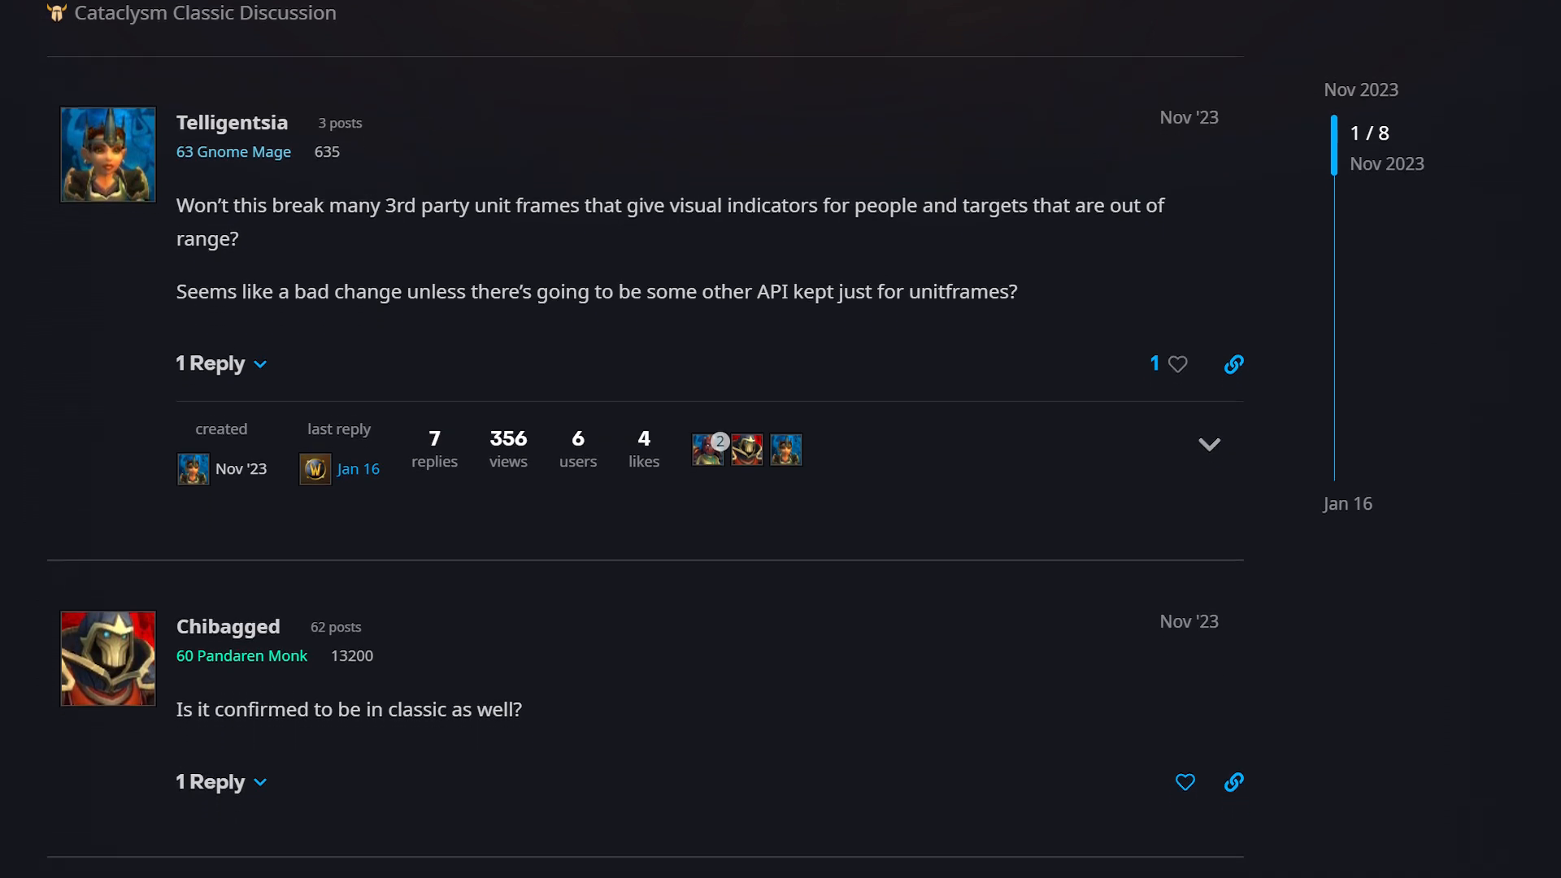
scroll("down", 3)
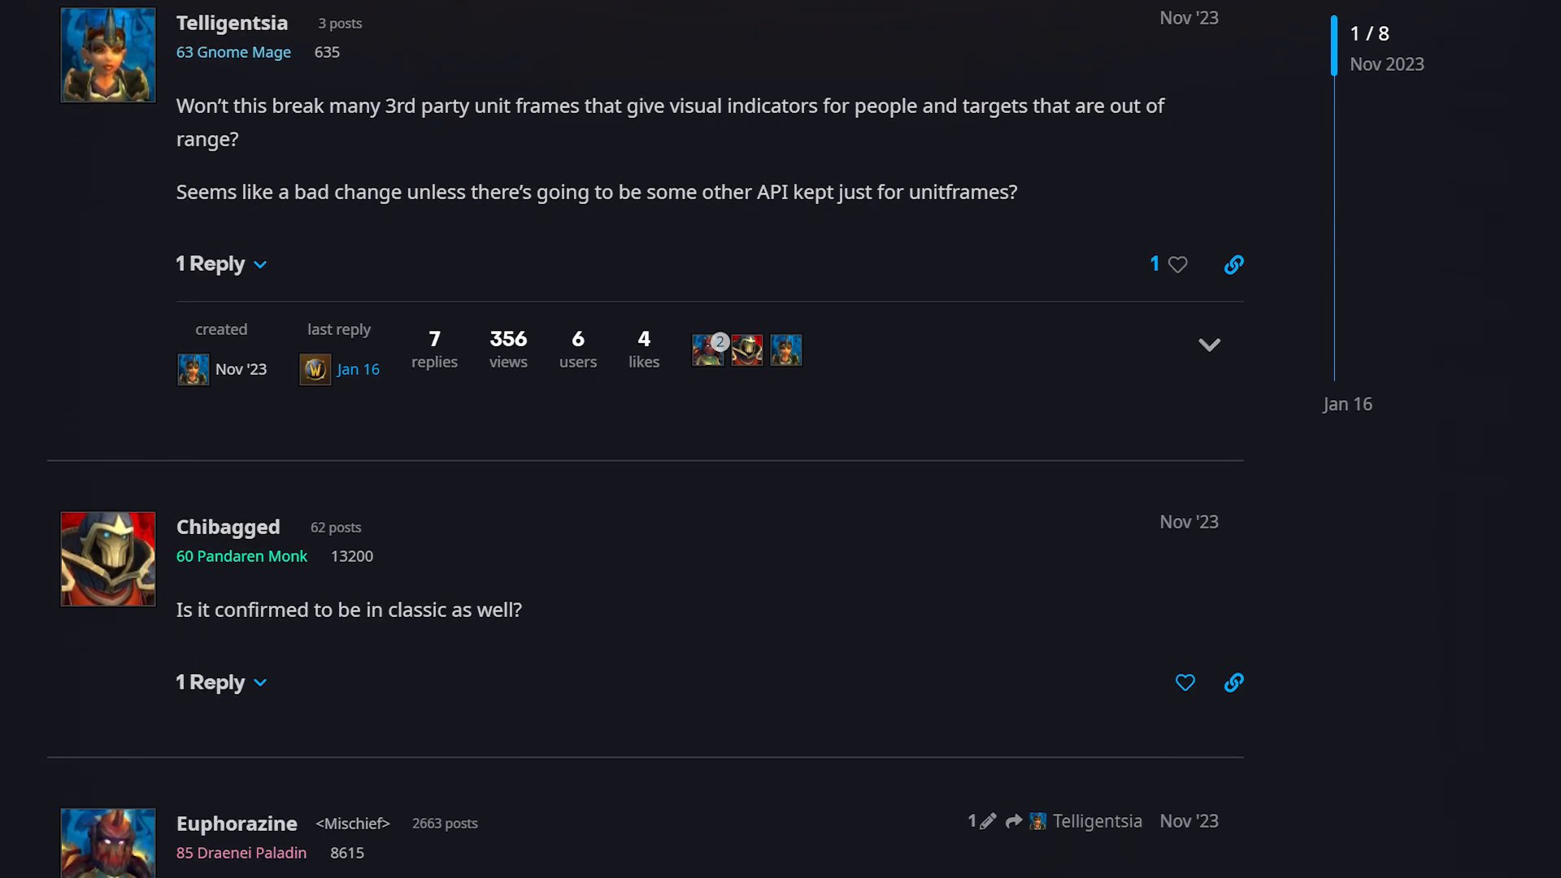
scroll("down", 3)
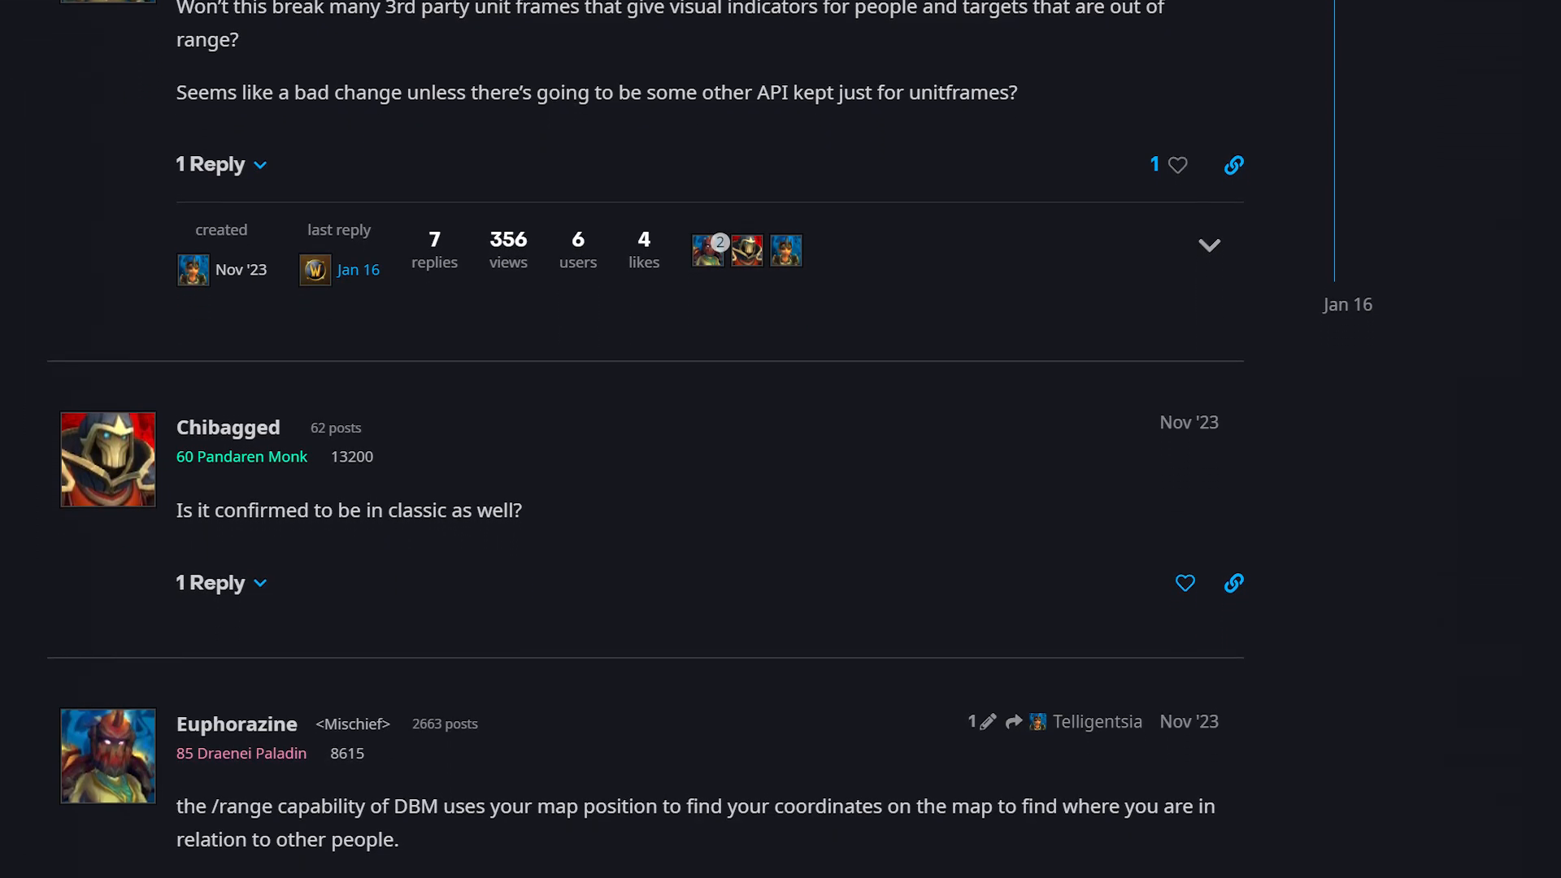
scroll("down", 3)
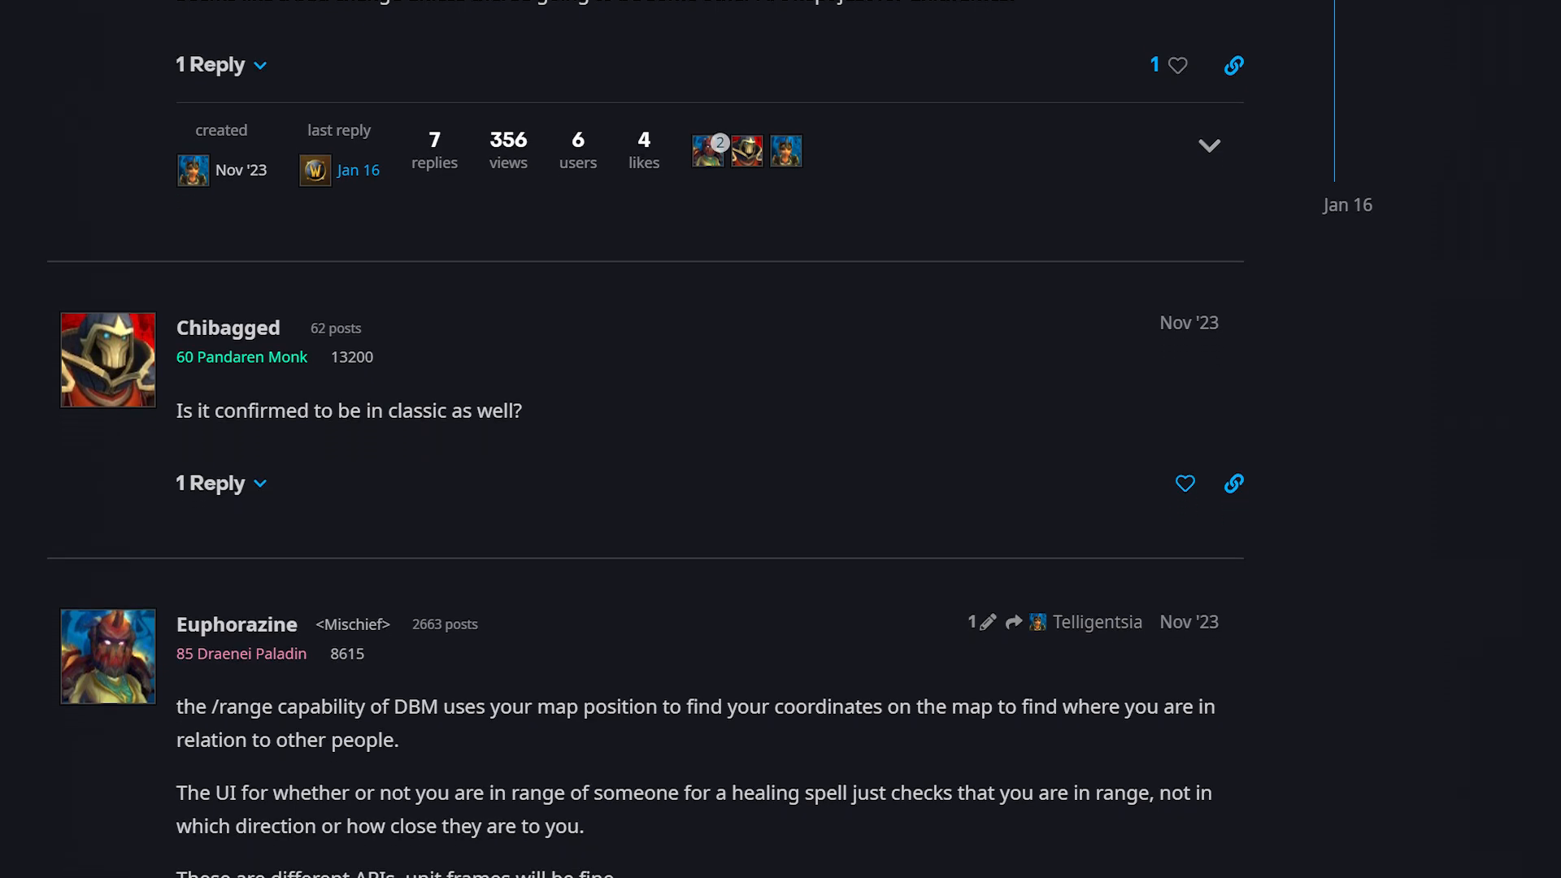
scroll("down", 3)
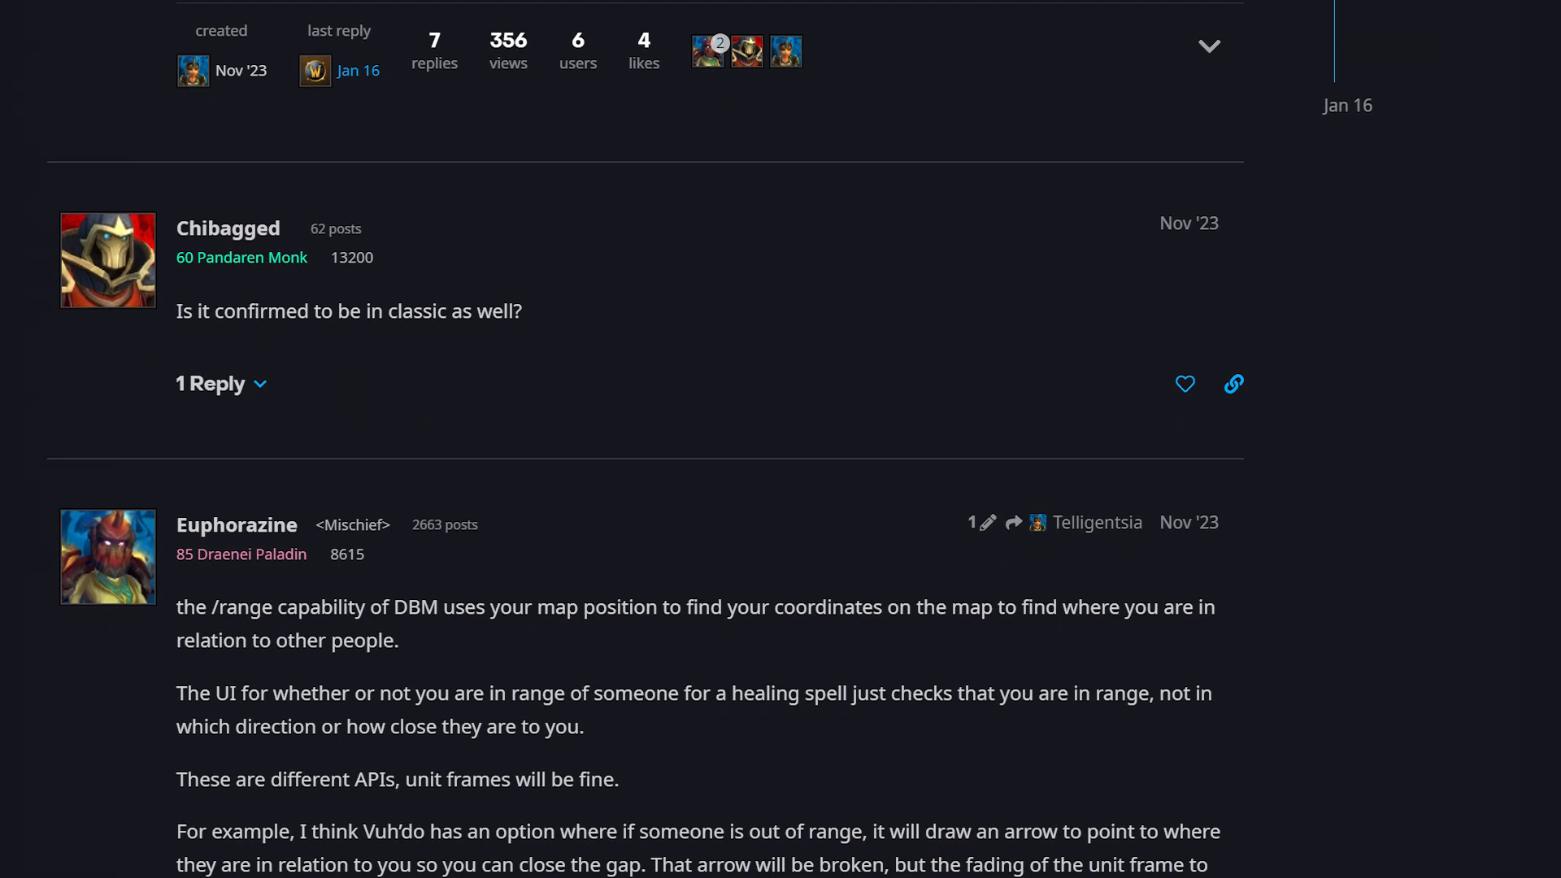
scroll("down", 3)
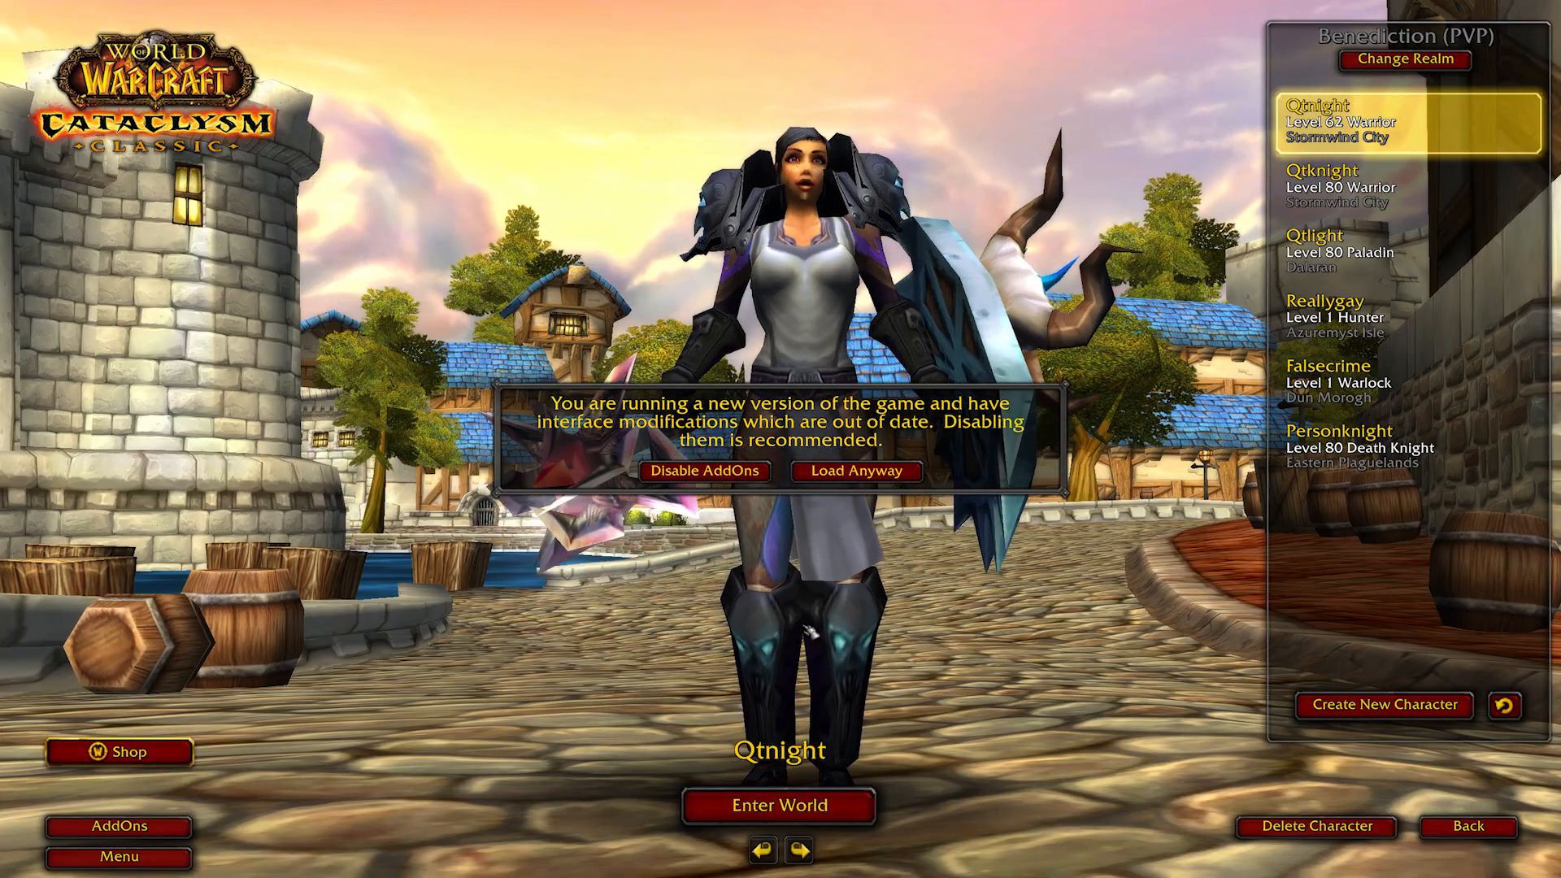
Dismiss the disable prompt and enable 'Load out of date AddOns' in the AddOn List
left_click(704, 472)
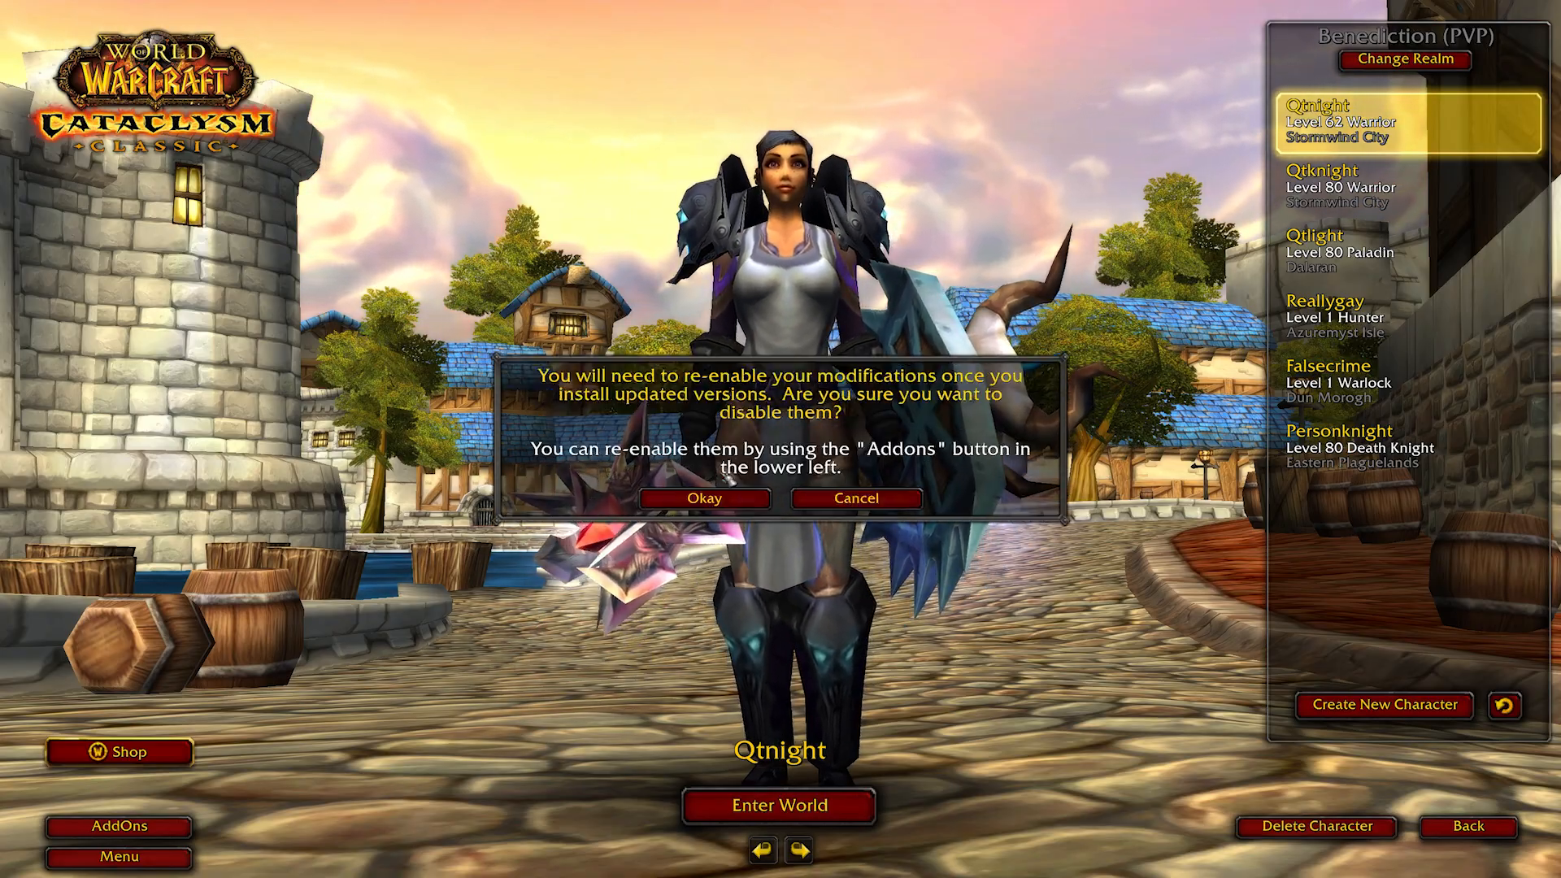
left_click(703, 499)
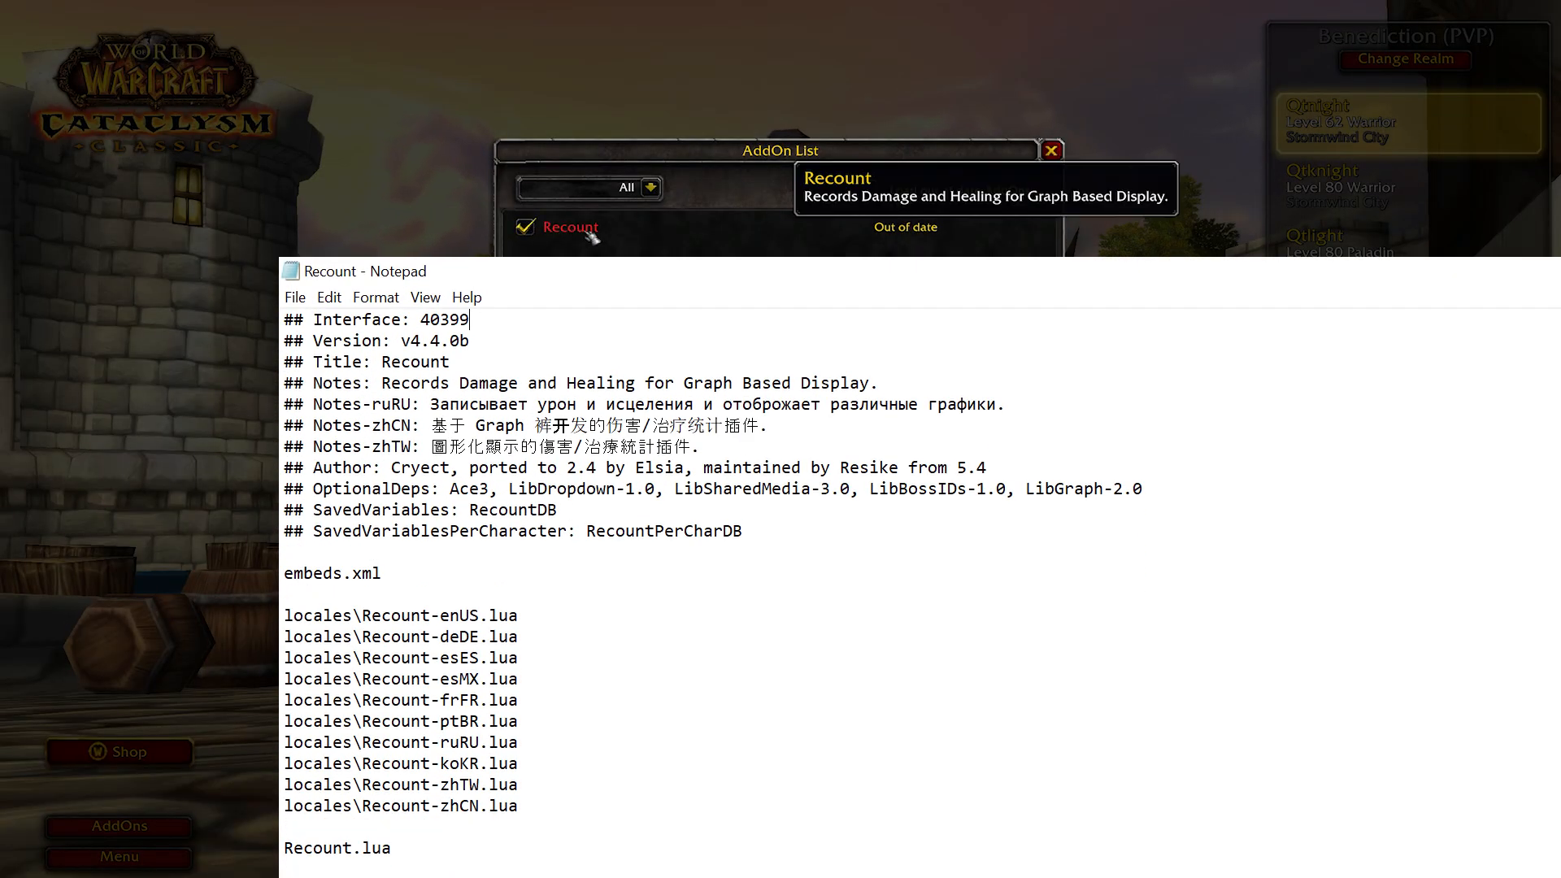
mouse_move(936, 176)
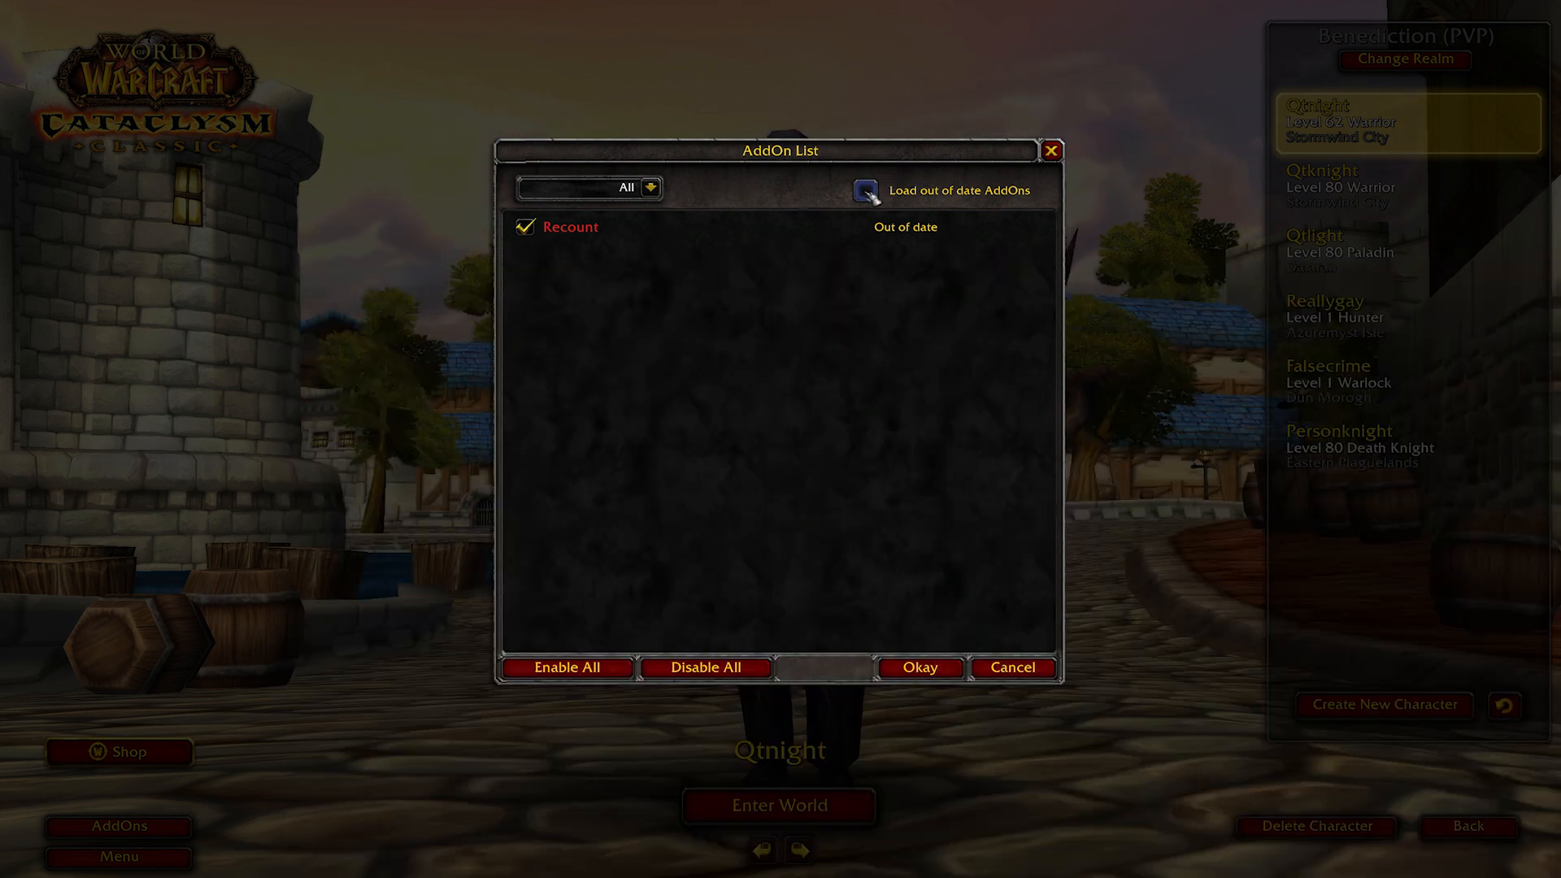
left_click(865, 188)
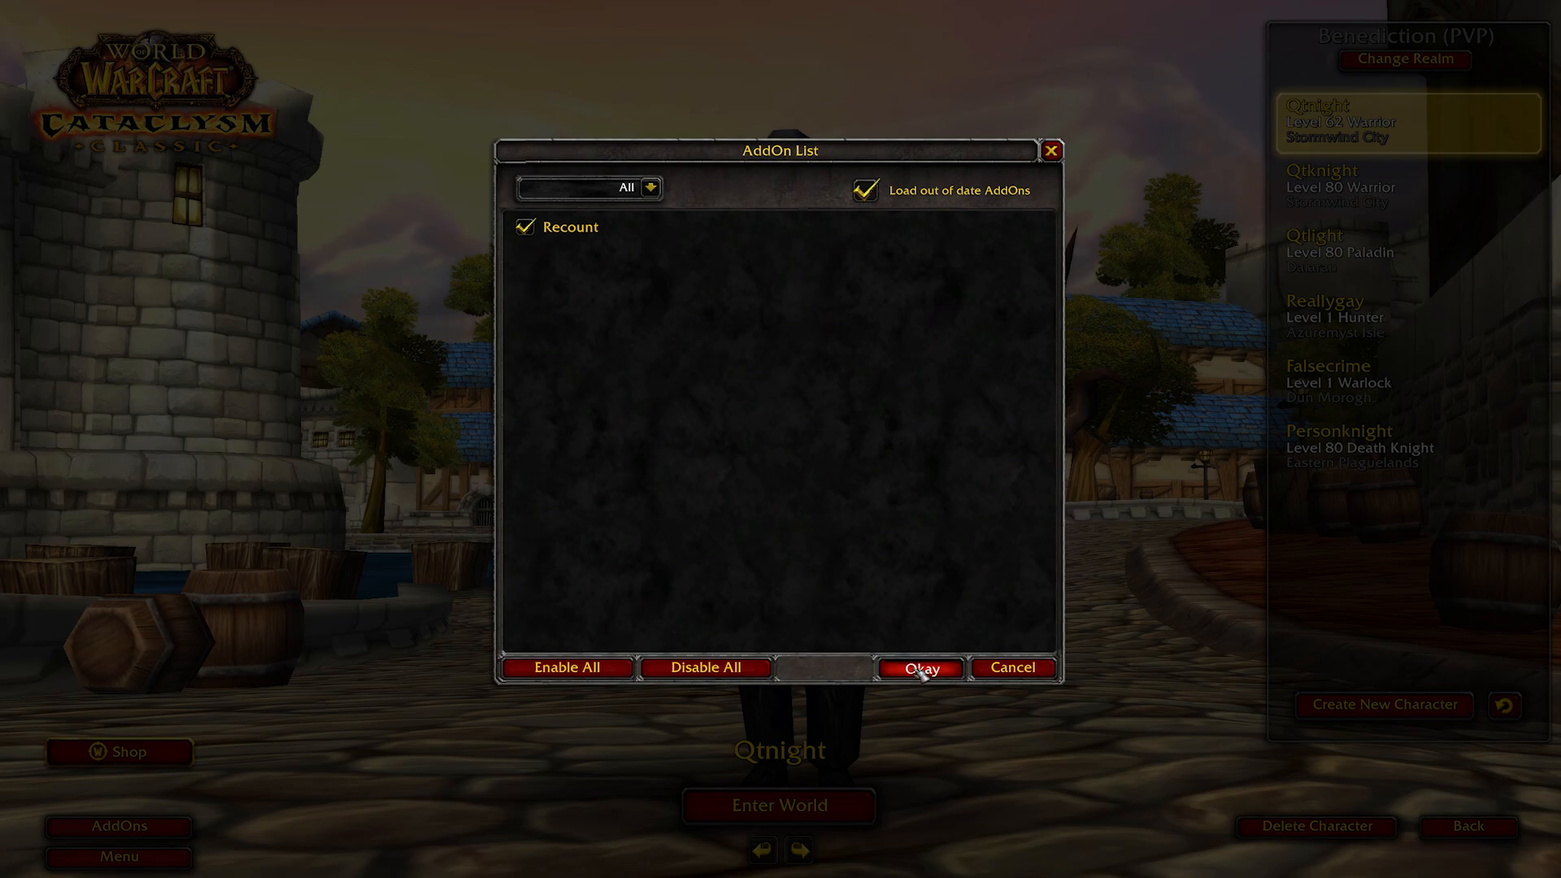
left_click(919, 667)
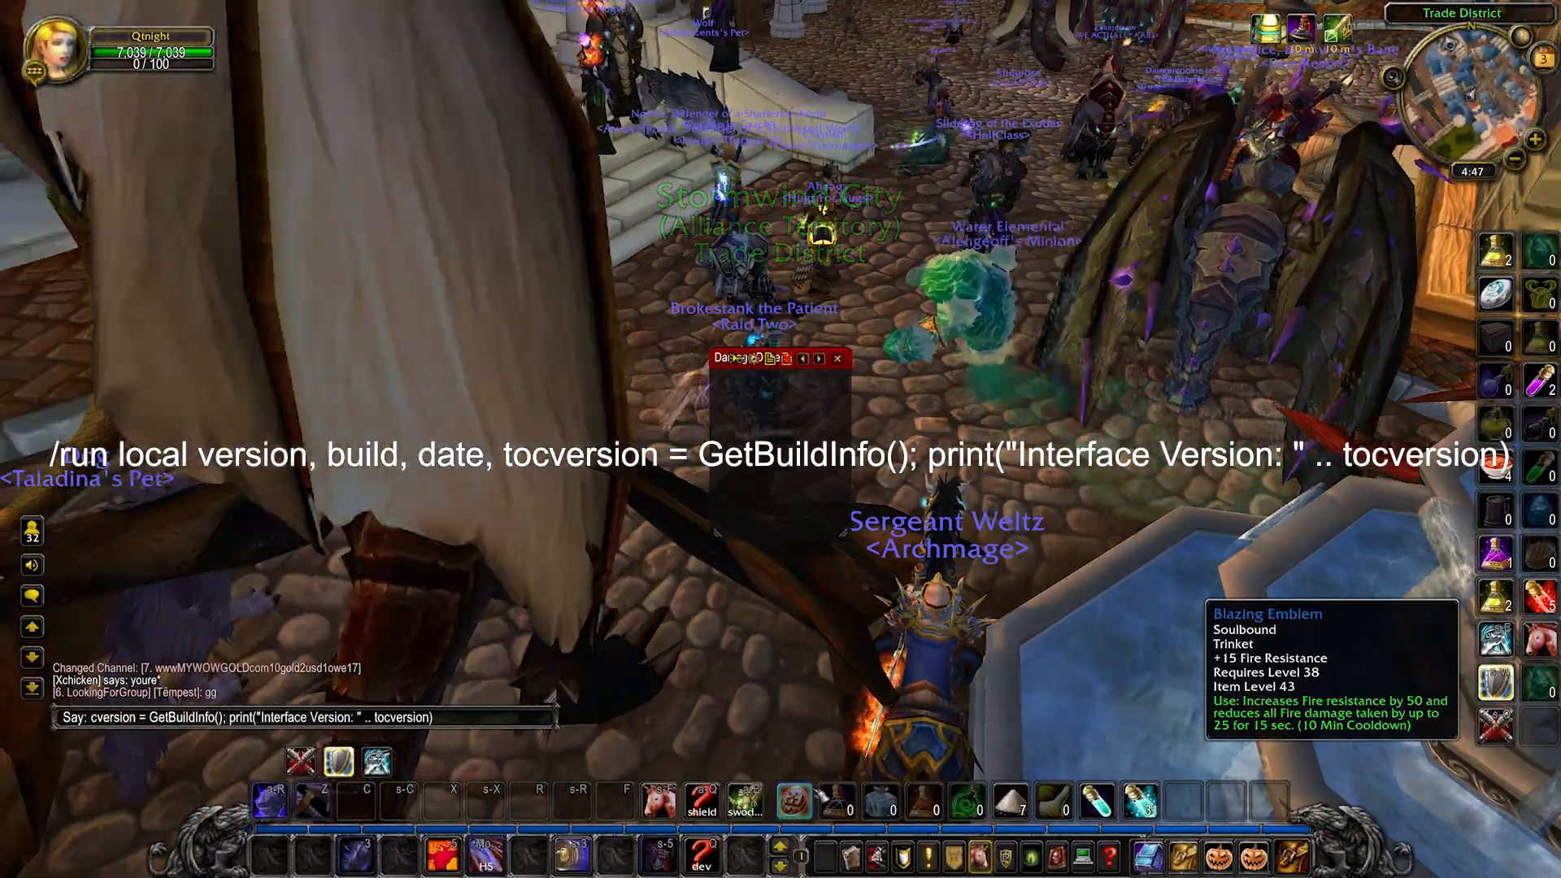
Run the /run GetBuildInfo() chat command printing interface version 40400
key("Return")
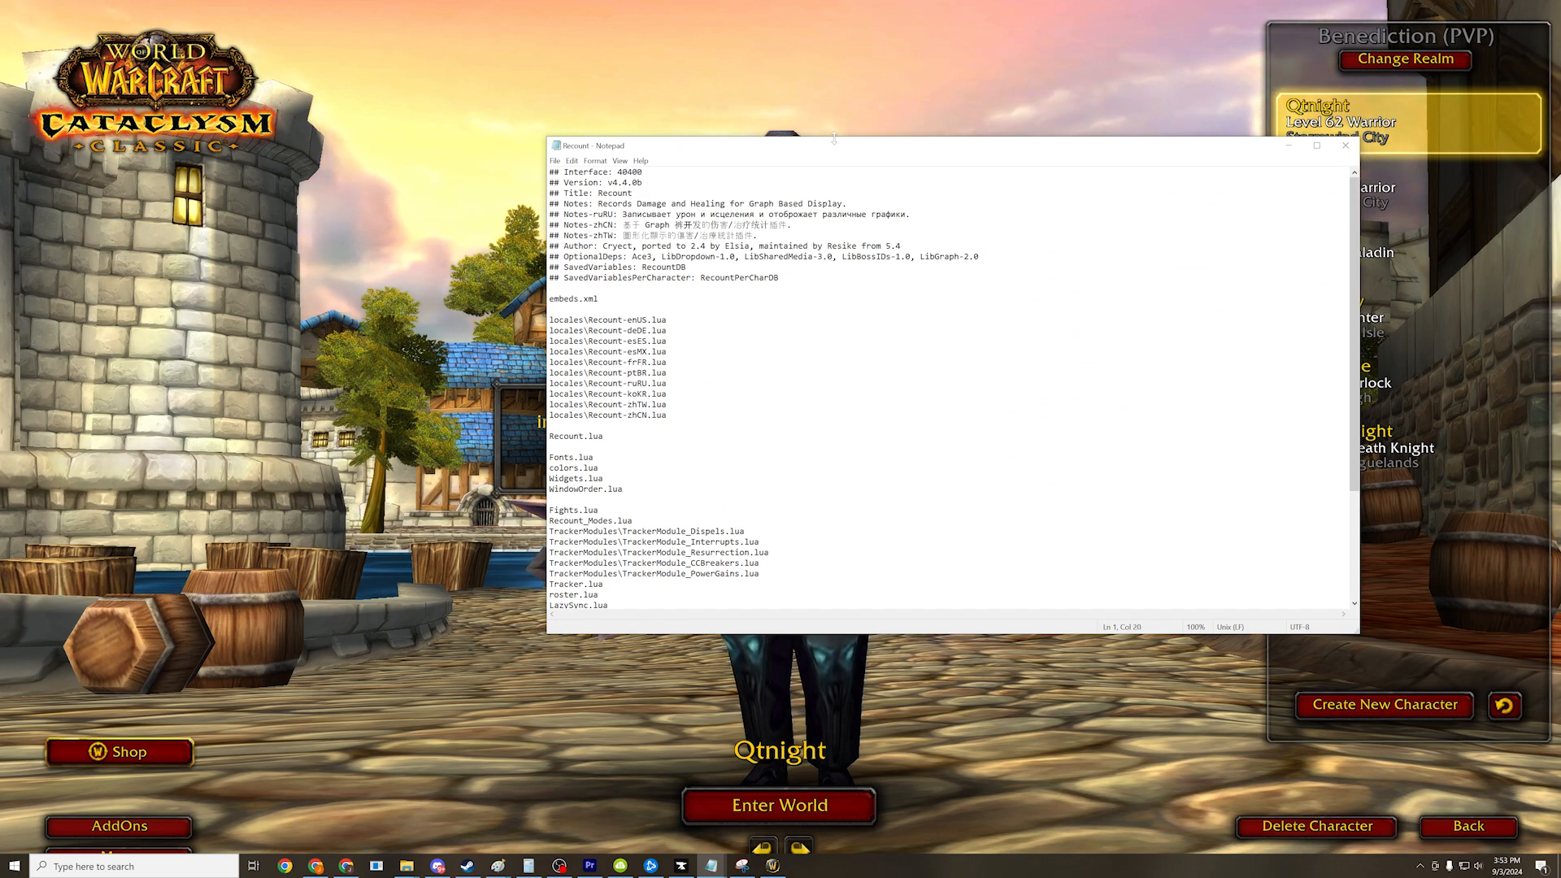
Show the AddOn List on character select with Recount enabled and no out-of-date warning
left_click(778, 805)
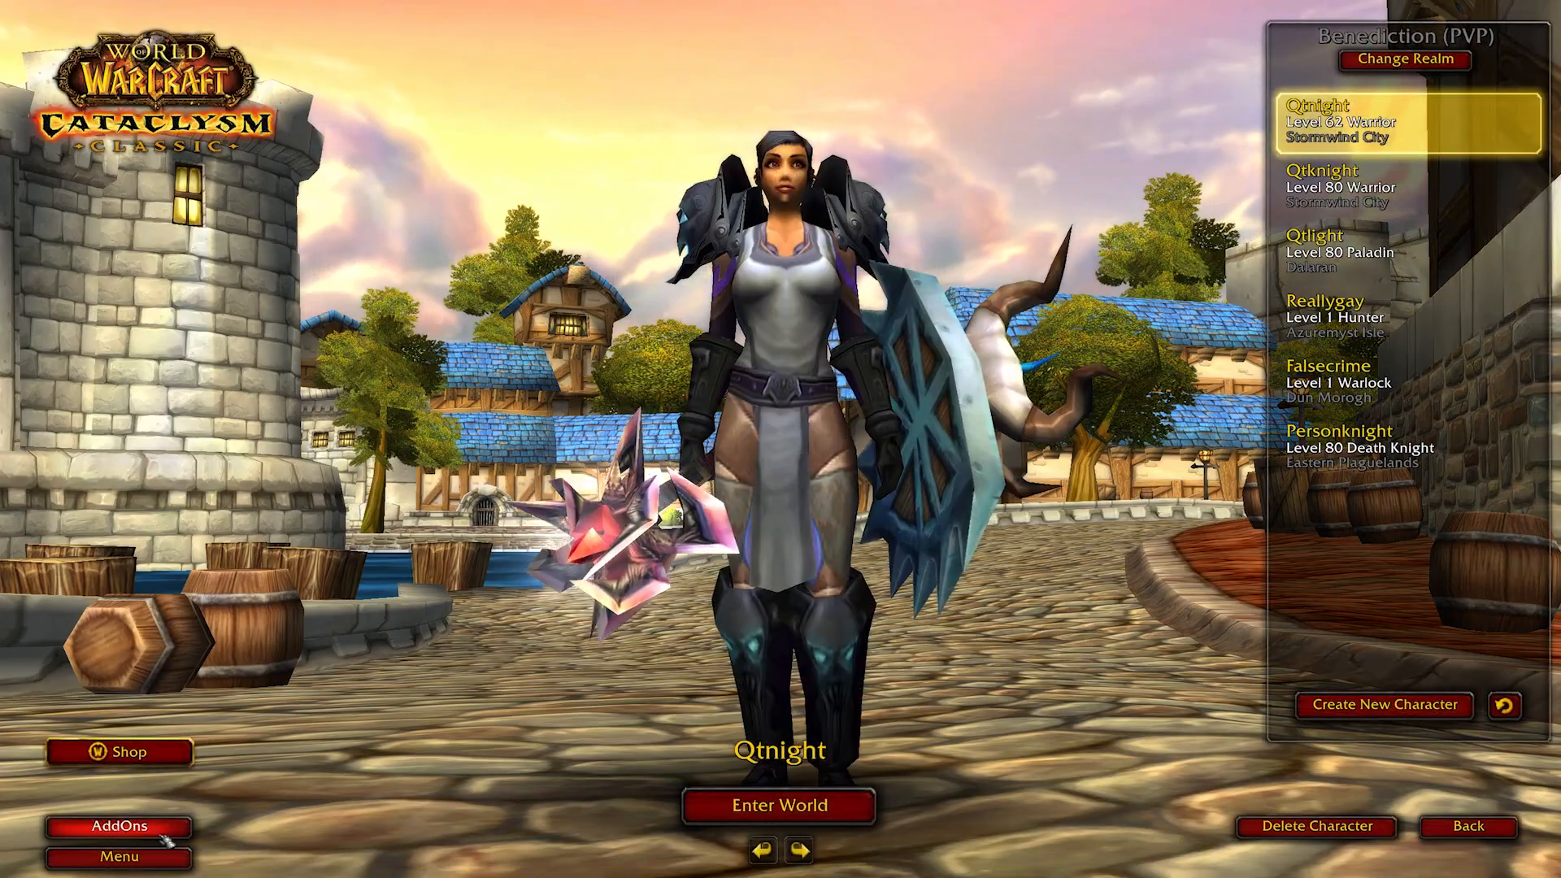
left_click(119, 826)
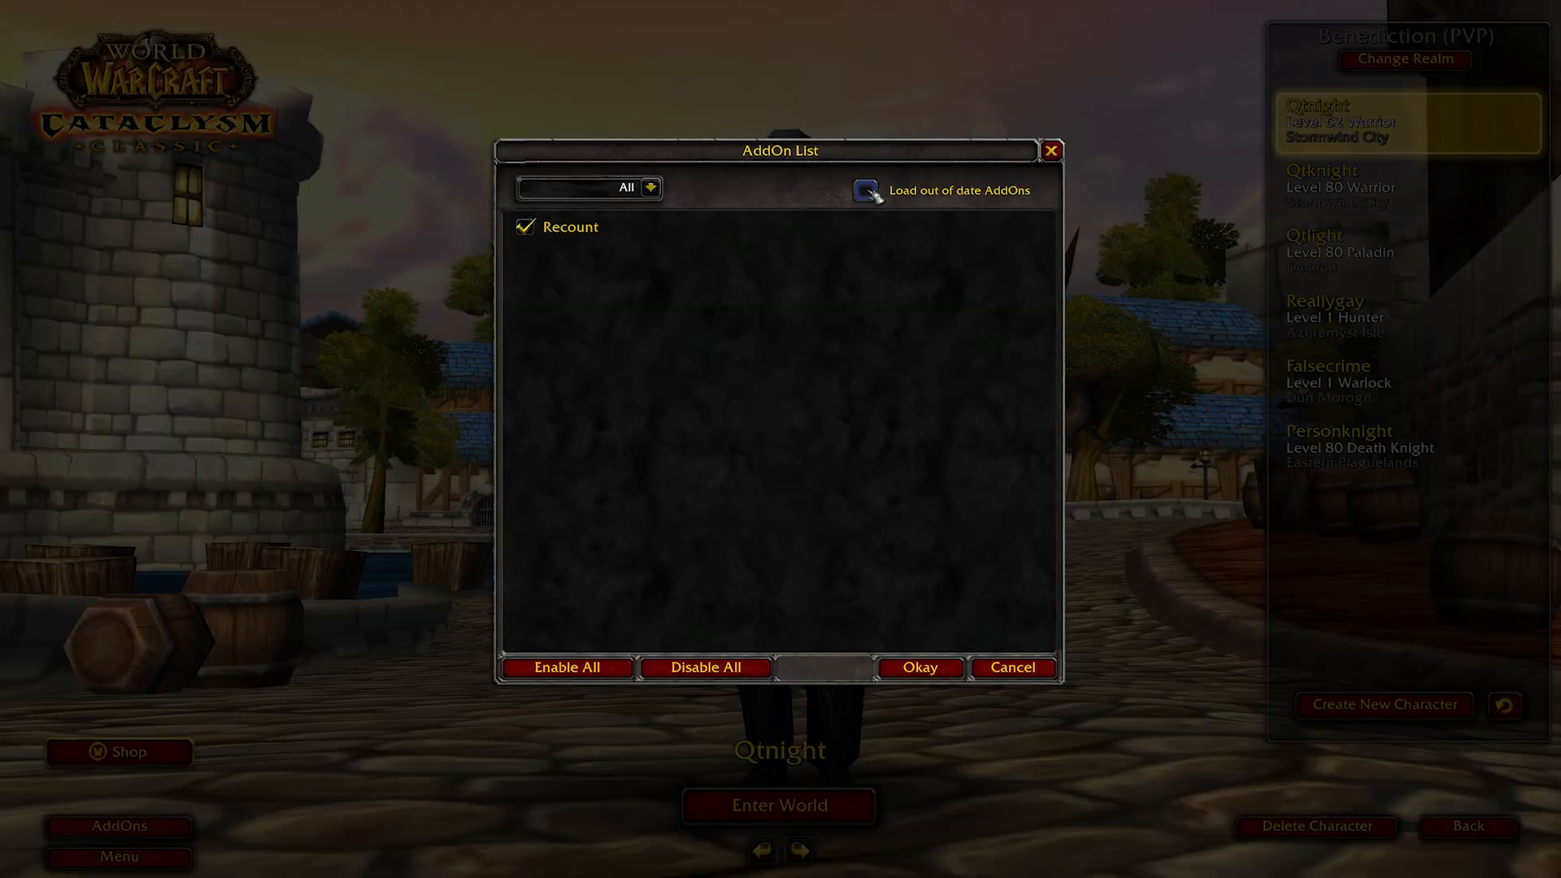
left_click(919, 667)
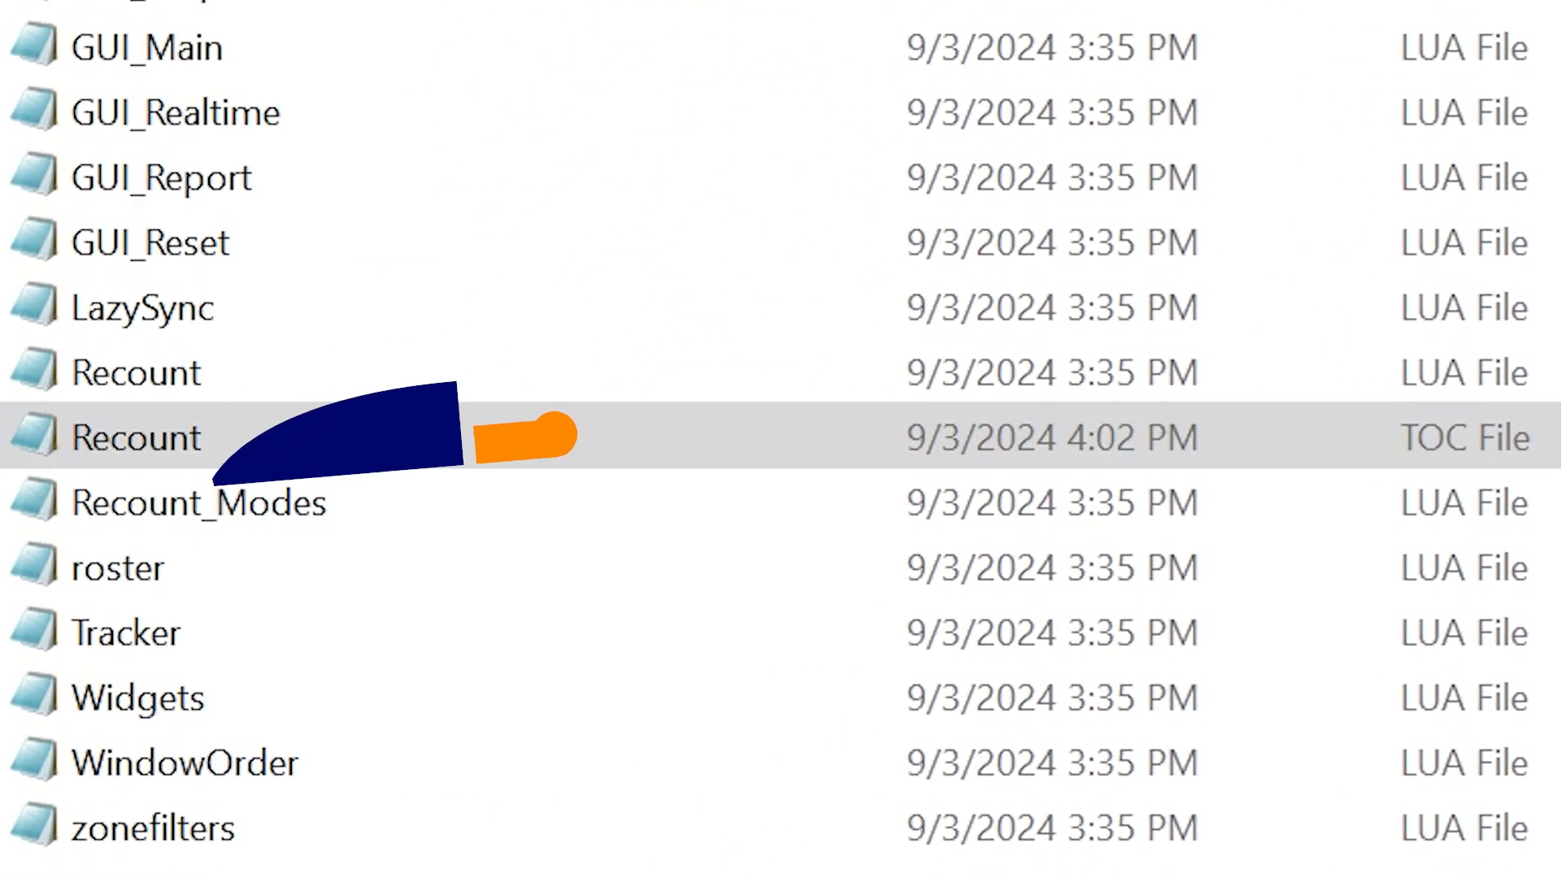
Reopen Recount.toc and change its ## Interface value to 40399
scroll("up", 3)
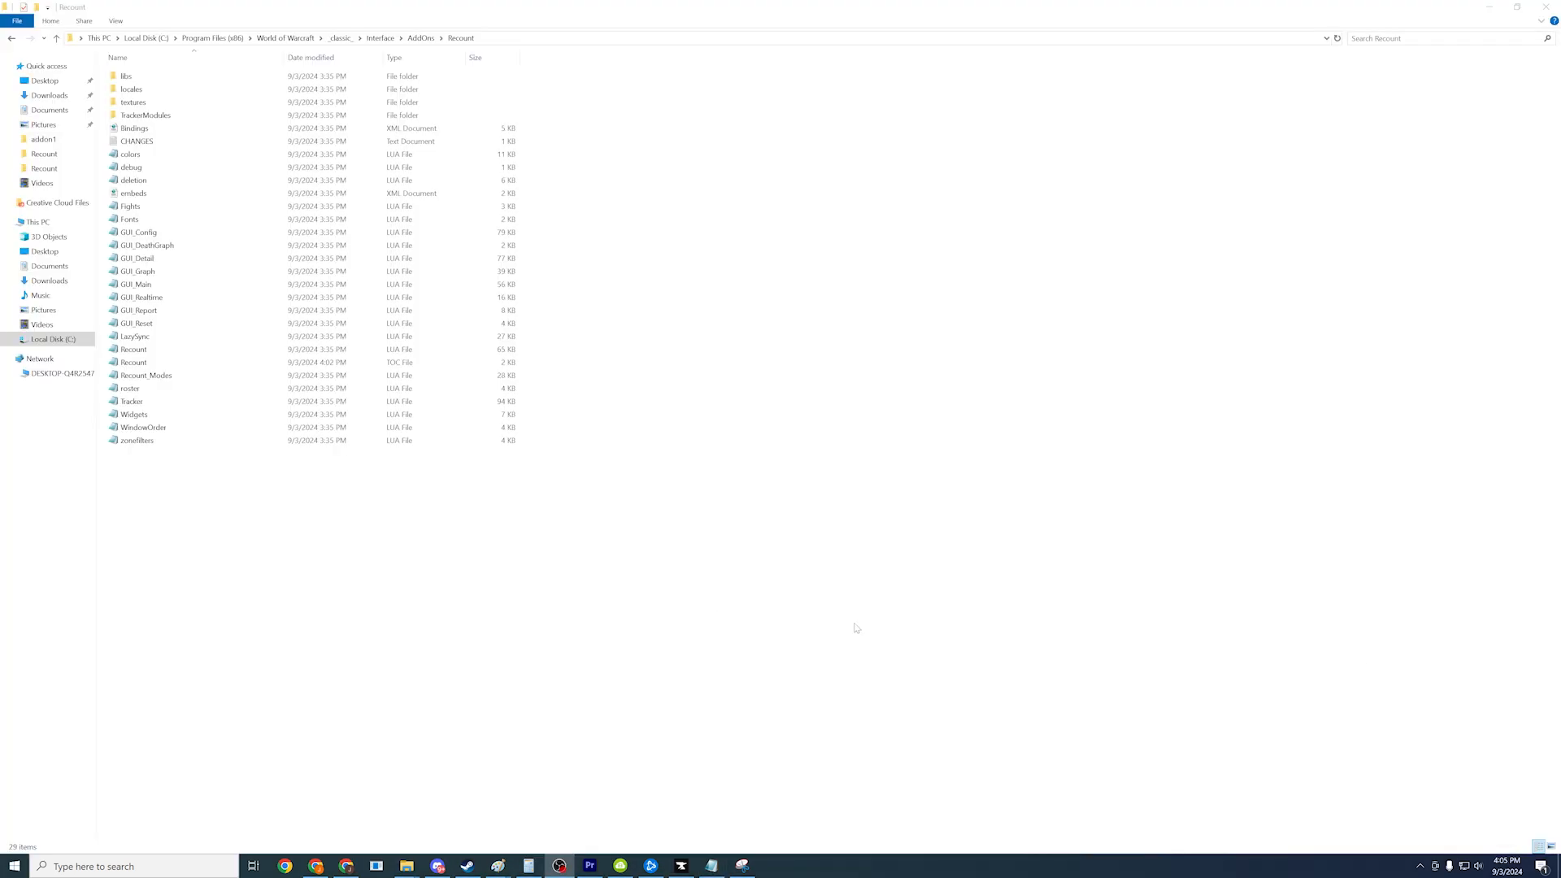
double_click(132, 361)
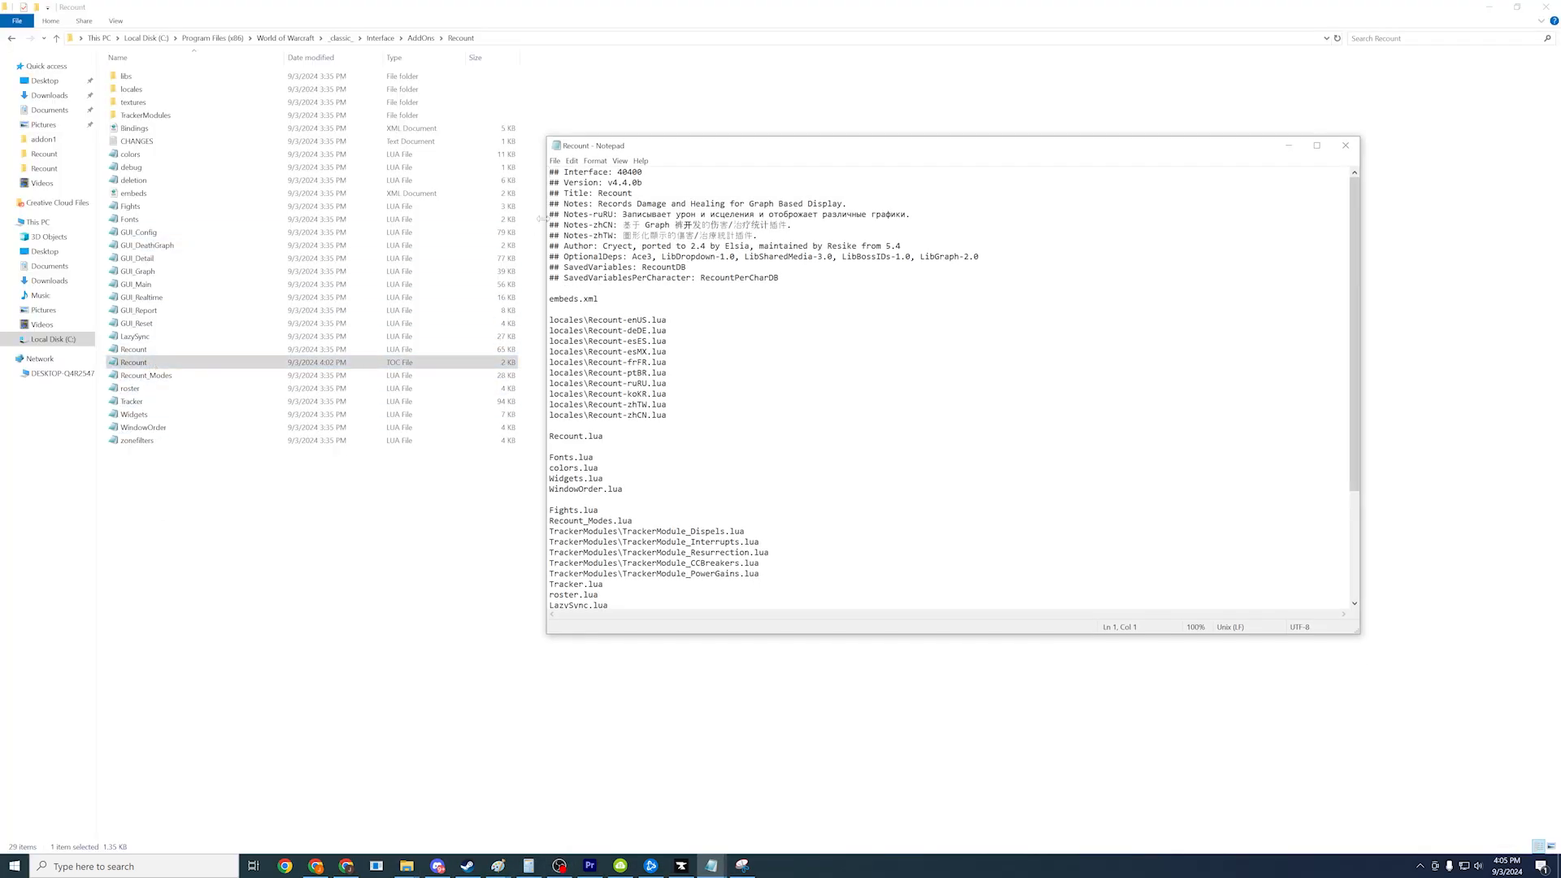
left_click(1344, 145)
type("399")
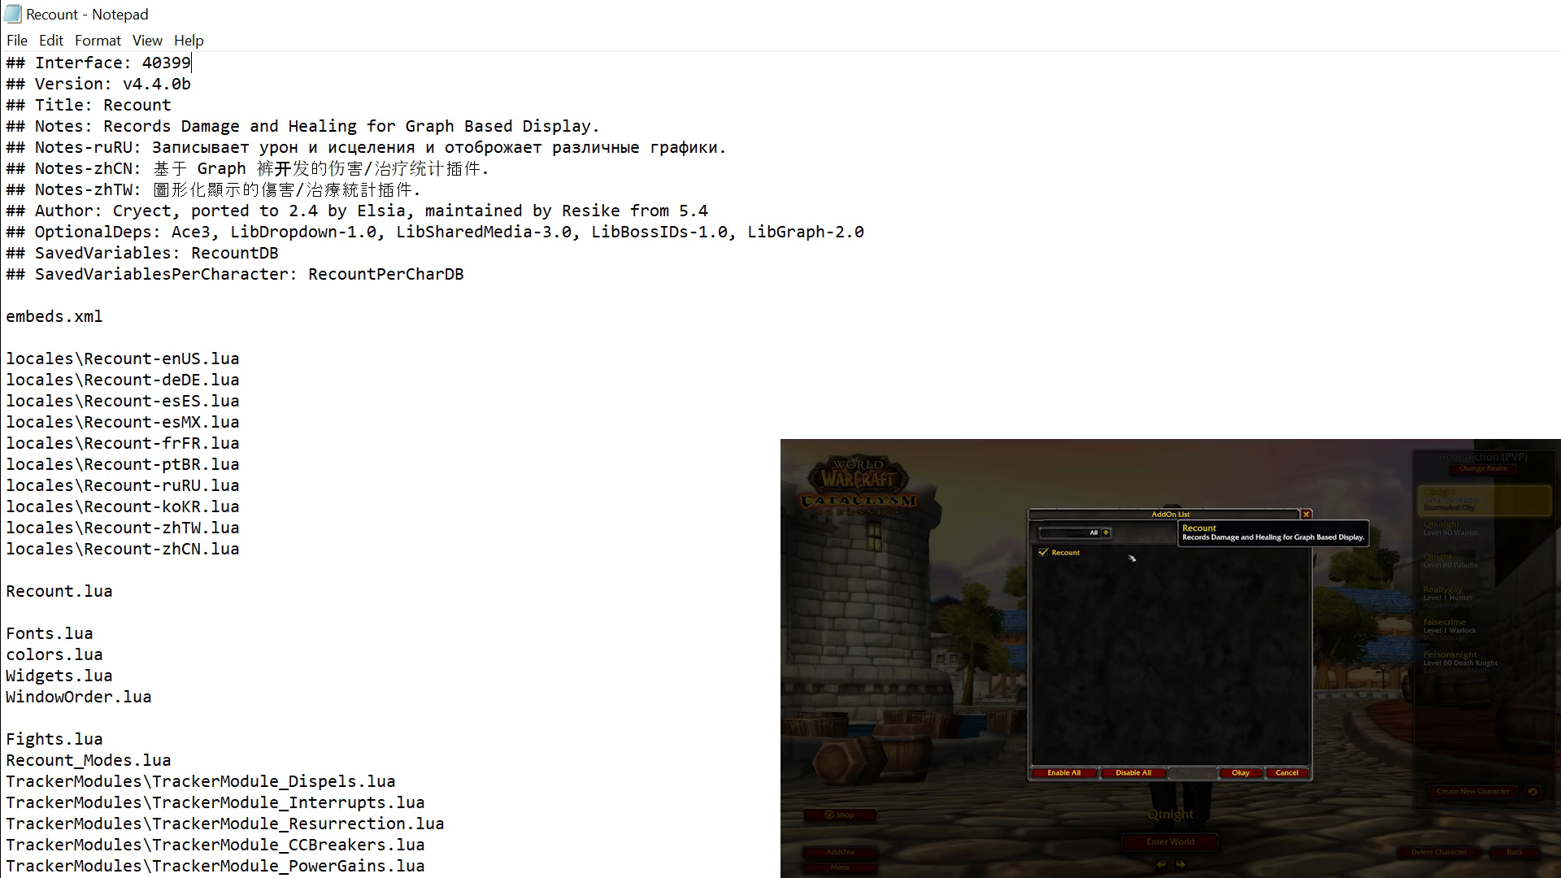
mouse_move(1199, 561)
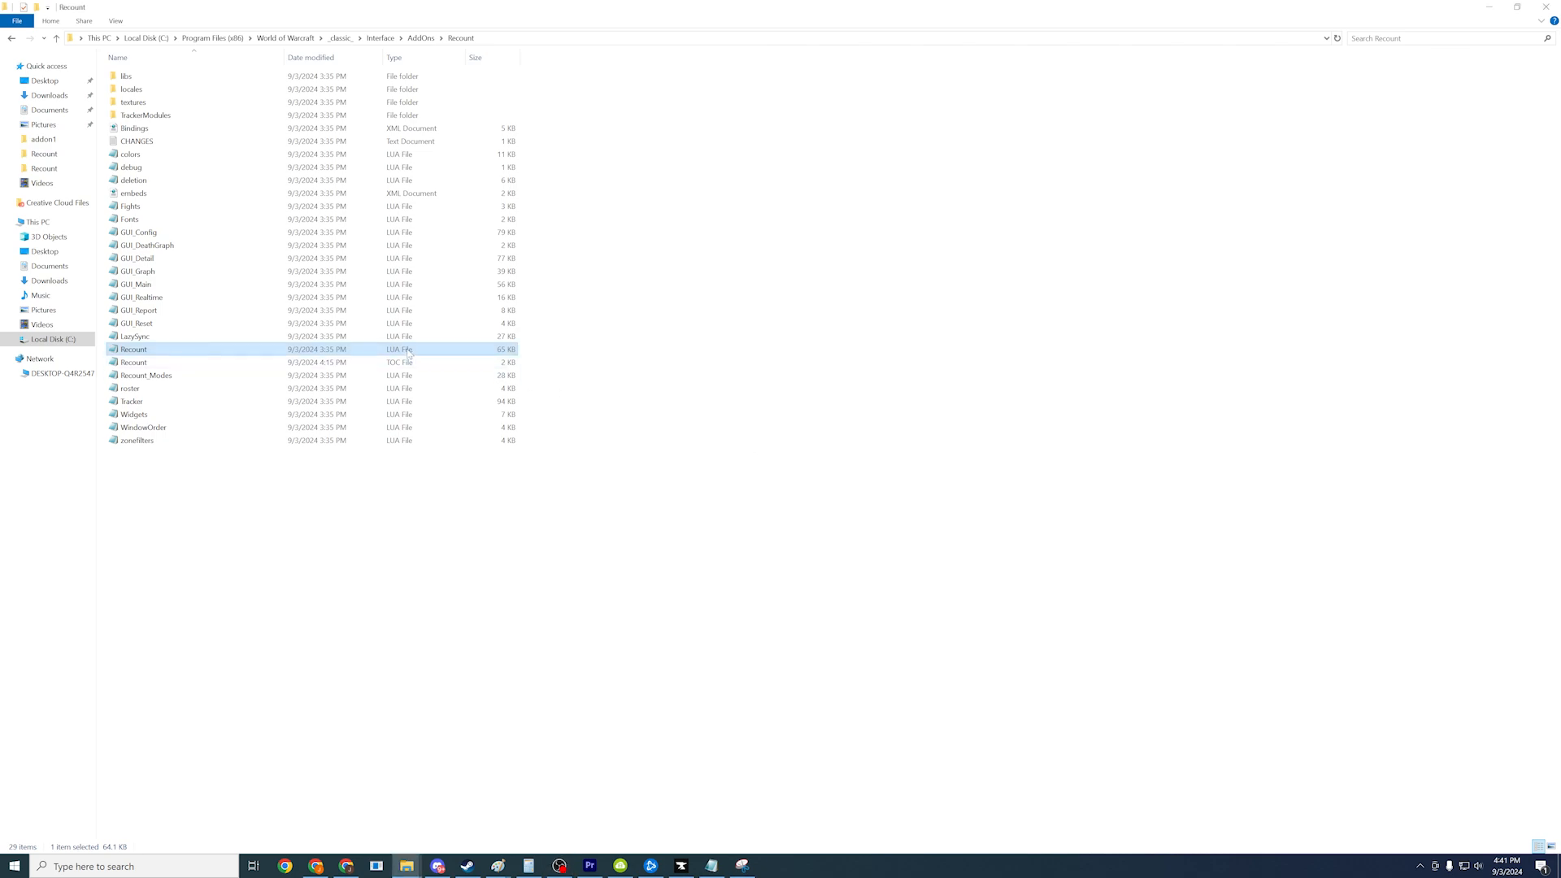
In Recount.lua, search for RecountDB and step through its occurrences
double_click(133, 350)
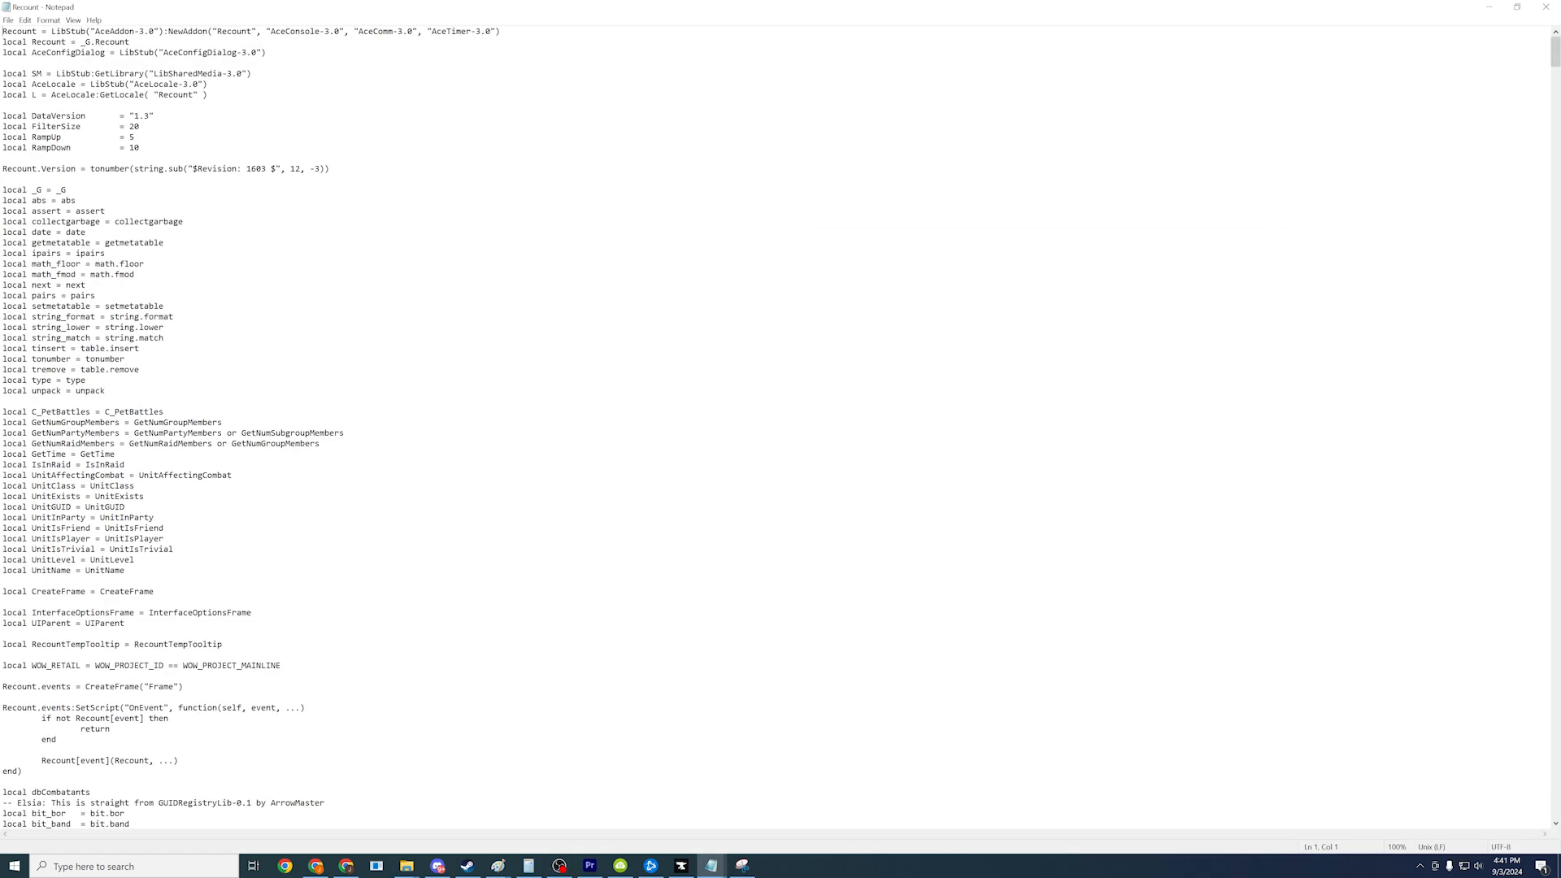
key("ctrl+f")
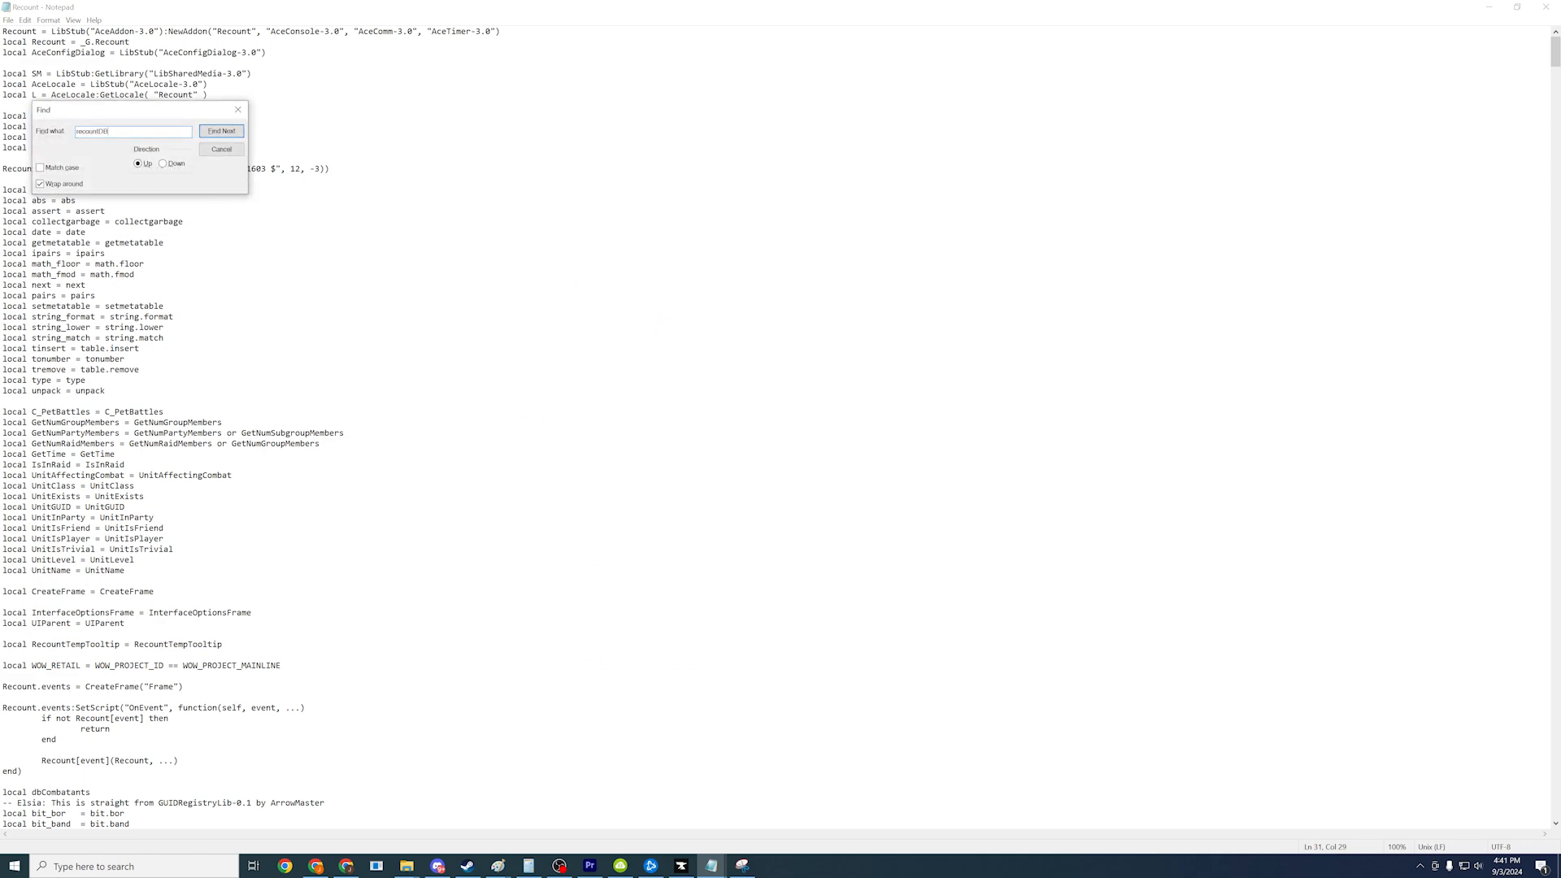
left_click(223, 130)
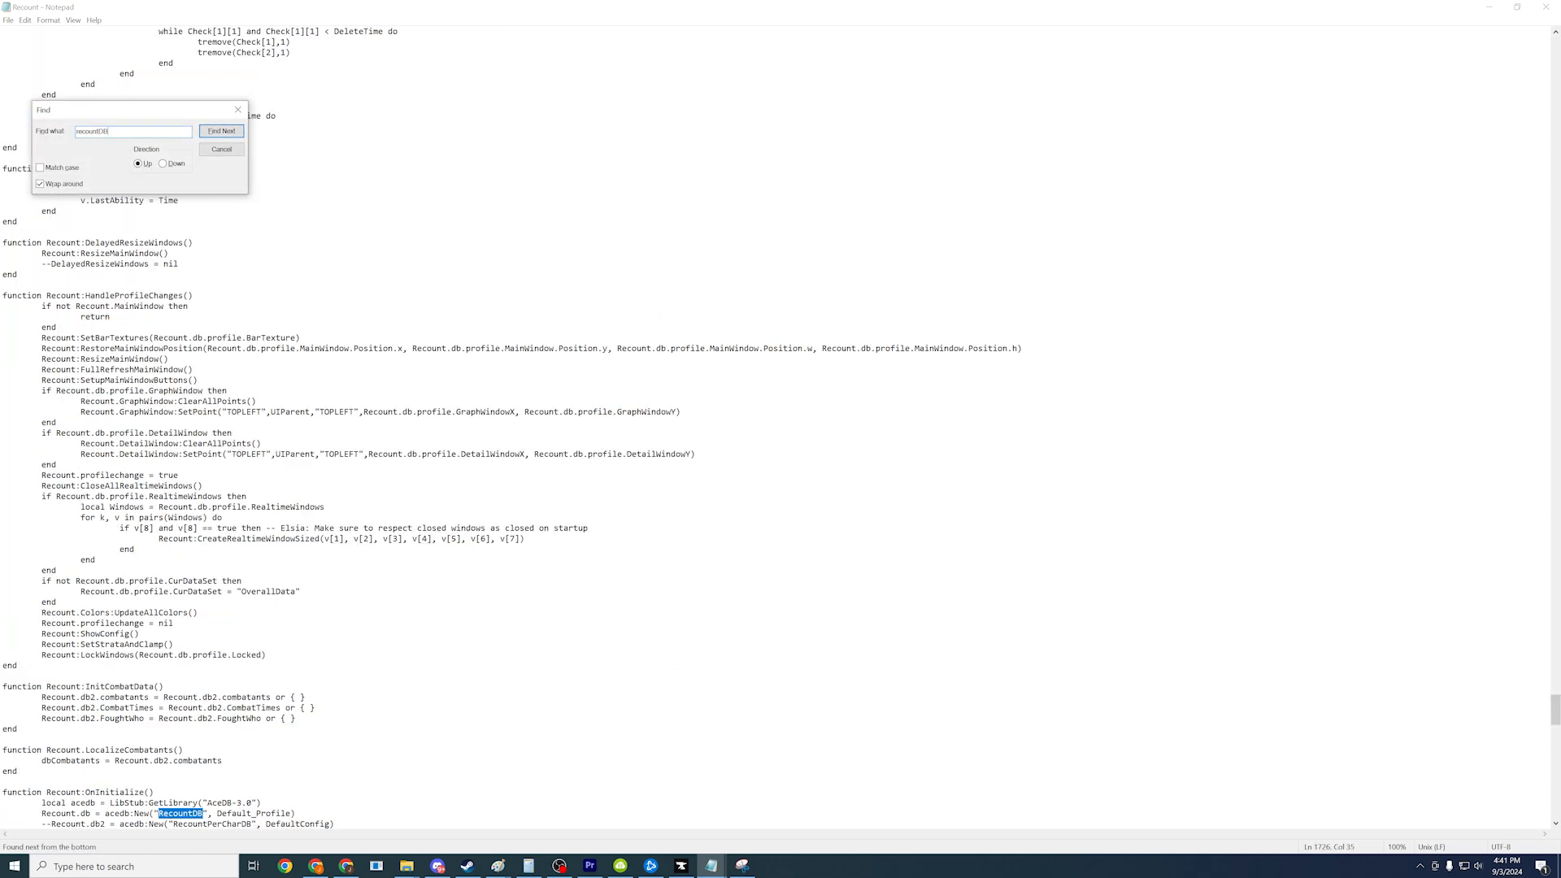
left_click(221, 130)
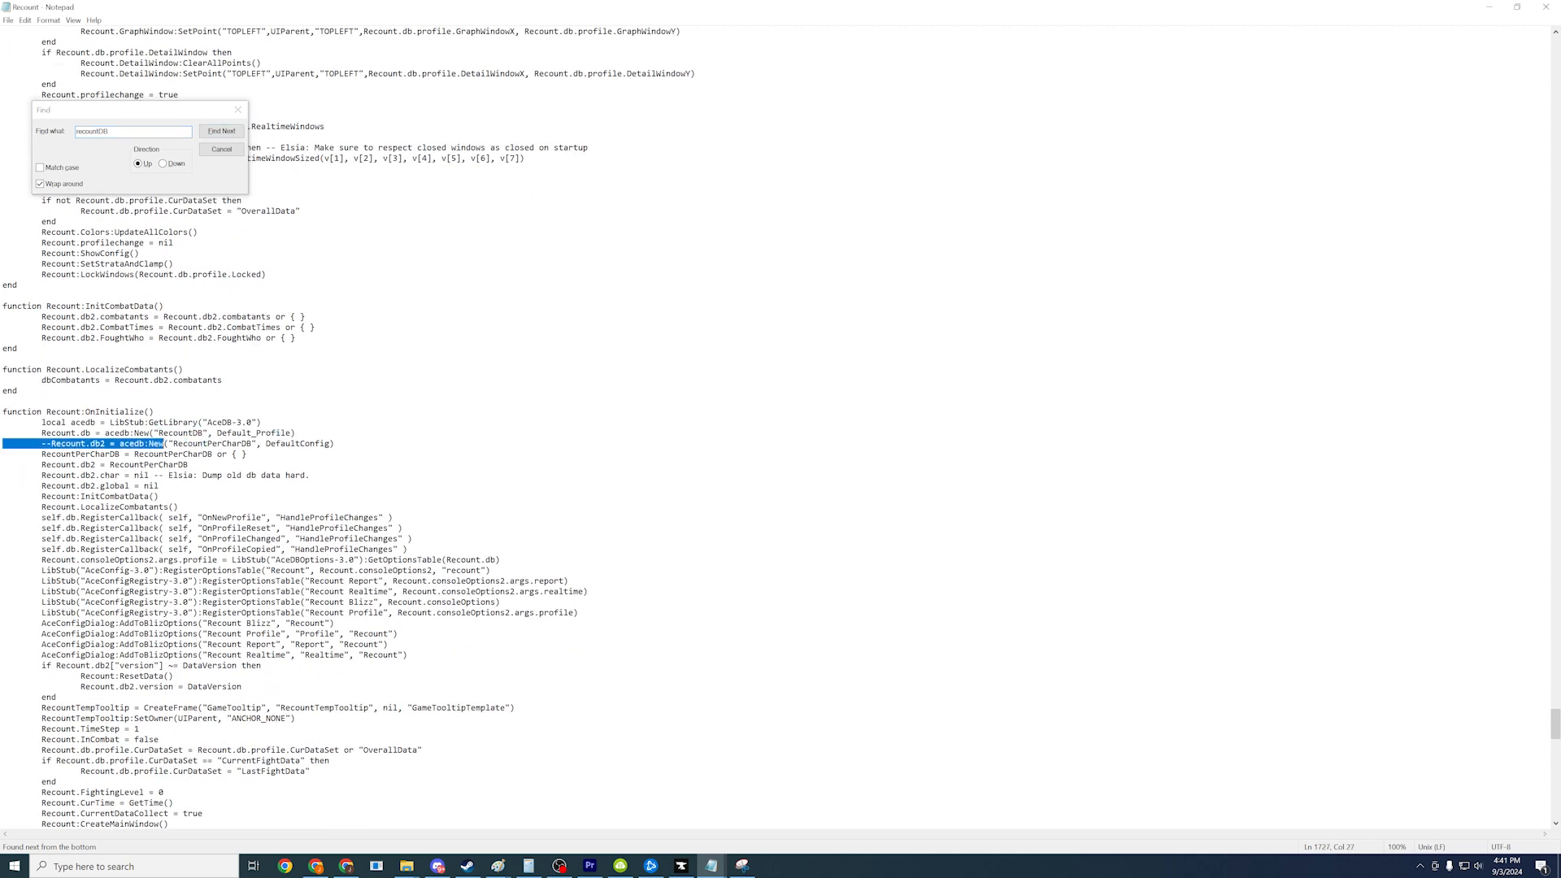
left_click(221, 130)
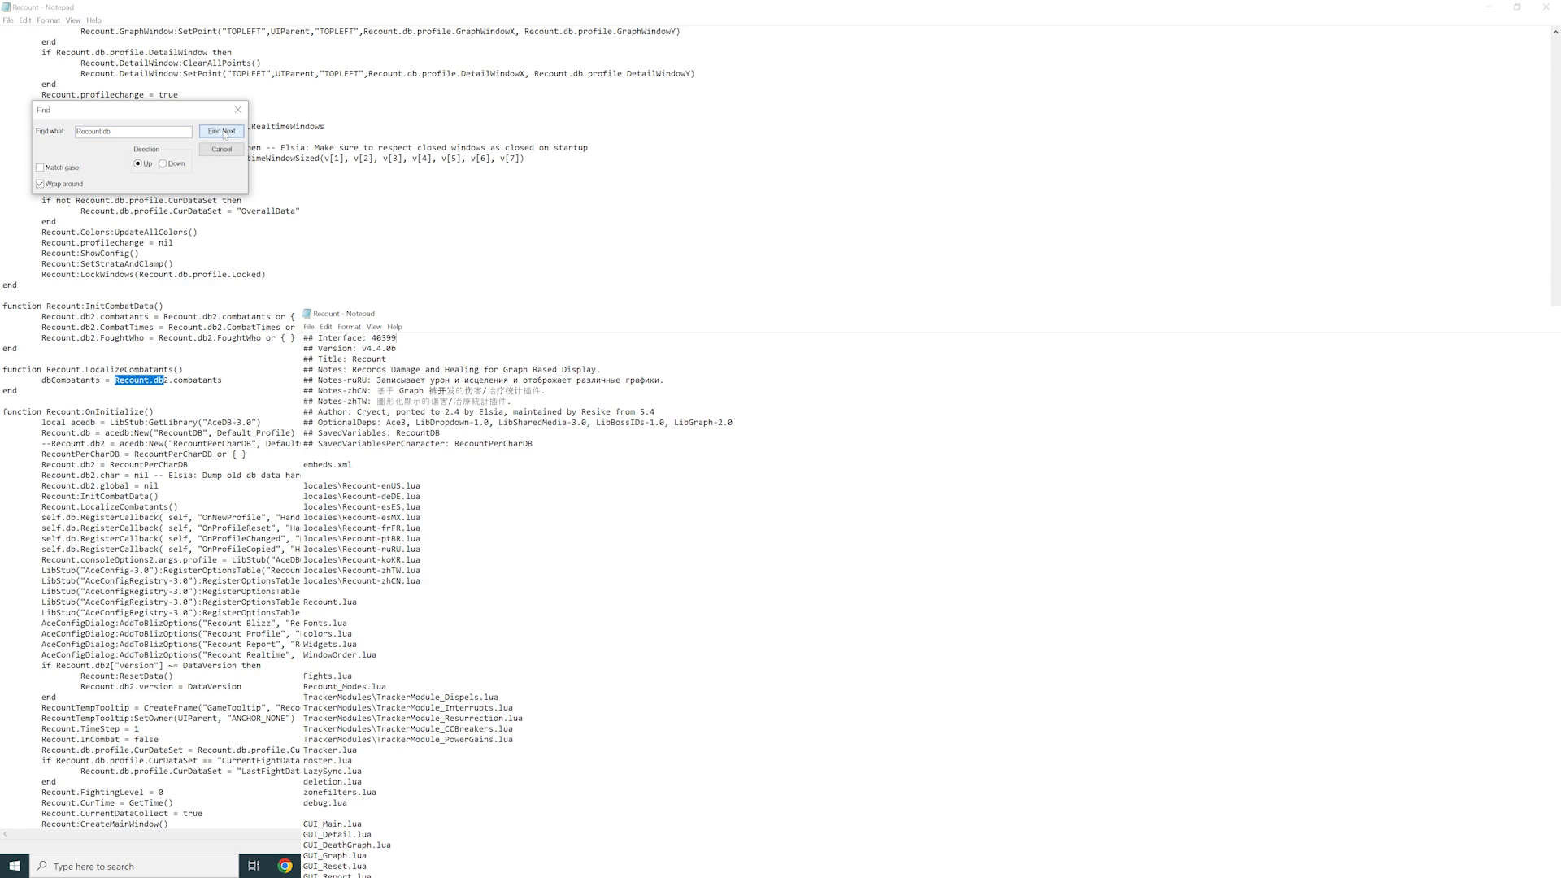
Search Recount.lua for Recount.db and step through its occurrences
left_click(222, 130)
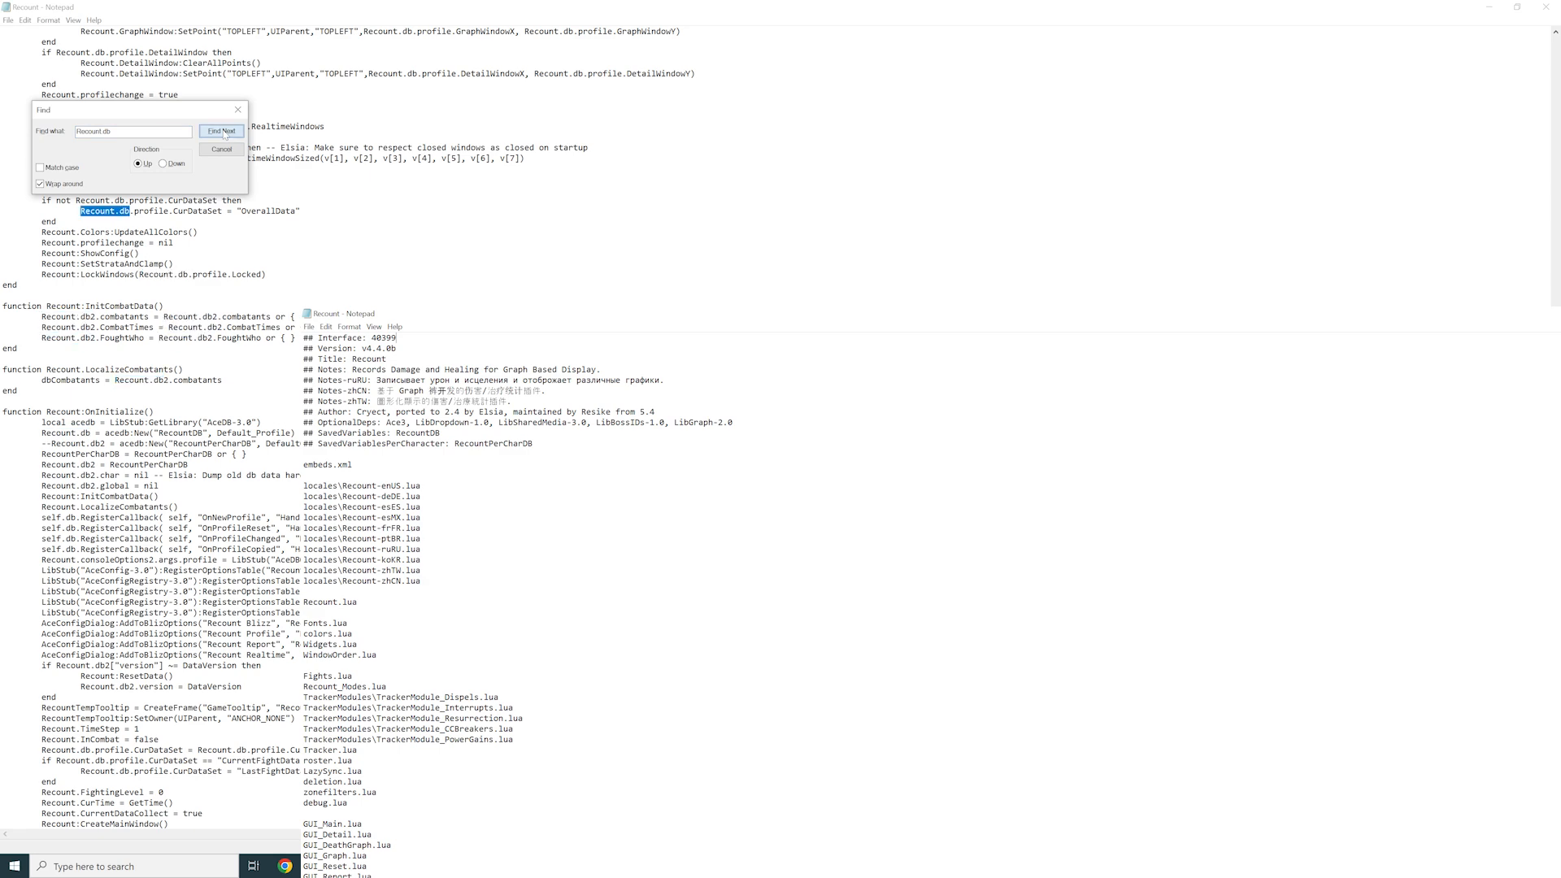
left_click(223, 130)
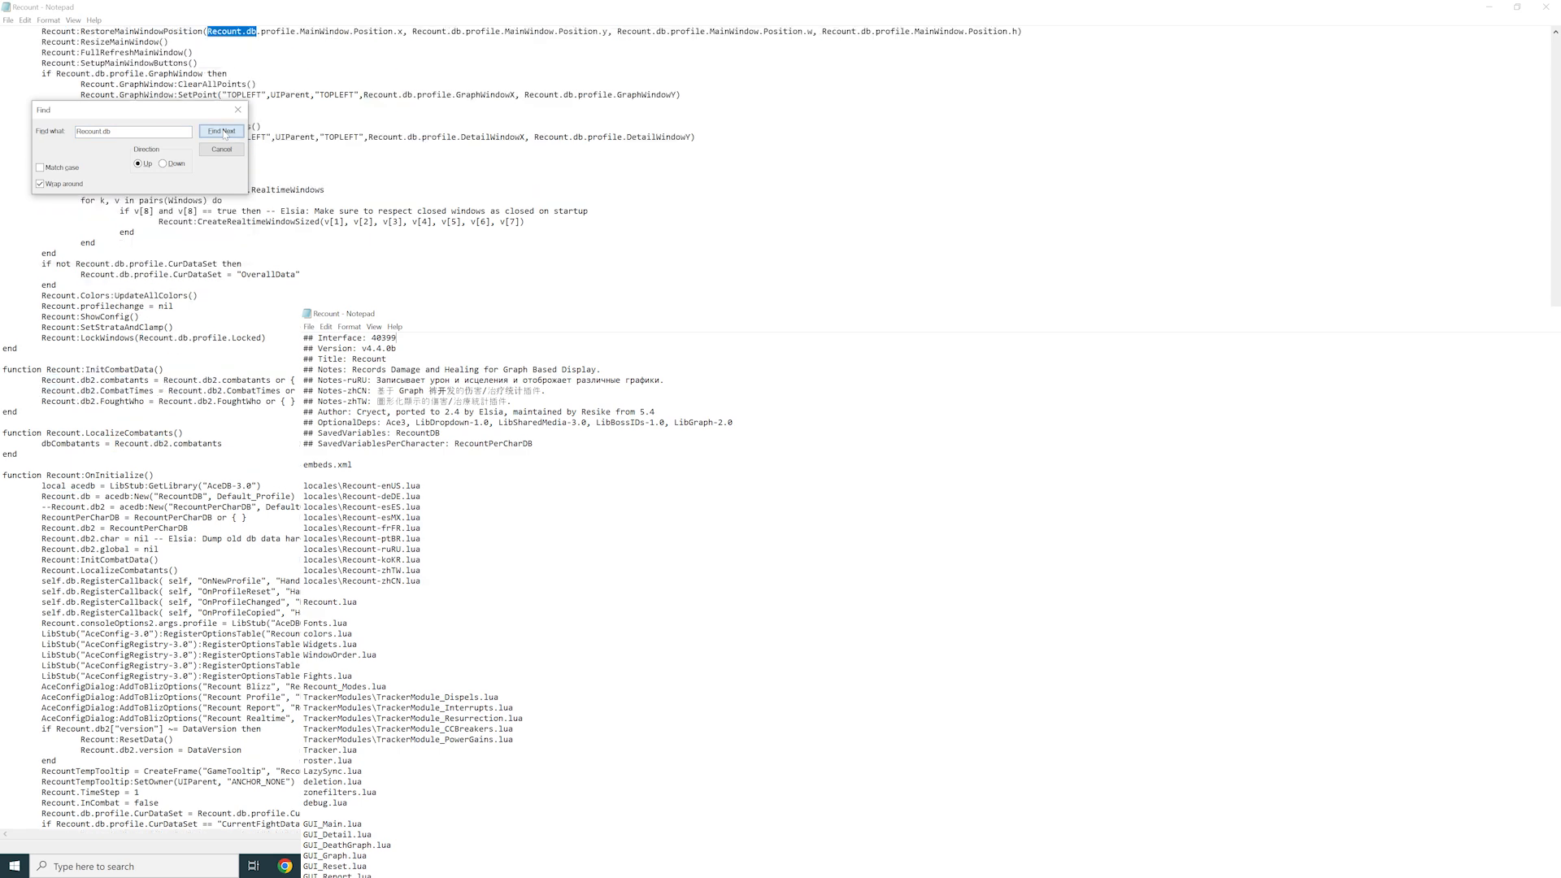
left_click(223, 130)
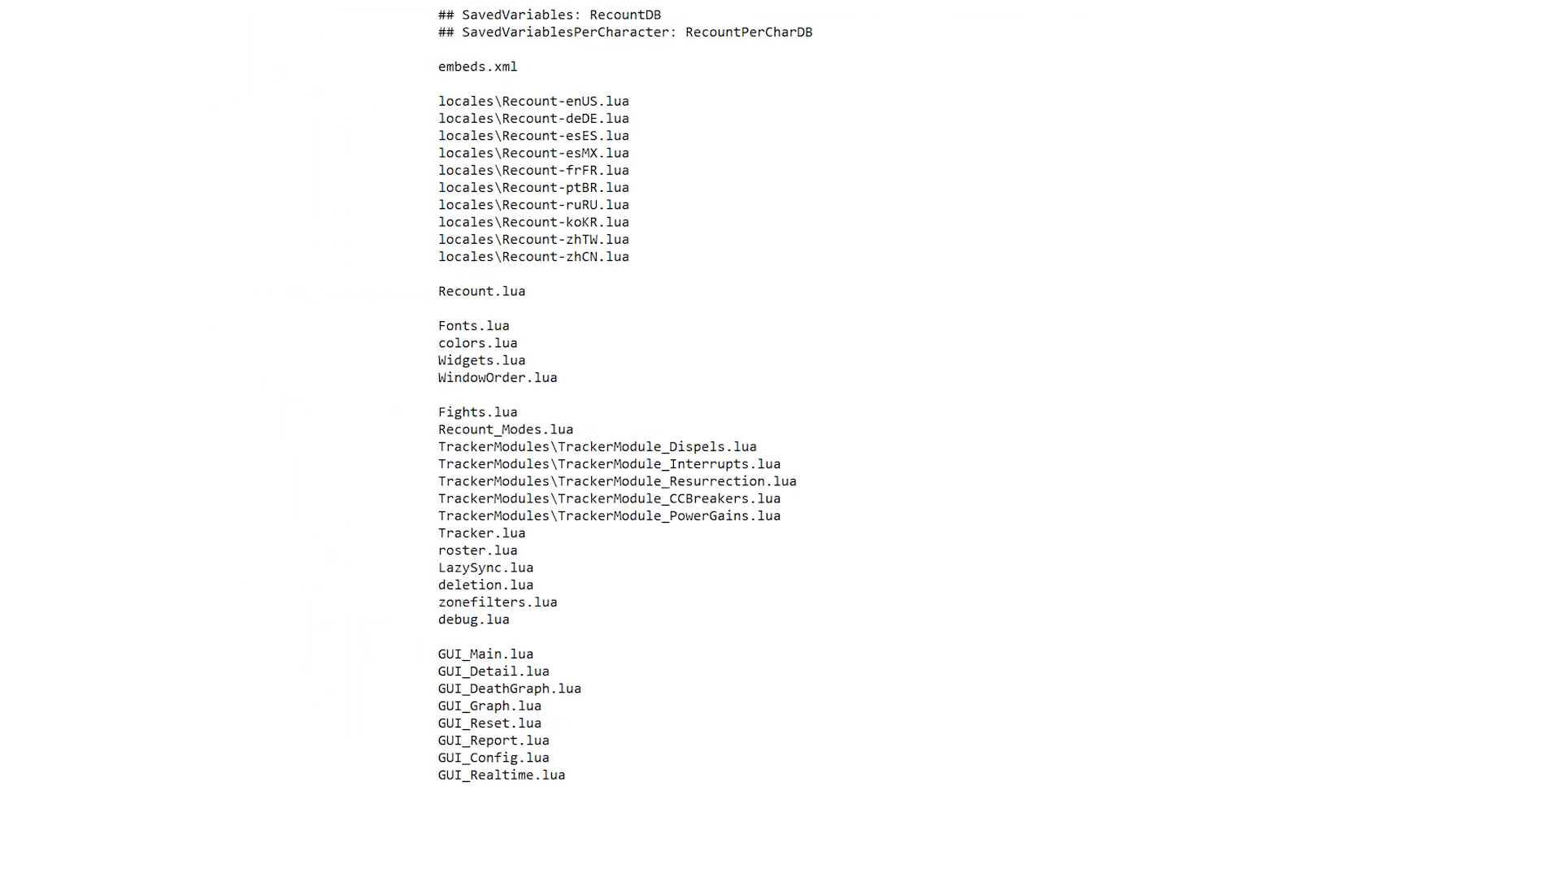
scroll("down", 3)
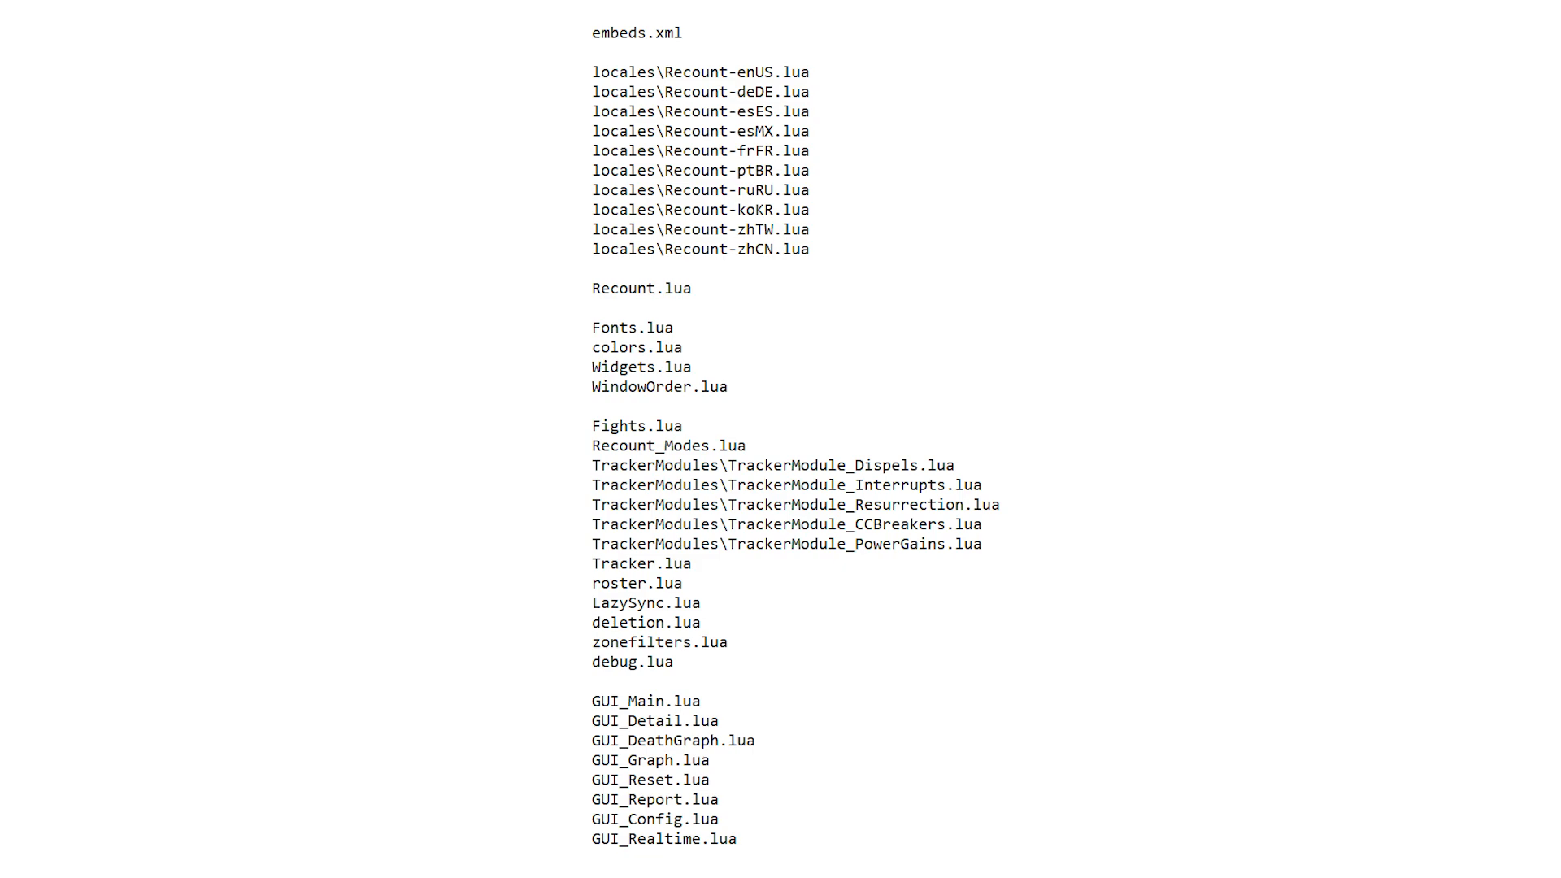
scroll("up", 3)
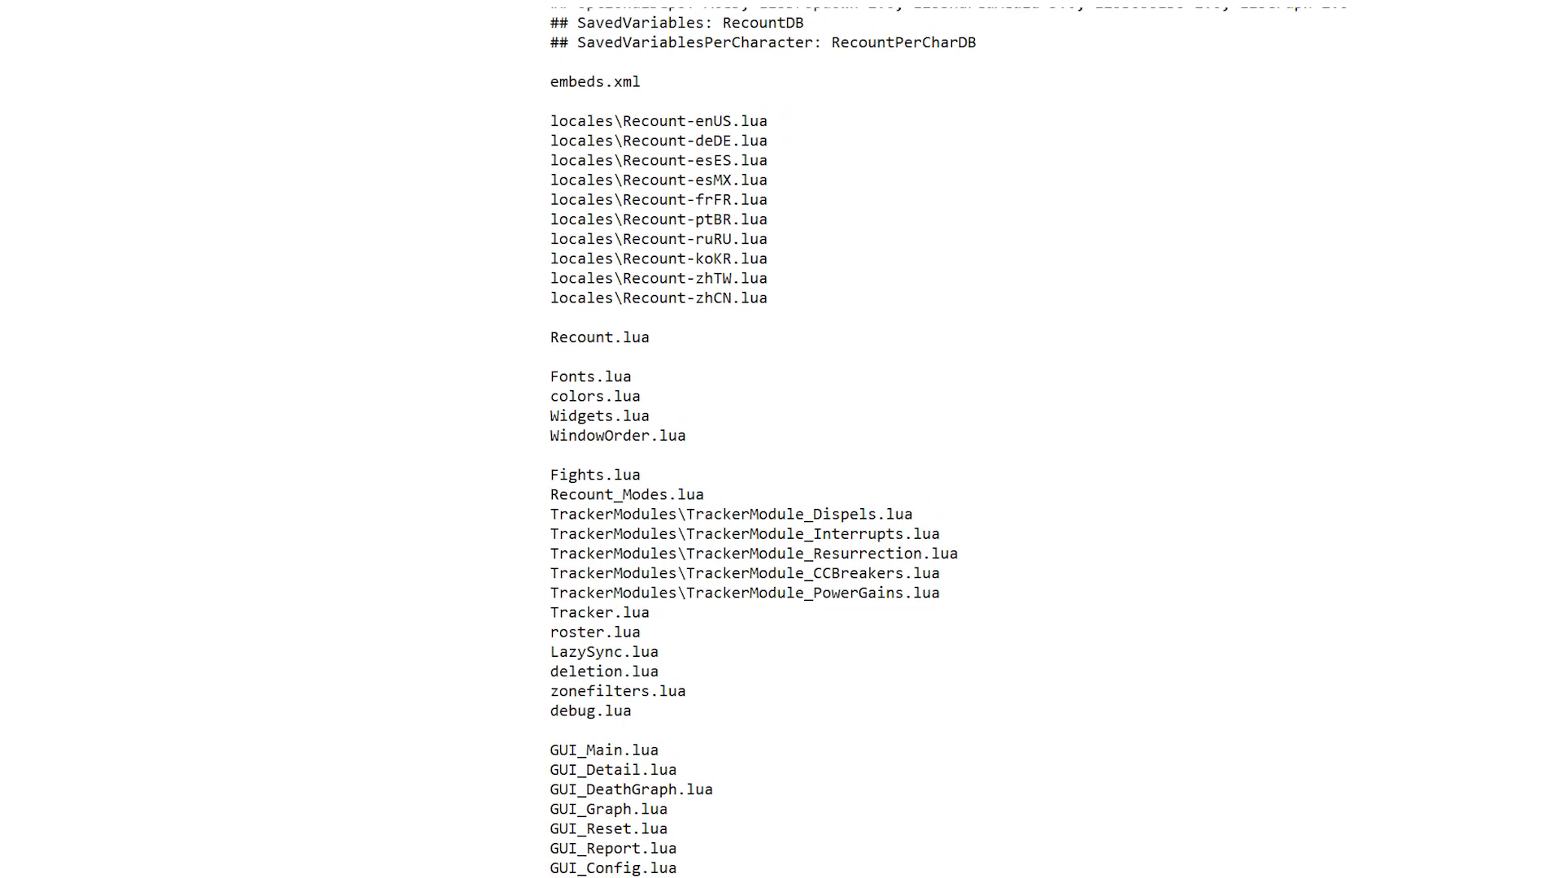
scroll("up", 3)
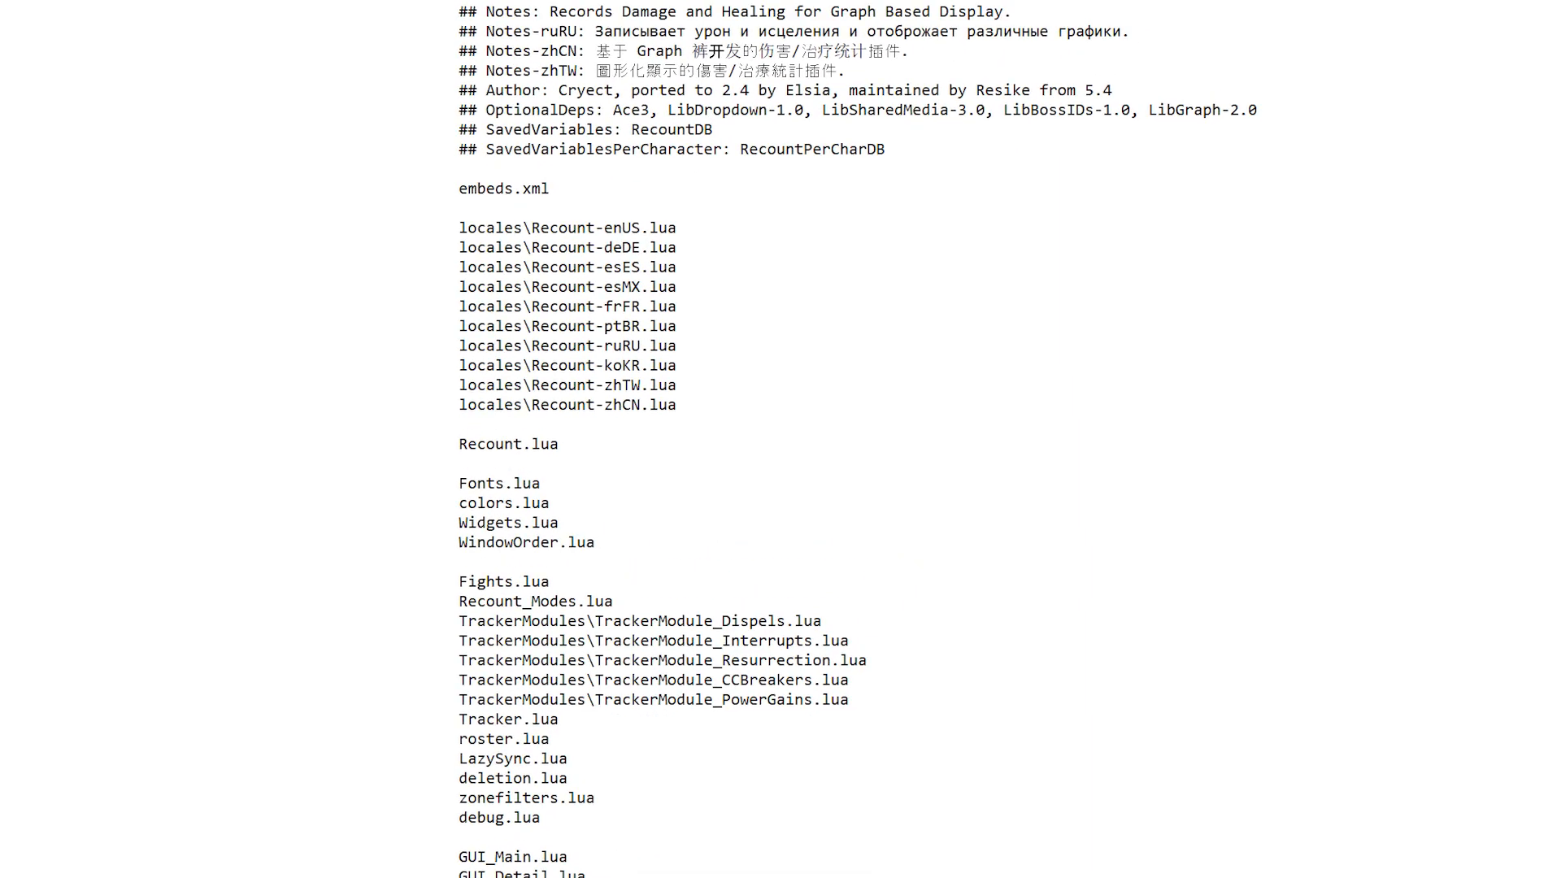
scroll("up", 3)
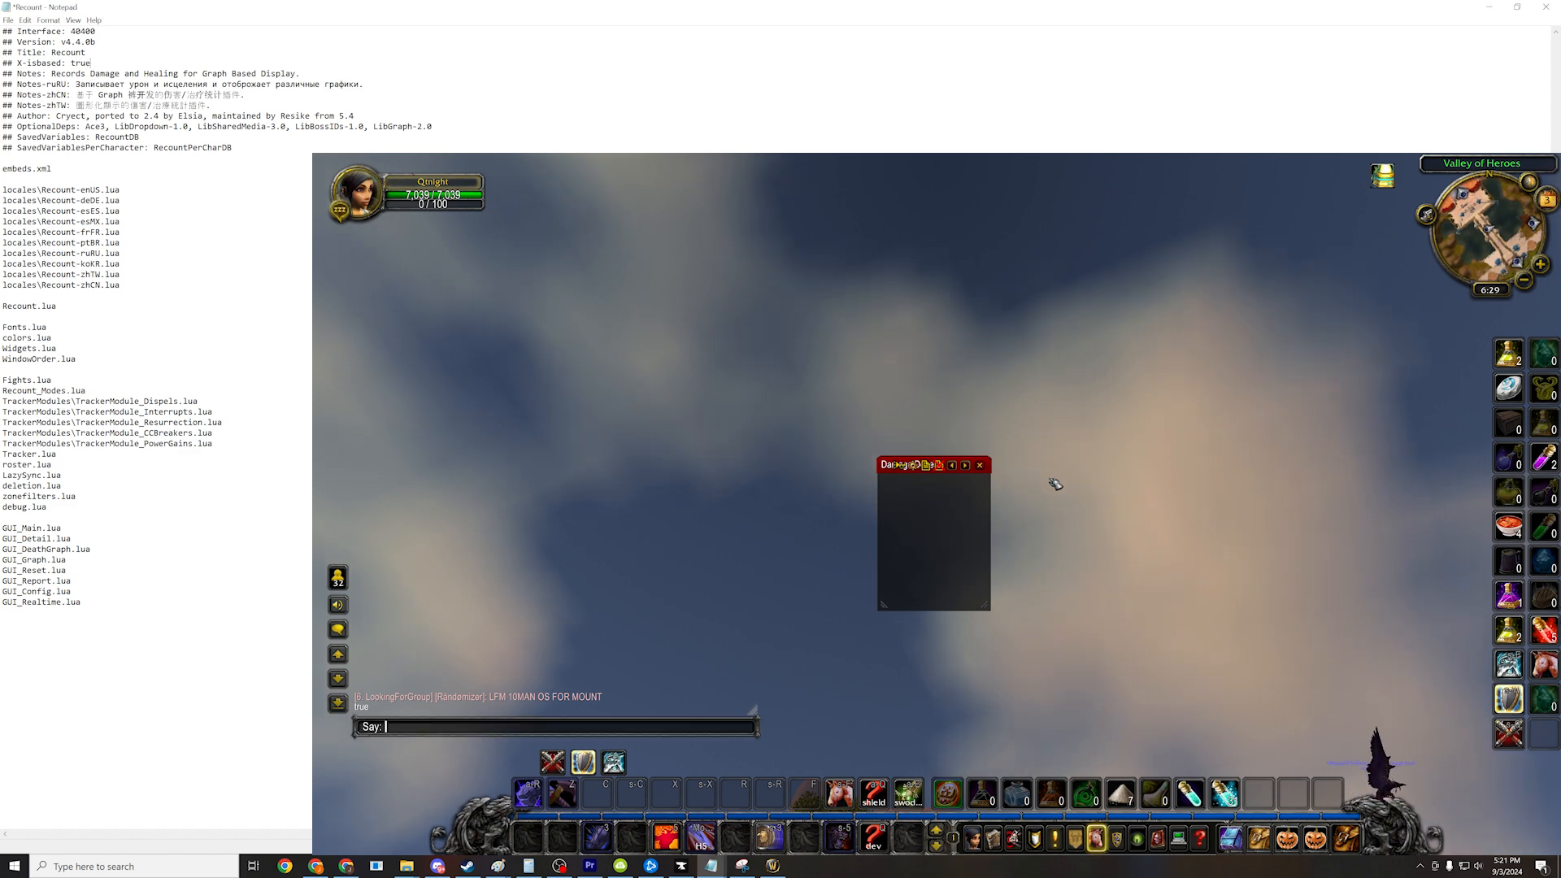
Run print(GetAddOnMetadata("recount", "X-isbased")) in game chat to read the X-isbased field
type("/run print(GetAddOnMetadata(\"recount\", \"X-isbased\"))")
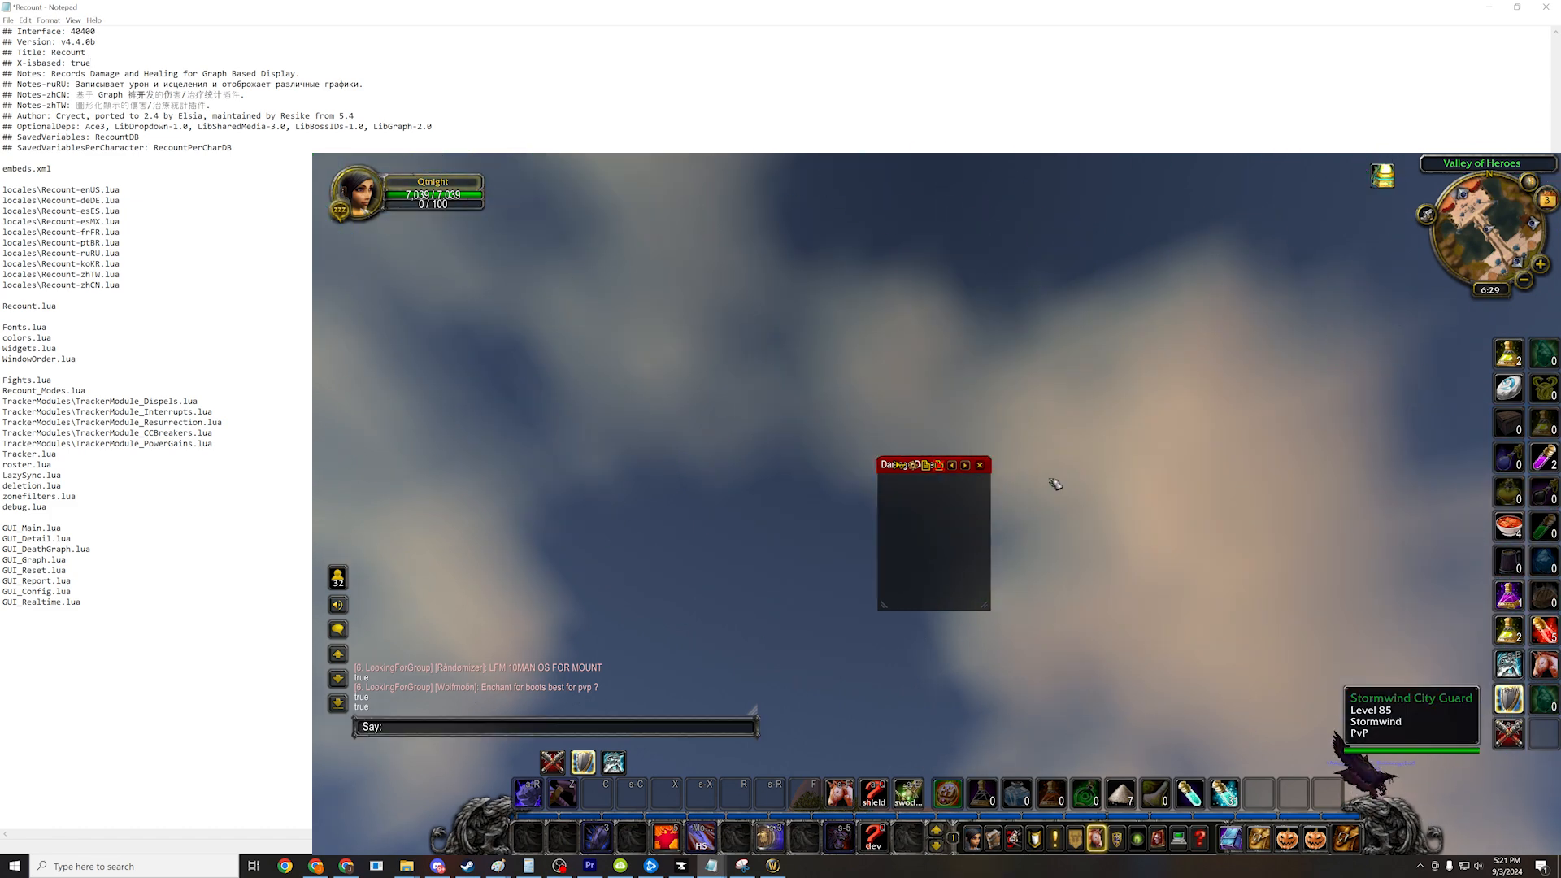
type("/run print(GetAddOnMetadata(\"recount\", \"X-isbased\"))")
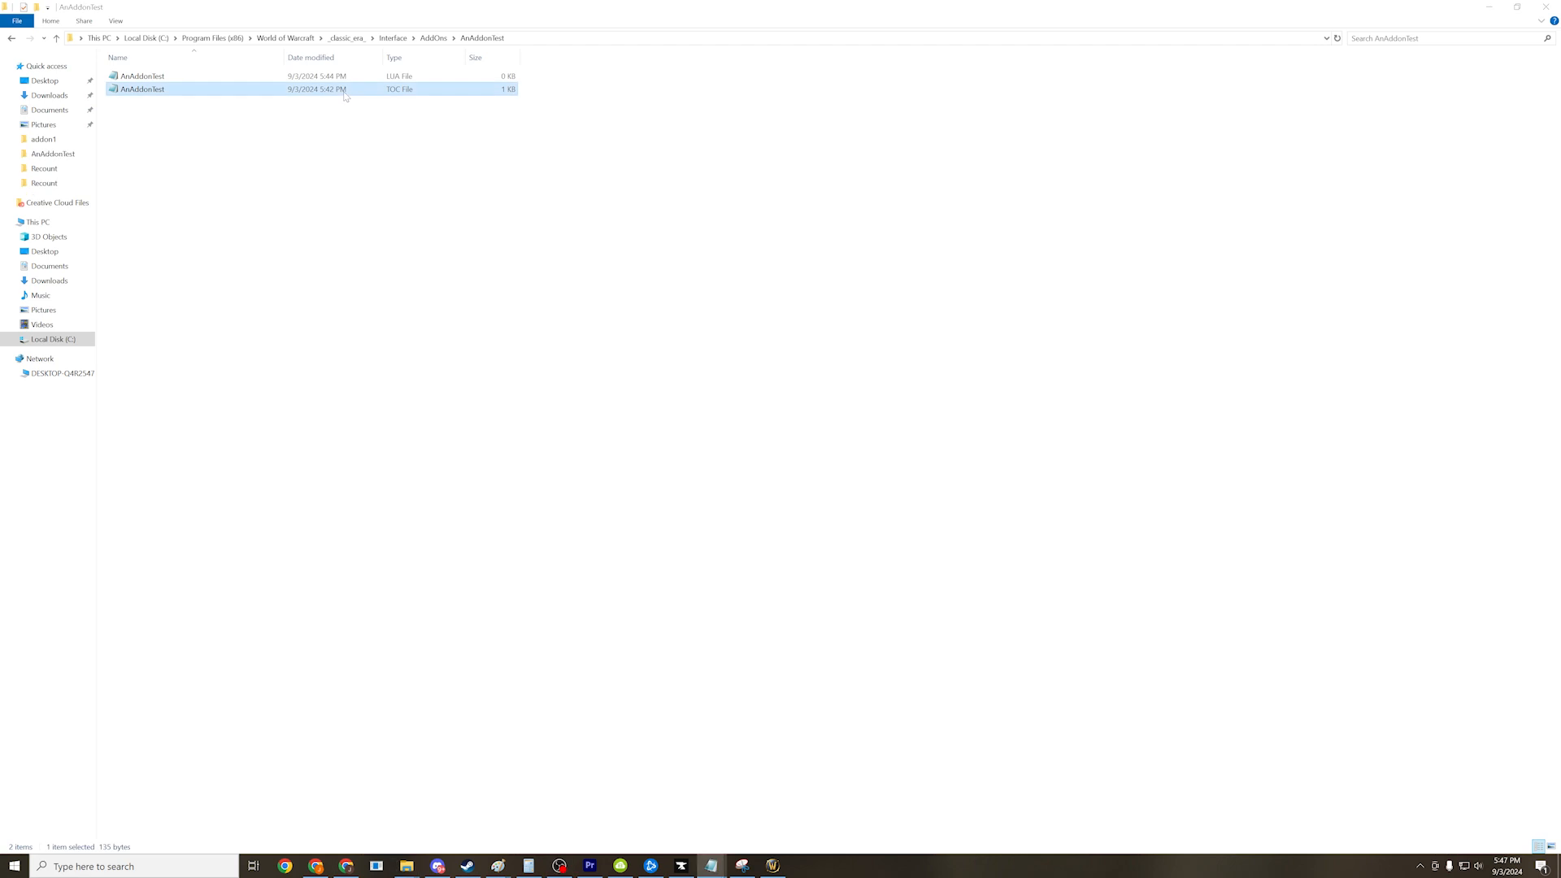
View AnAddonTest.toc, then enable TestAddon in WoW's addon list and accept it
double_click(140, 88)
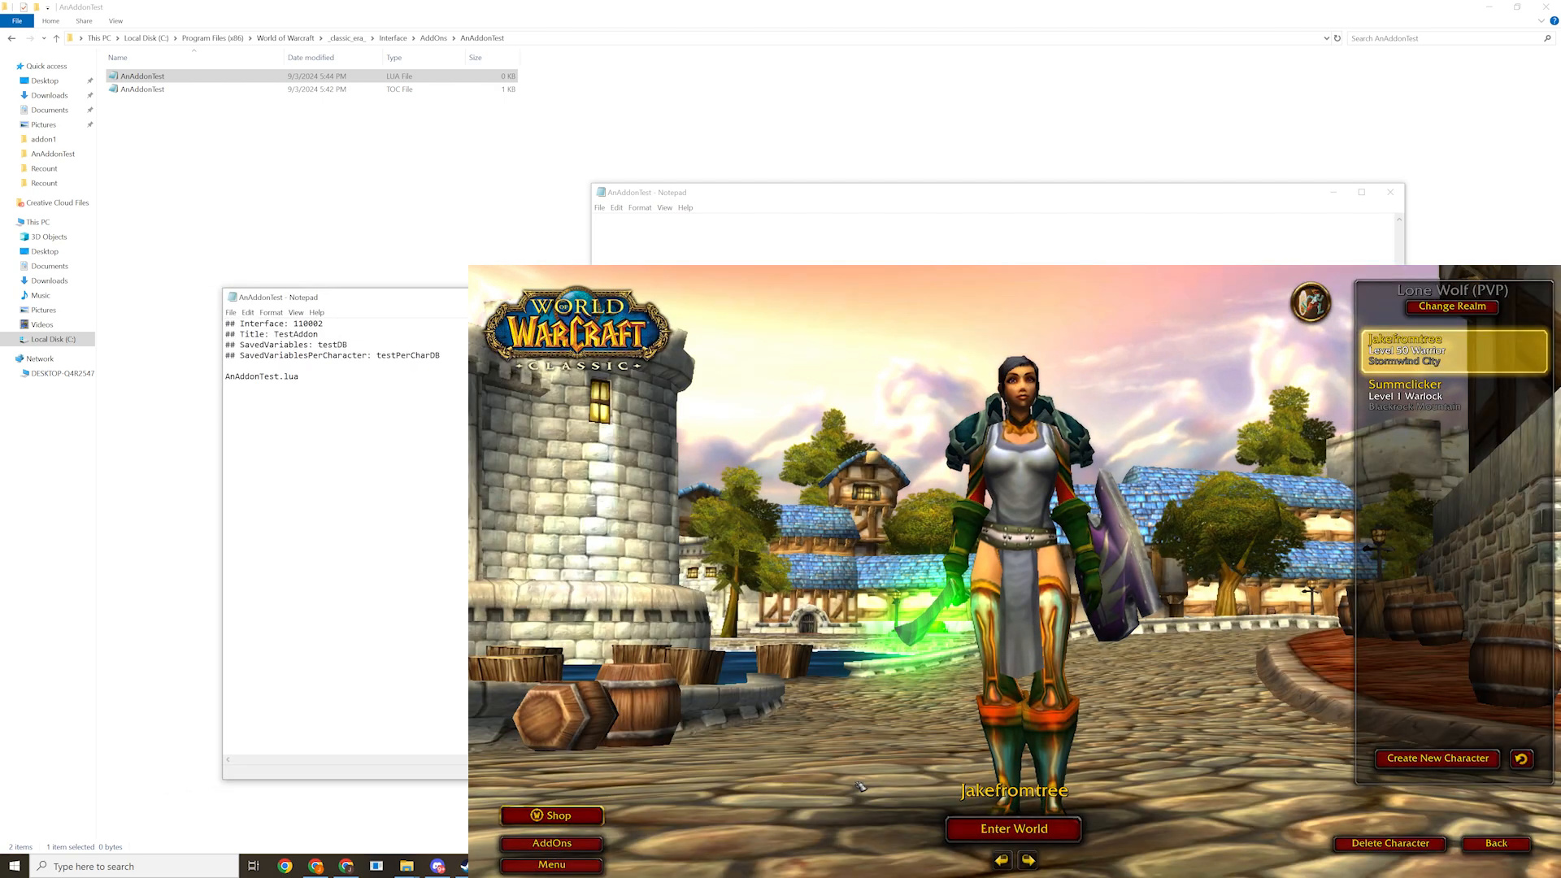
left_click(551, 842)
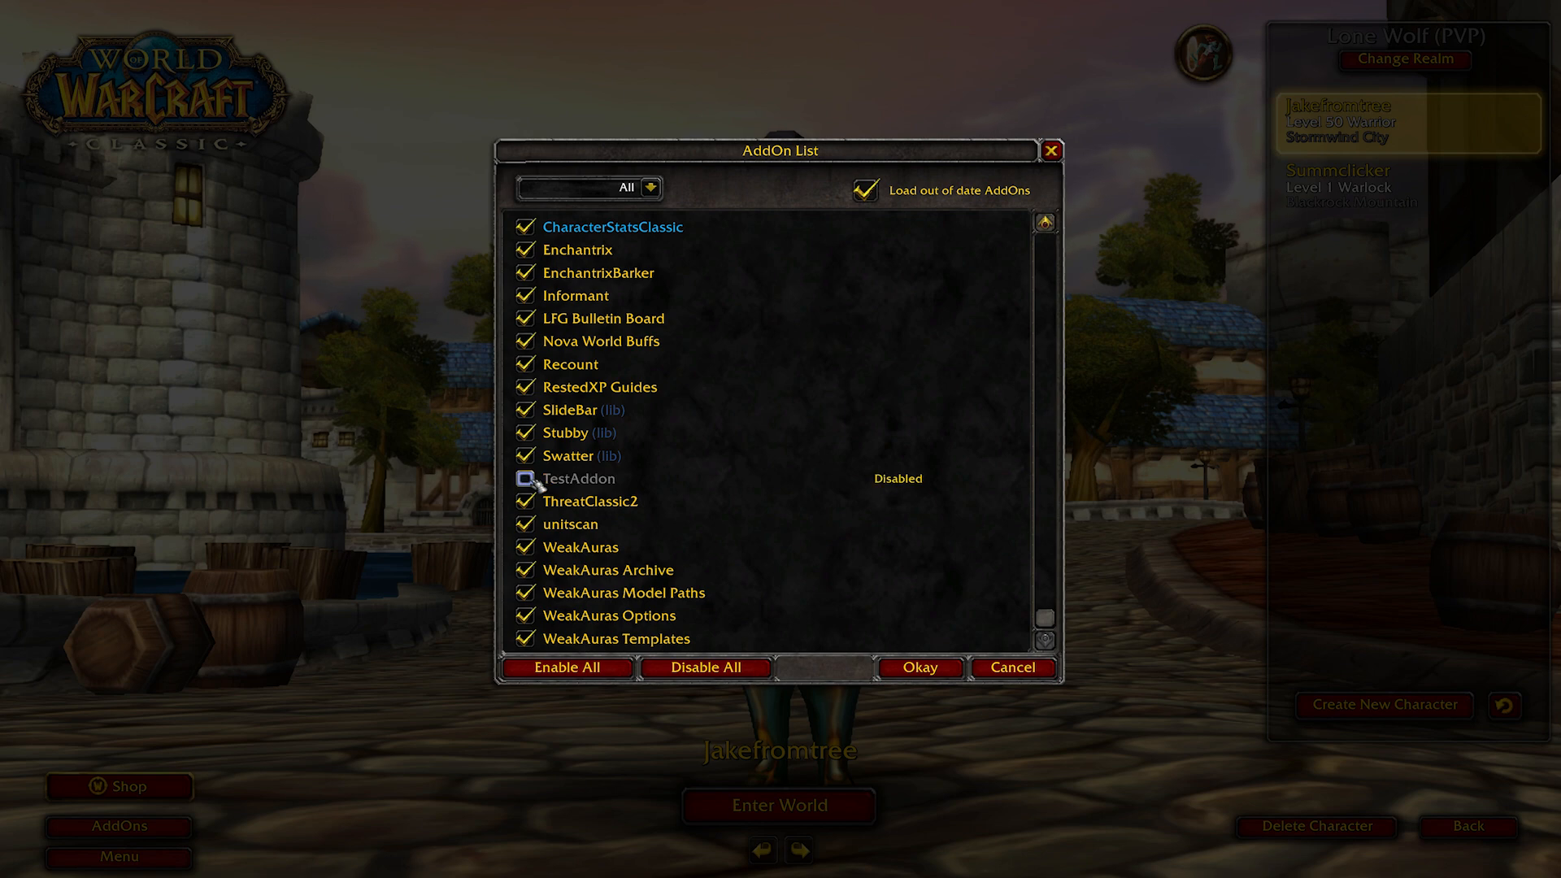
scroll("up", 3)
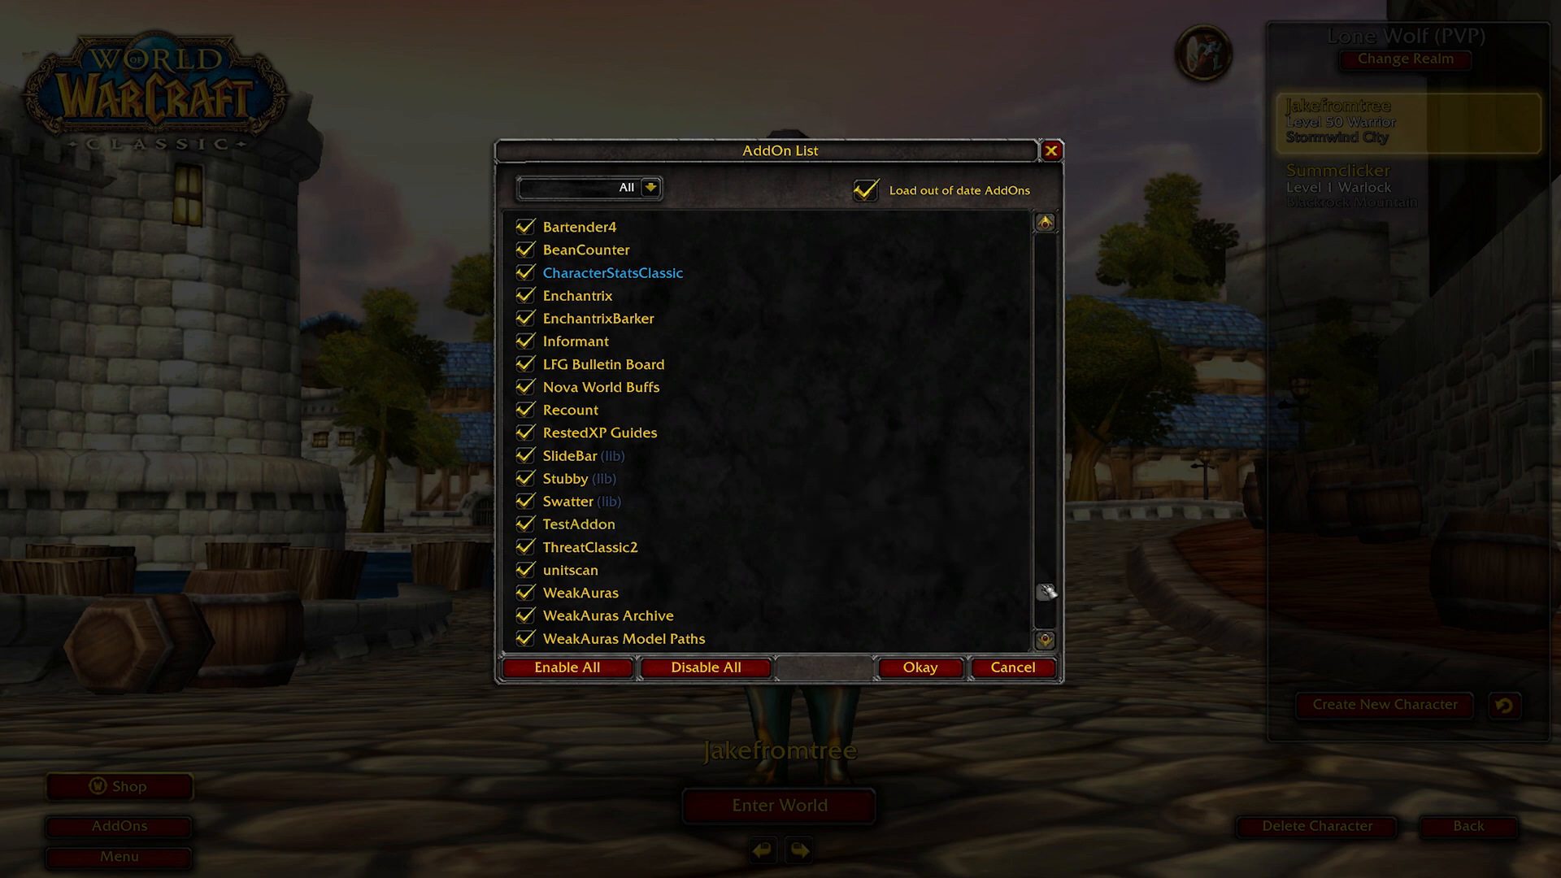
left_click(918, 667)
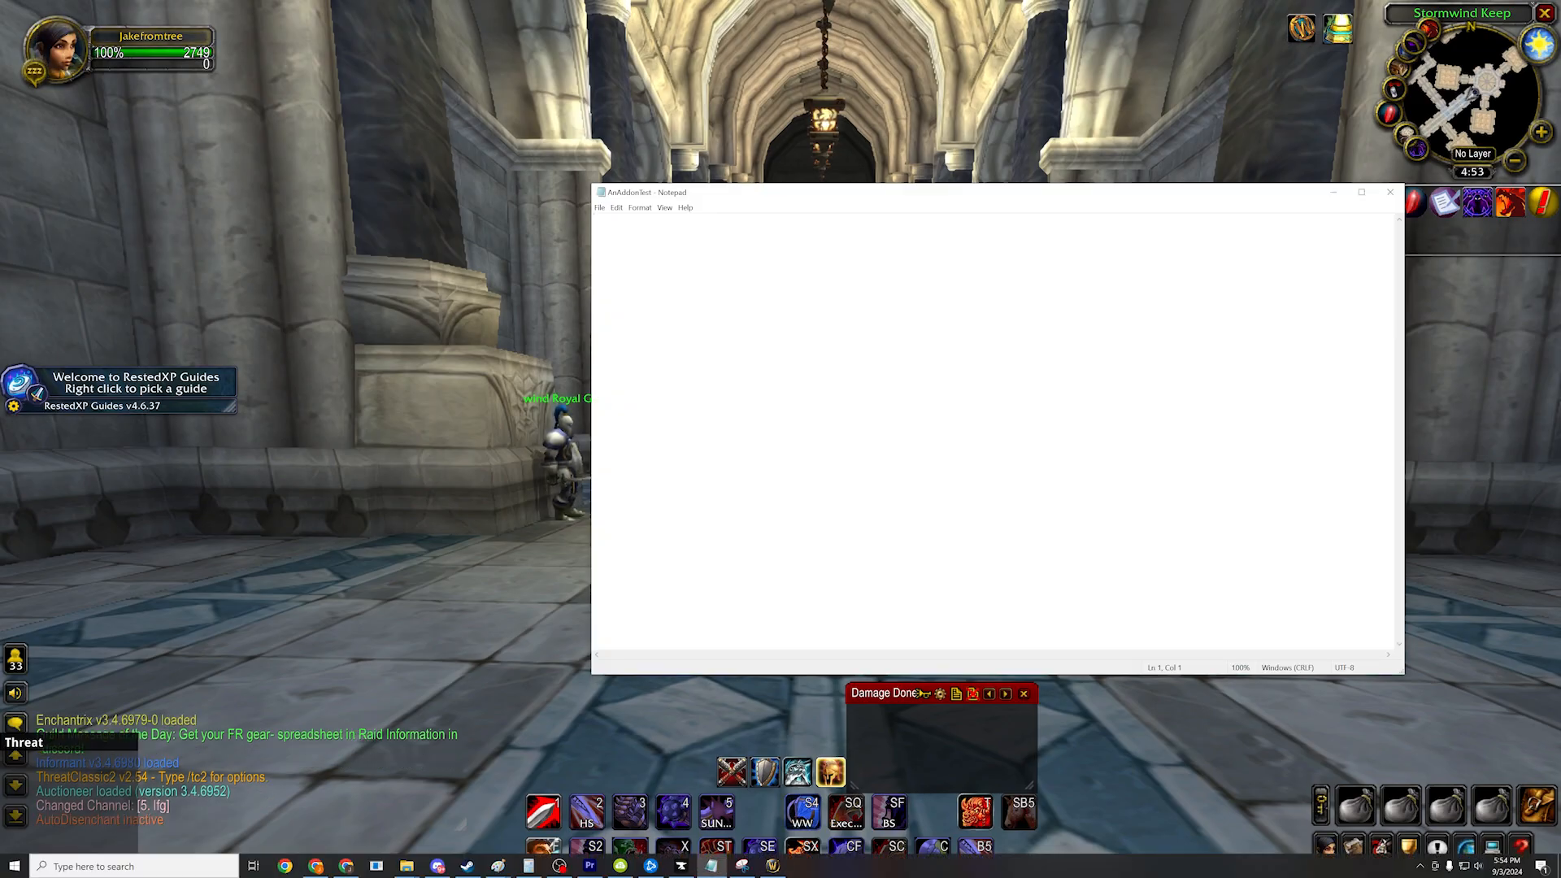
Write print("hello world in AnAddonTest.lua
type("print(\"he")
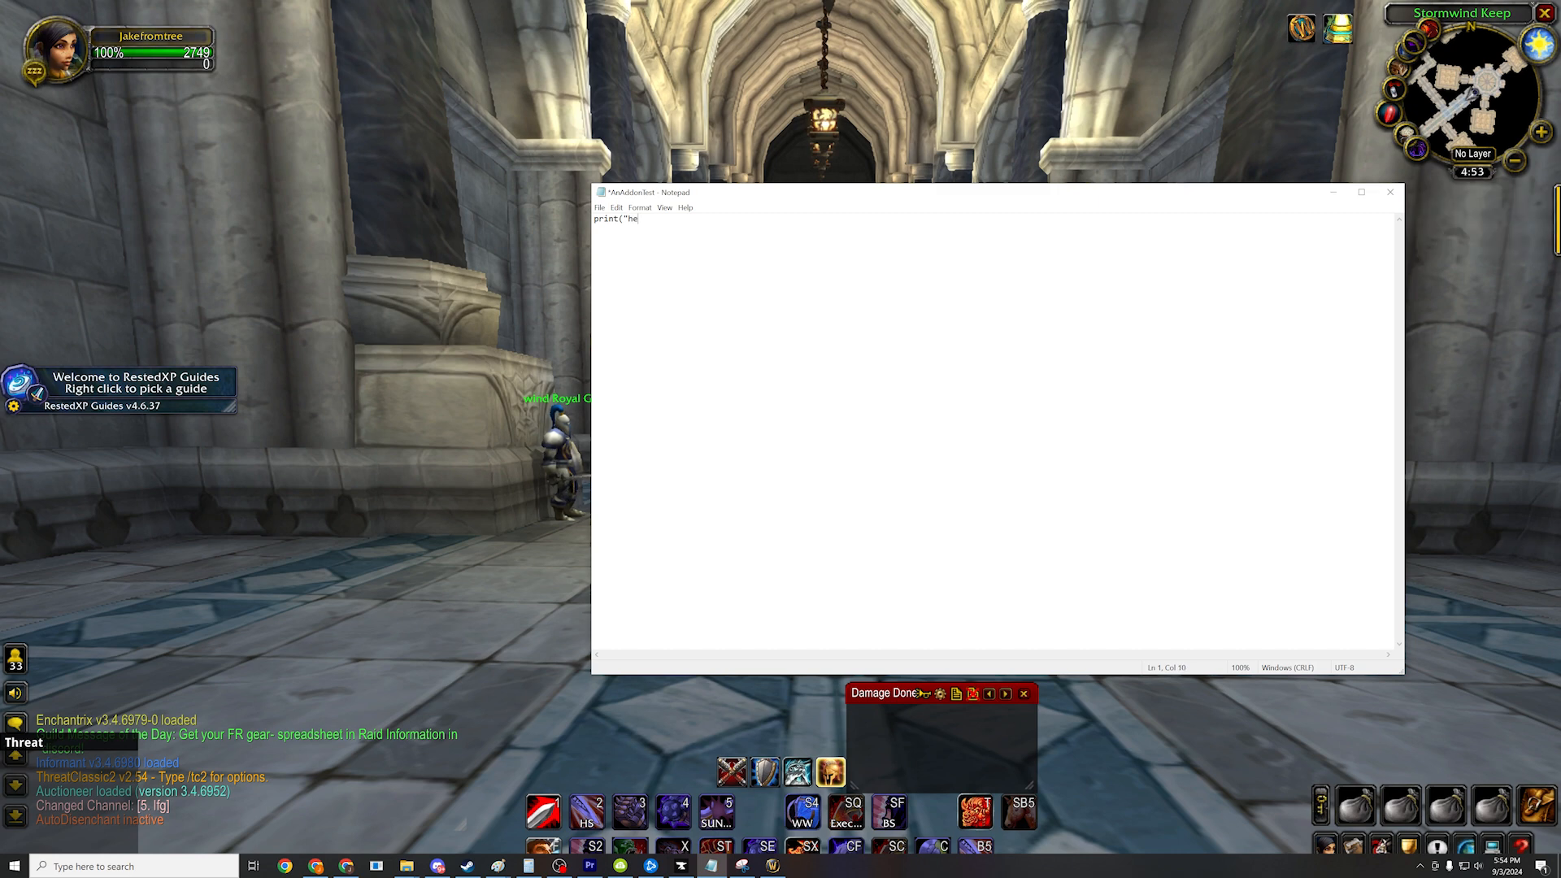
type("llo world")
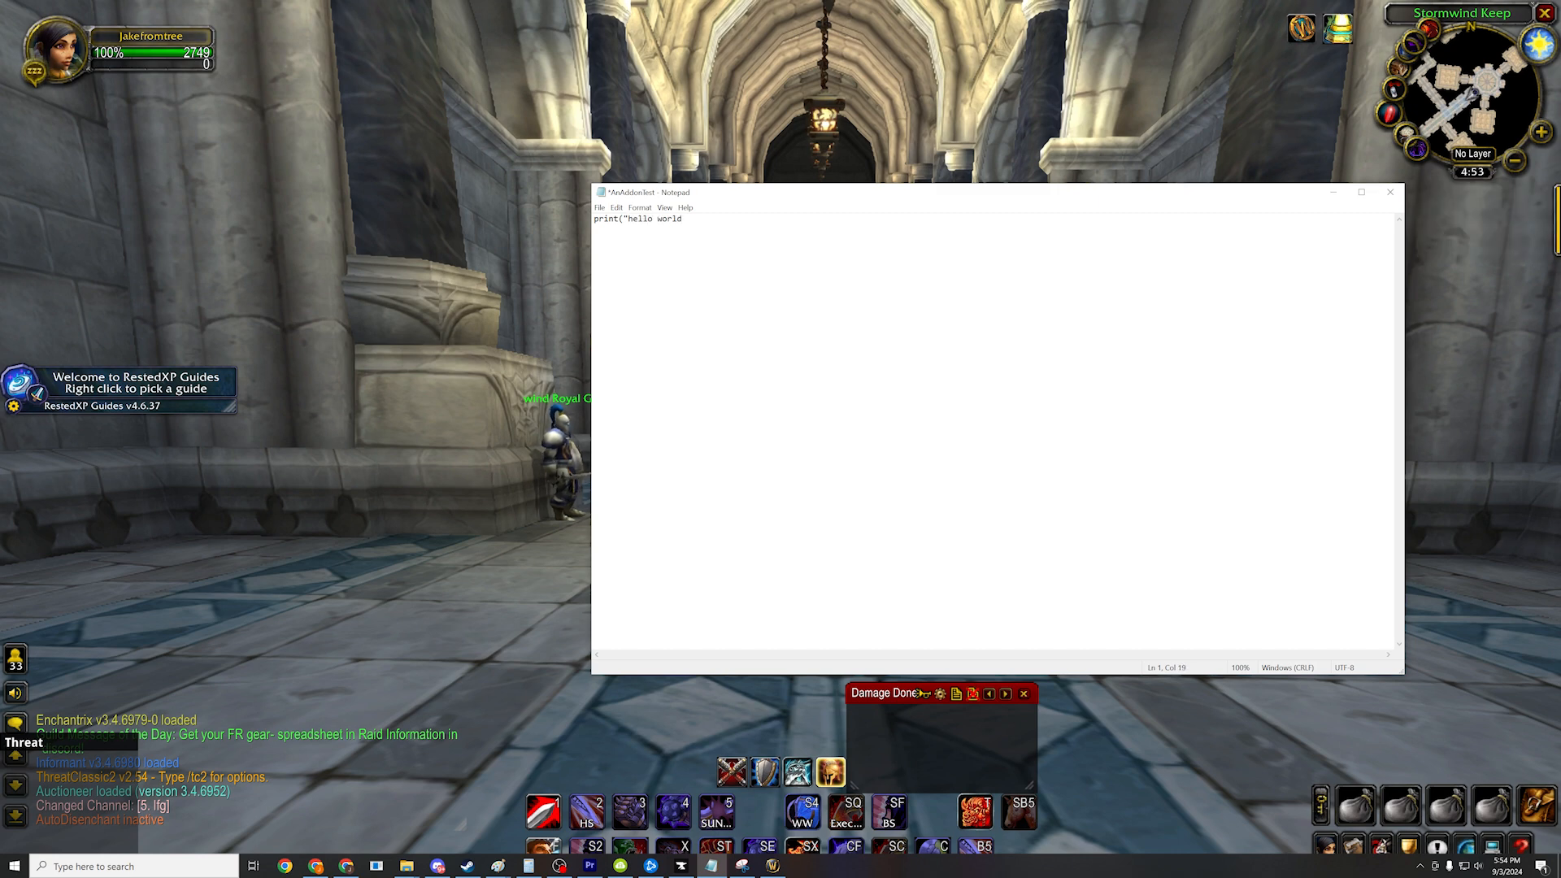